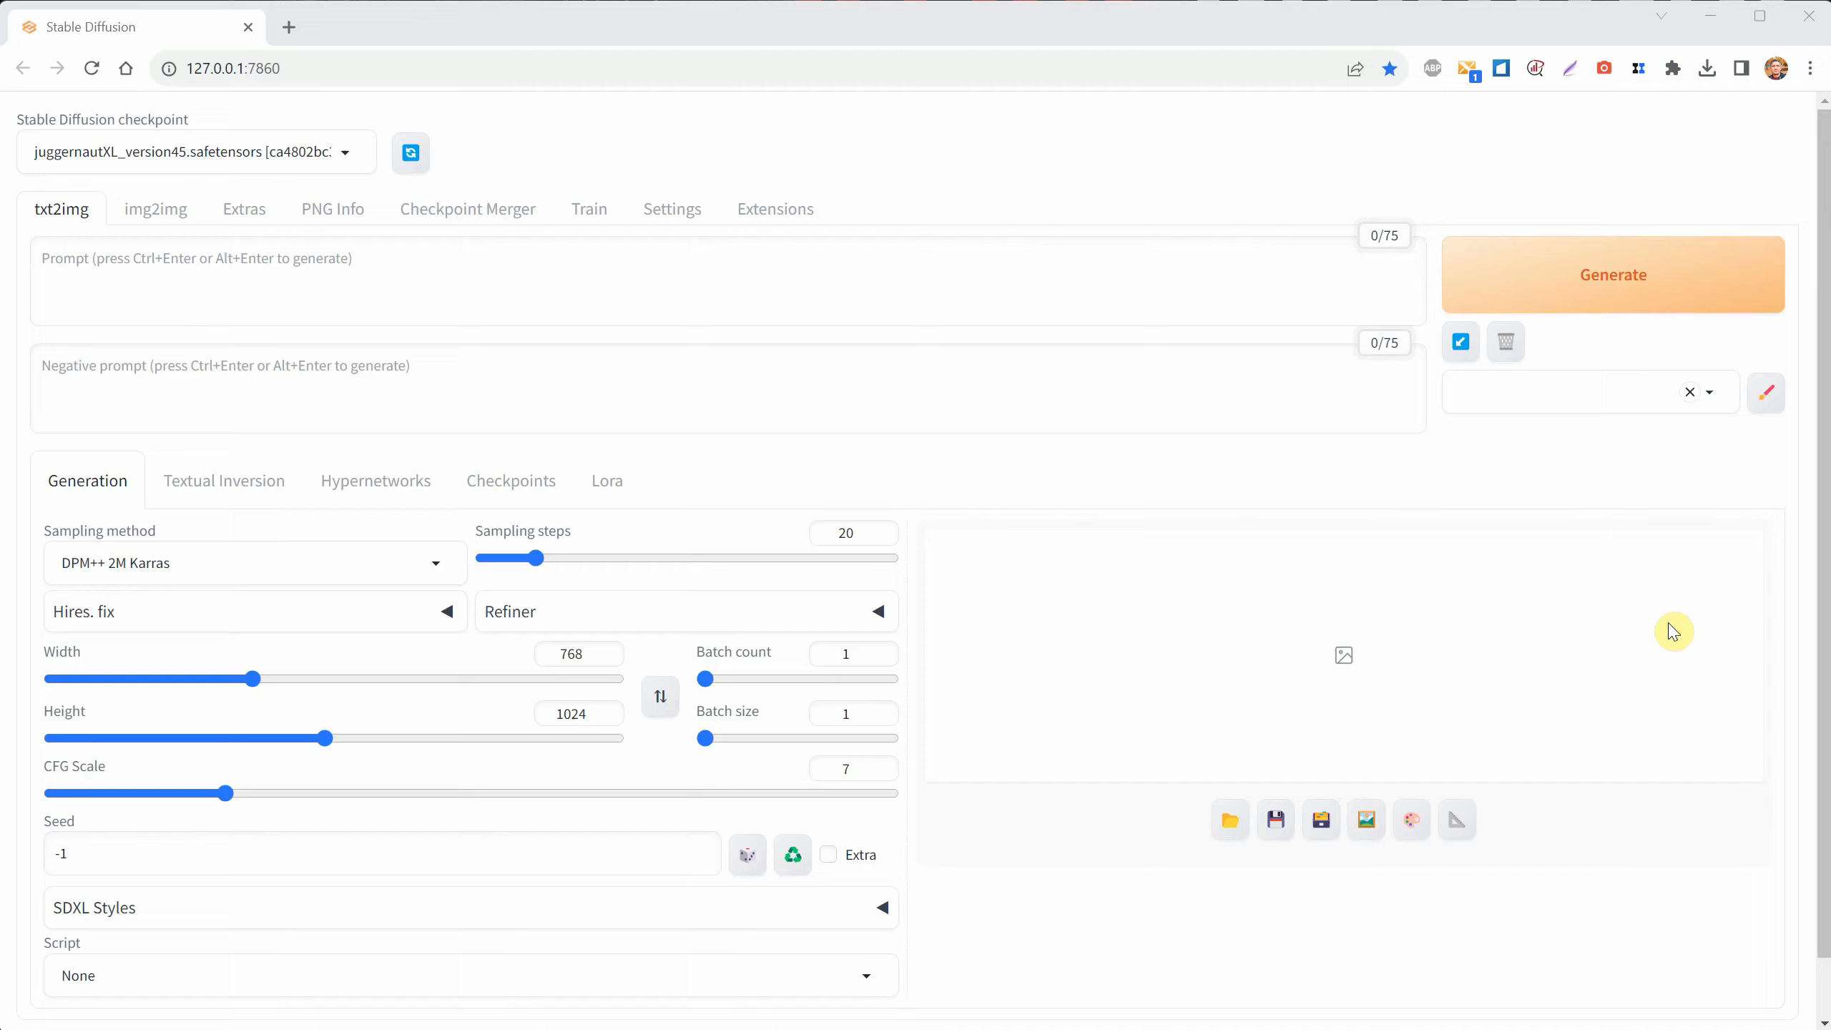
- Load the catalogue of available extensions from the Extensions index
click(775, 209)
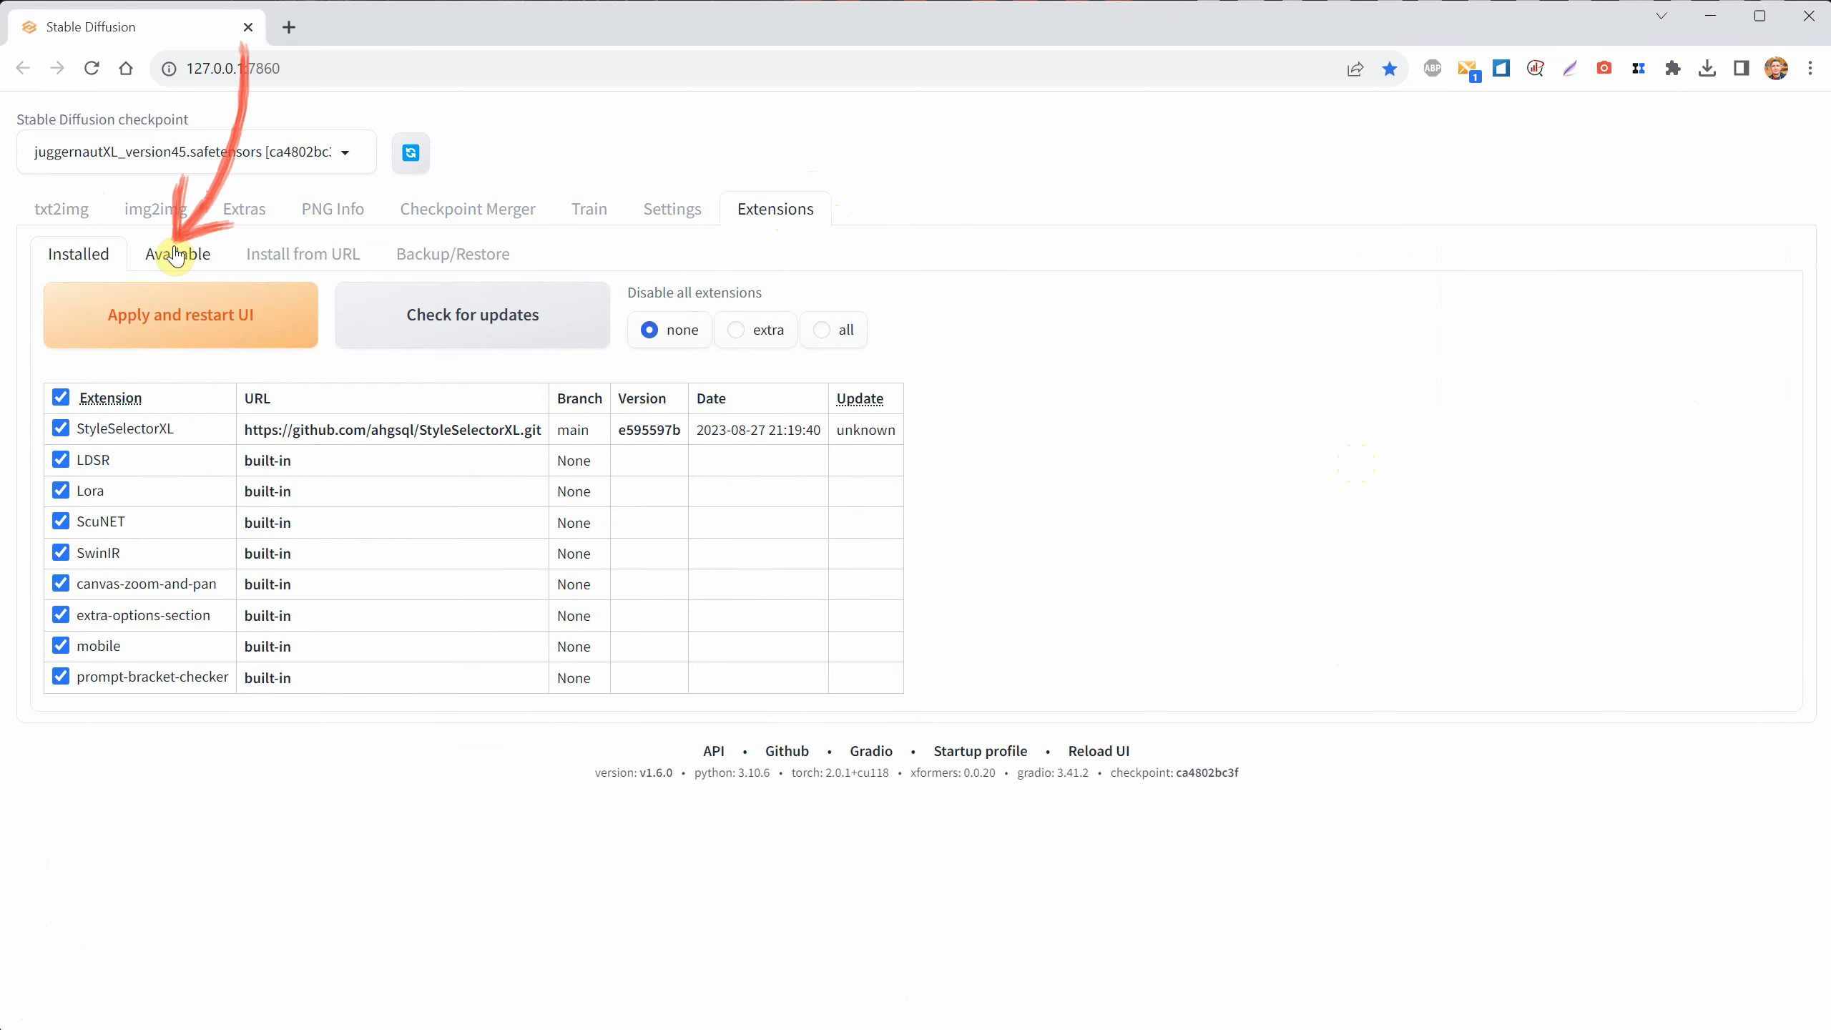
click(176, 253)
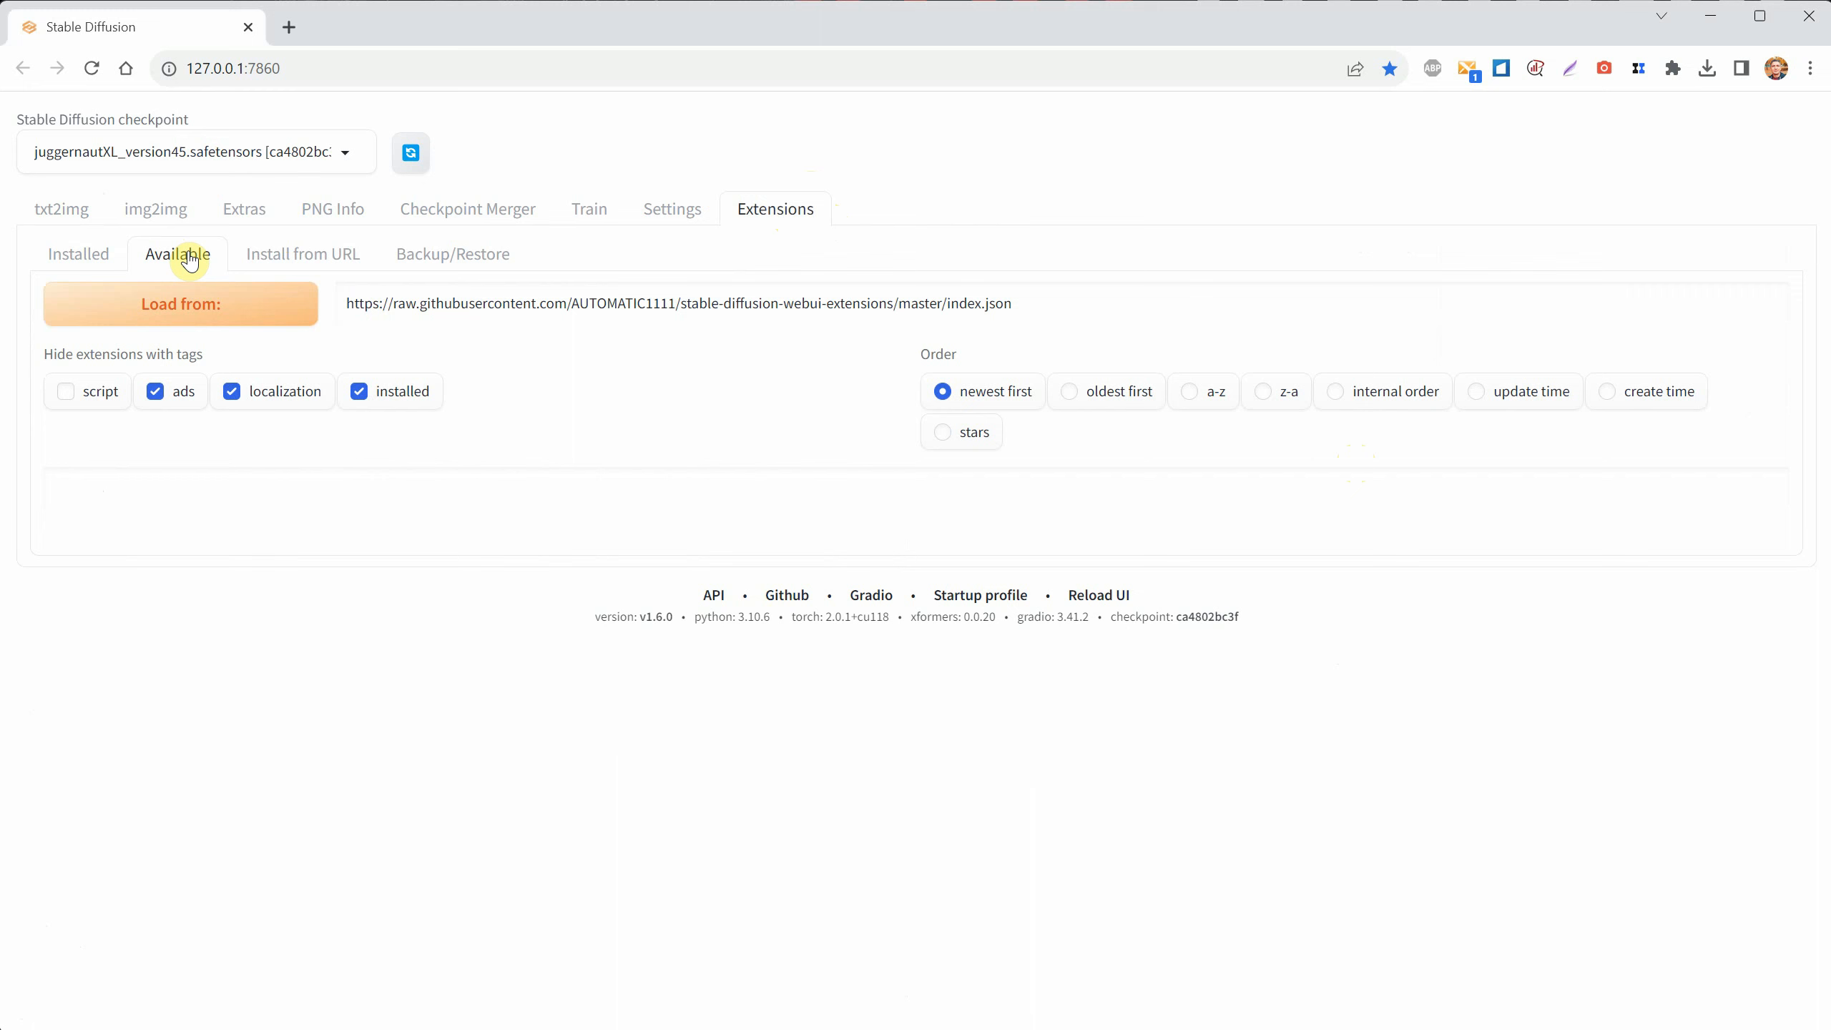
click(181, 303)
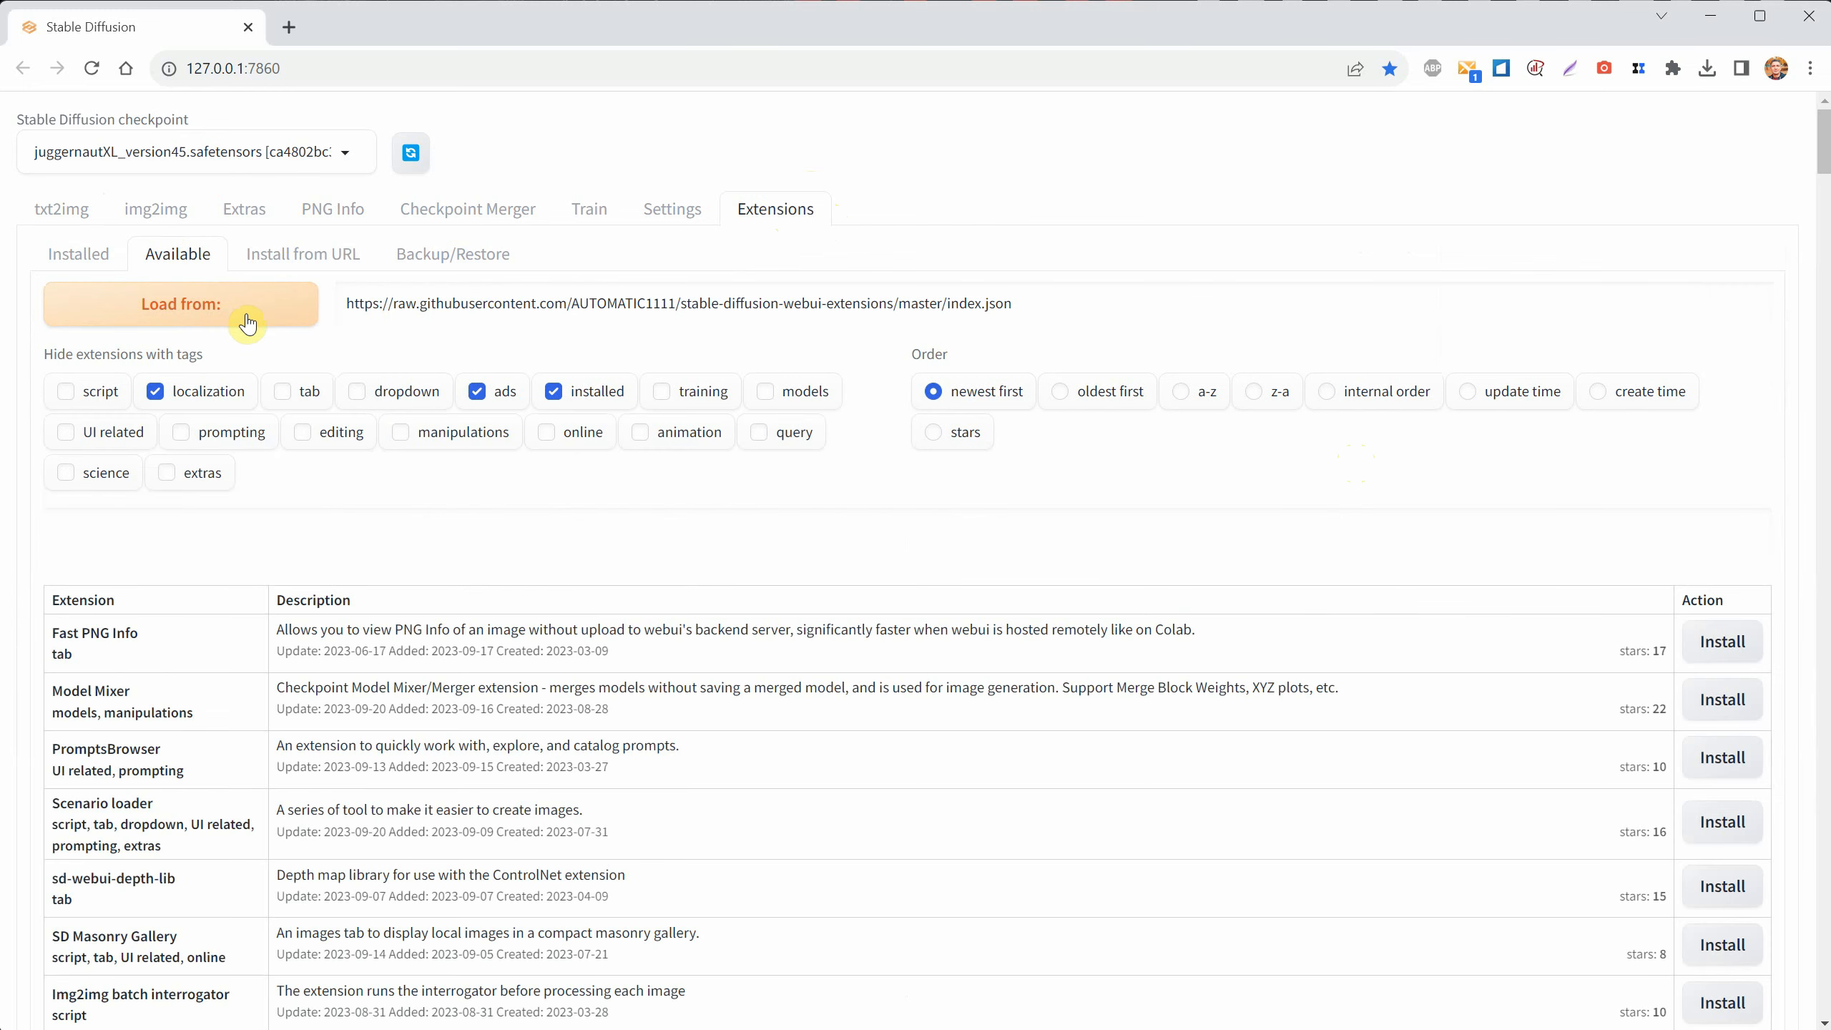
mouse_move(908, 684)
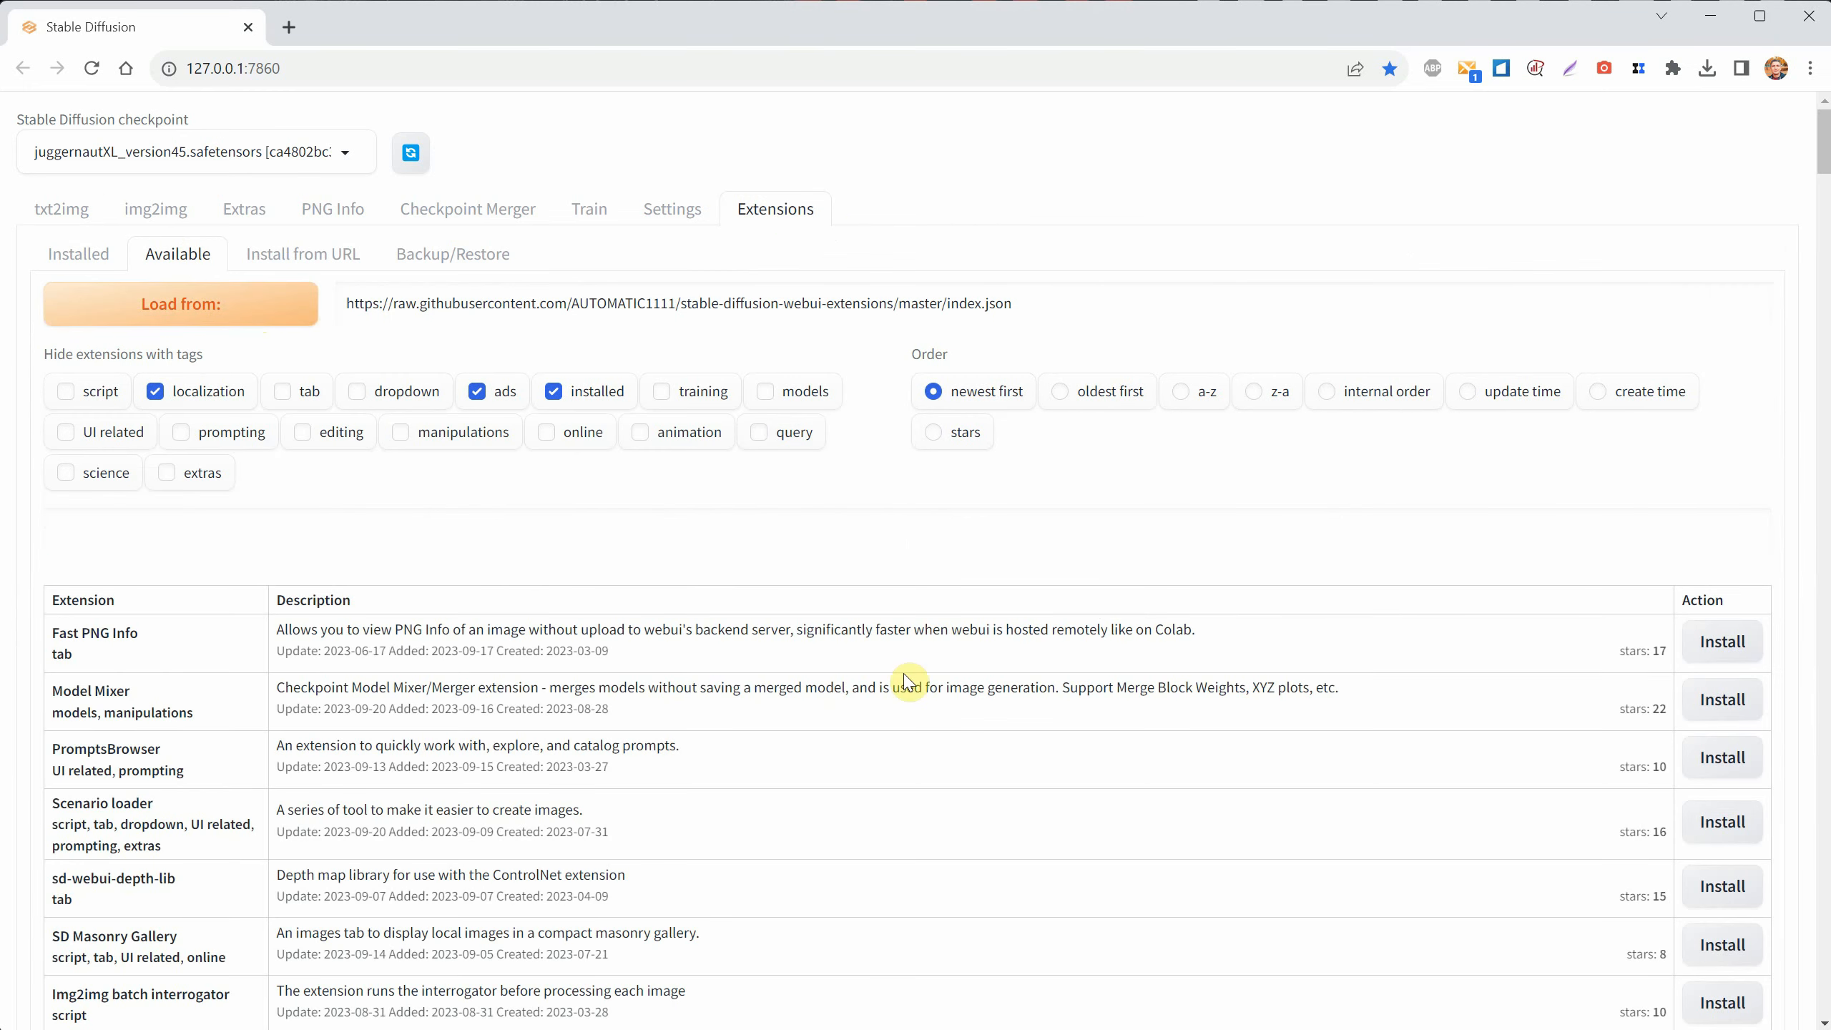
- Find 'aspect ratio helper' in the list and install the Aspect Ratio Helper extension
key(ctrl+f)
text(aspect ratio helper)
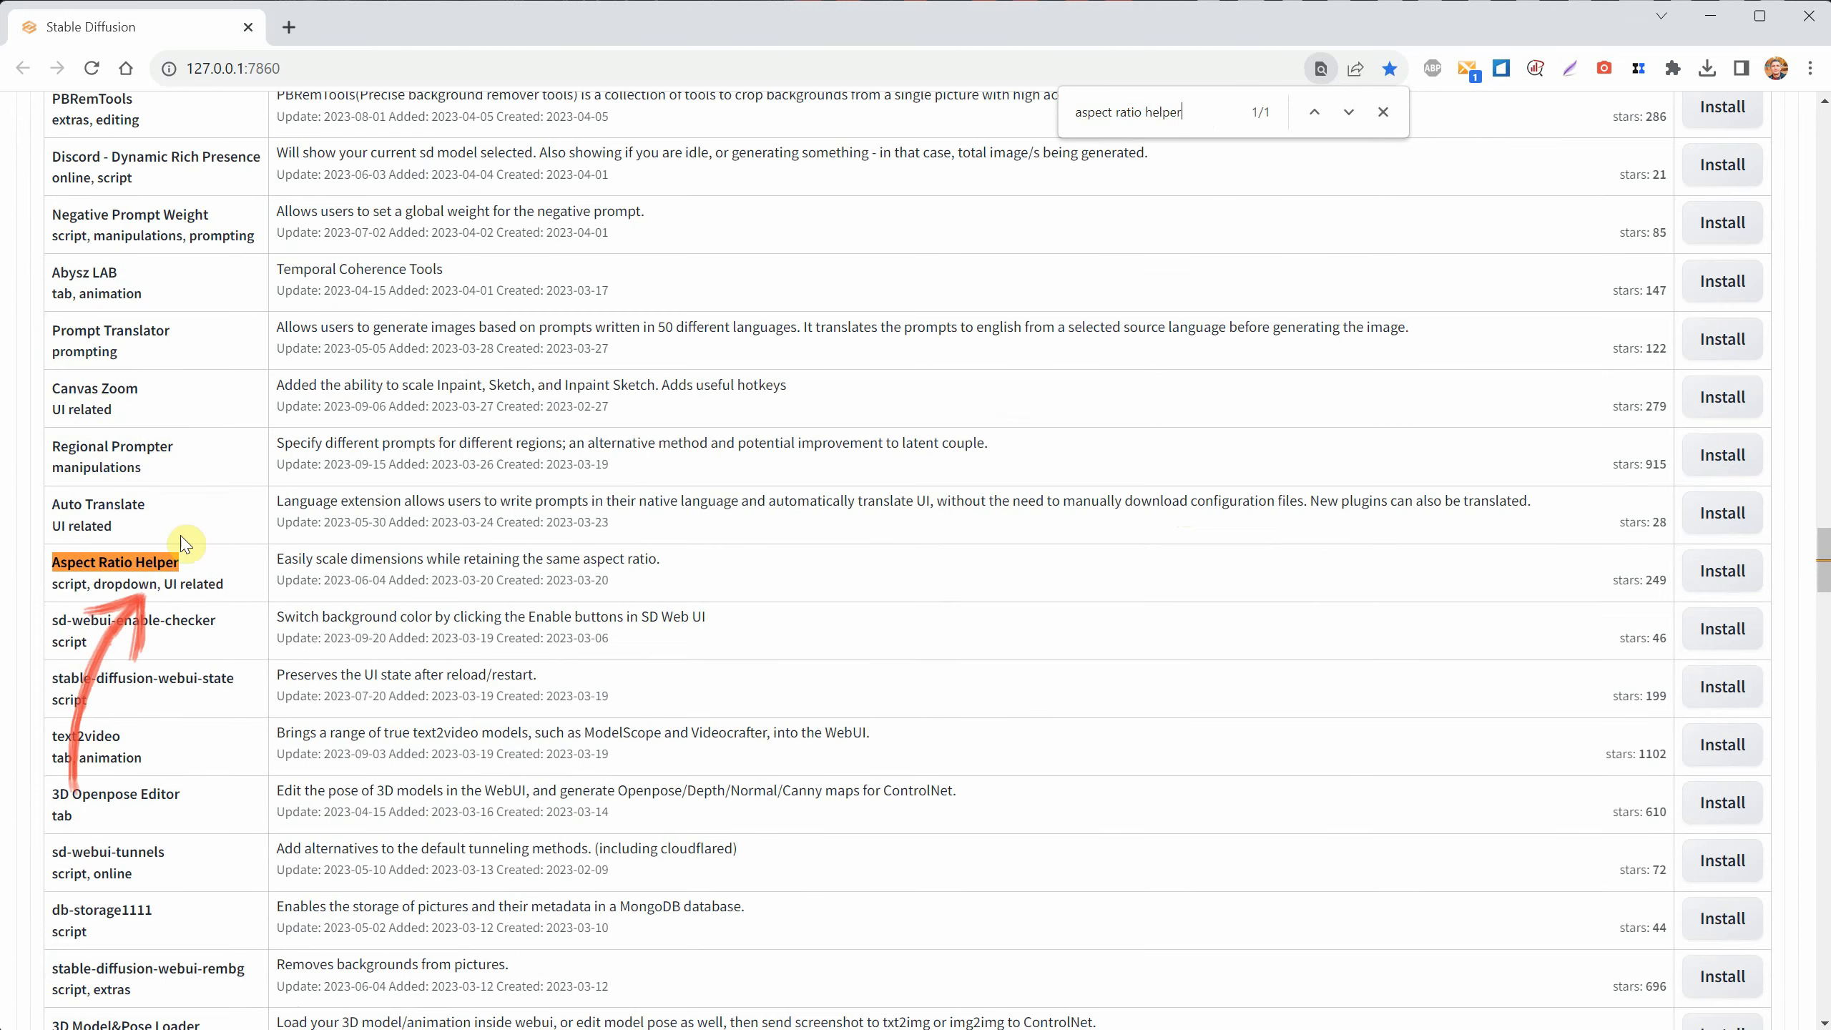
mouse_move(473, 554)
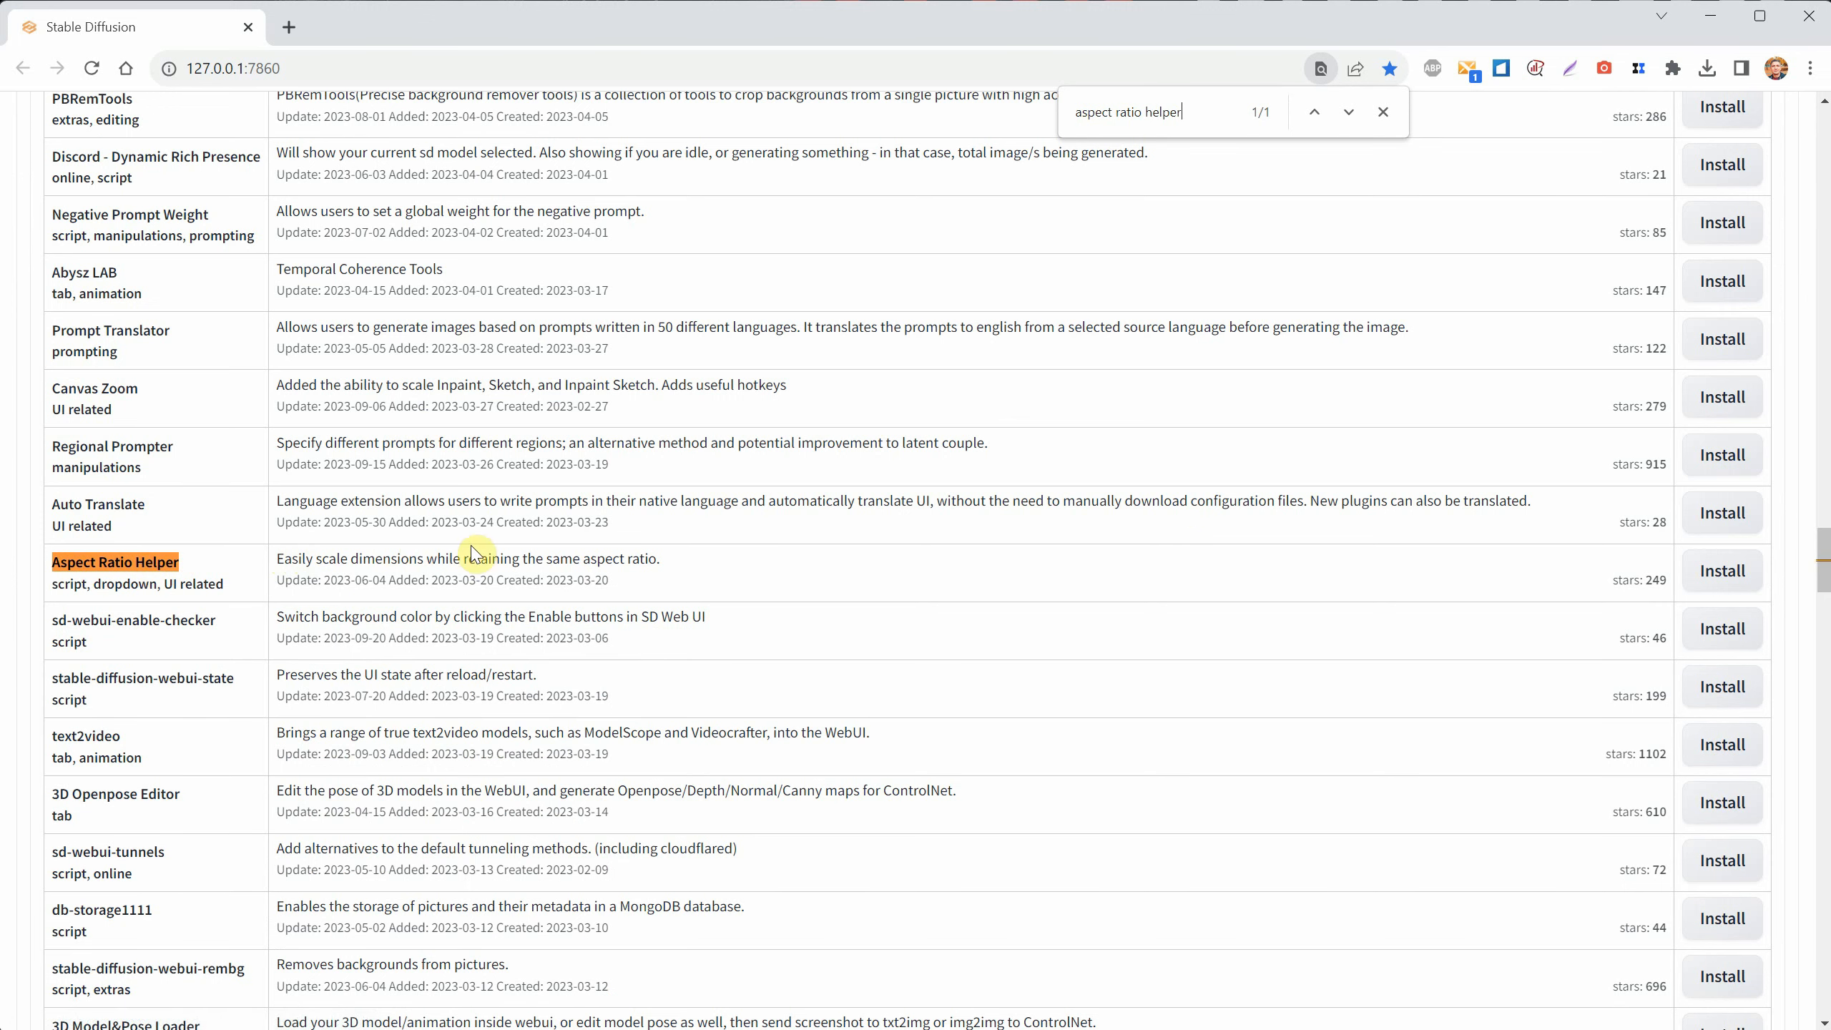
mouse_move(1723, 584)
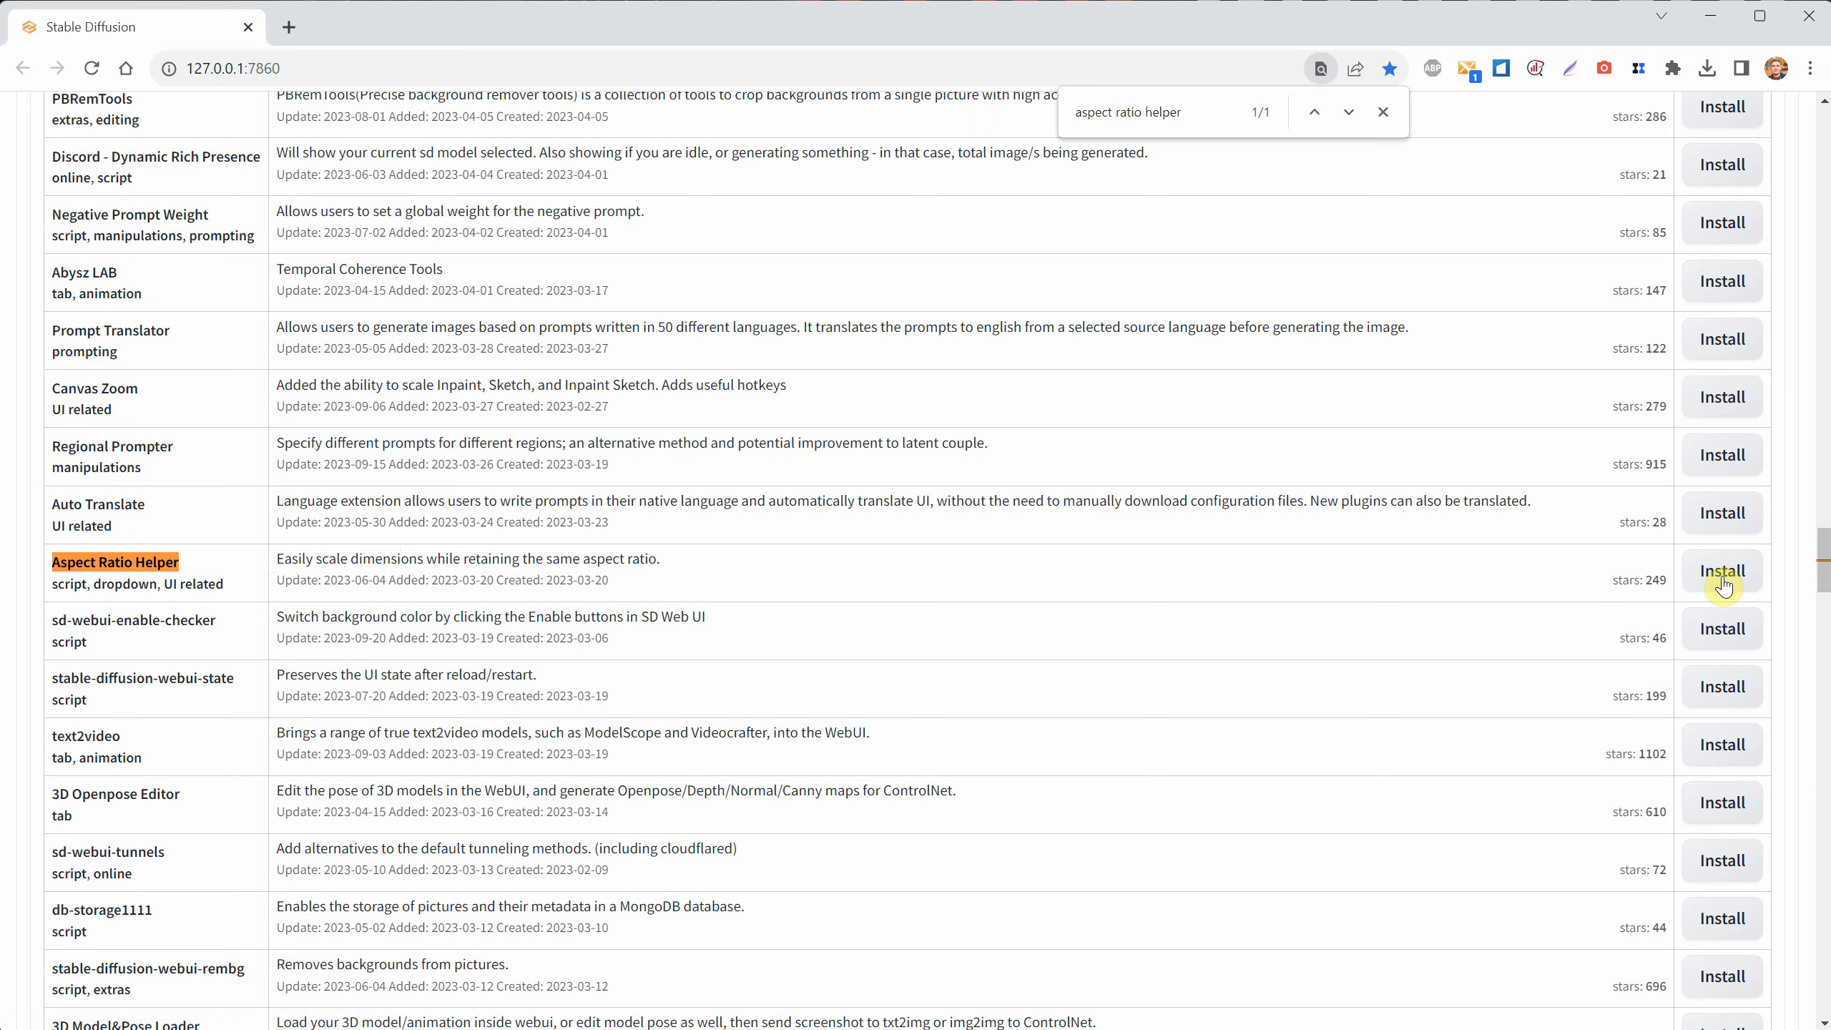
click(1720, 571)
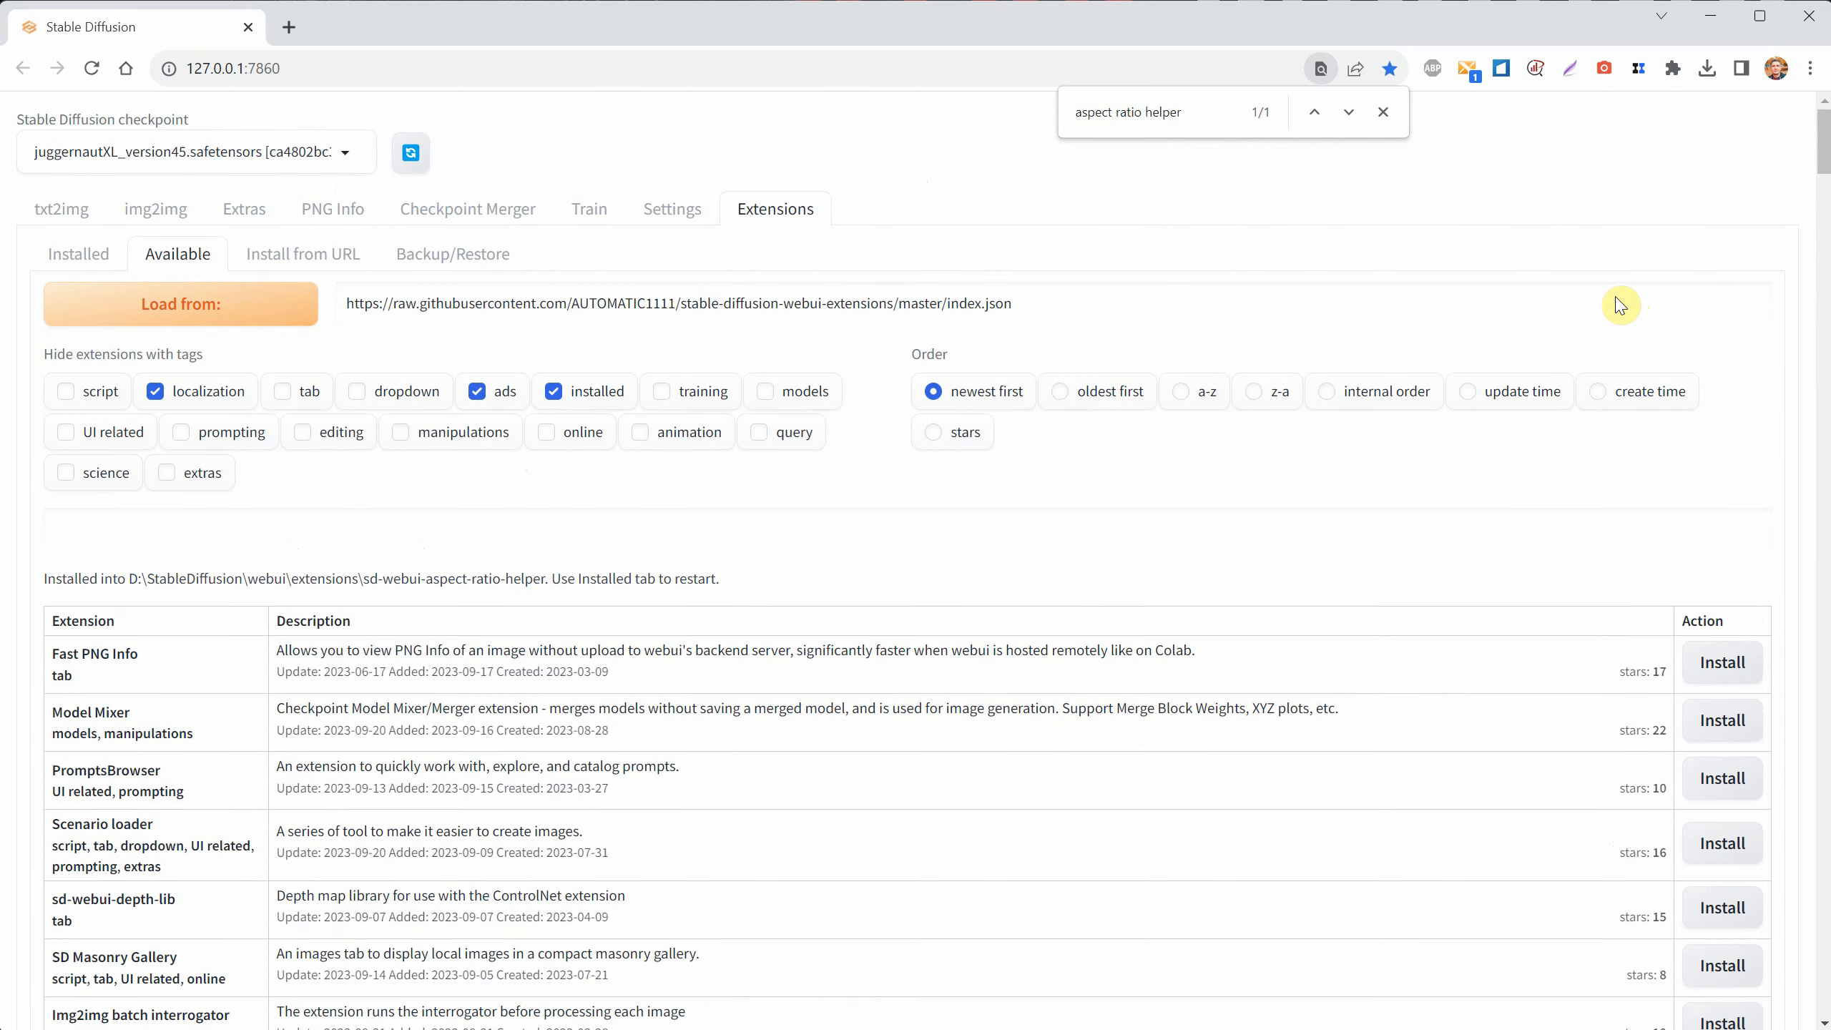
- Check installed extensions for updates, then apply and restart the UI
click(79, 253)
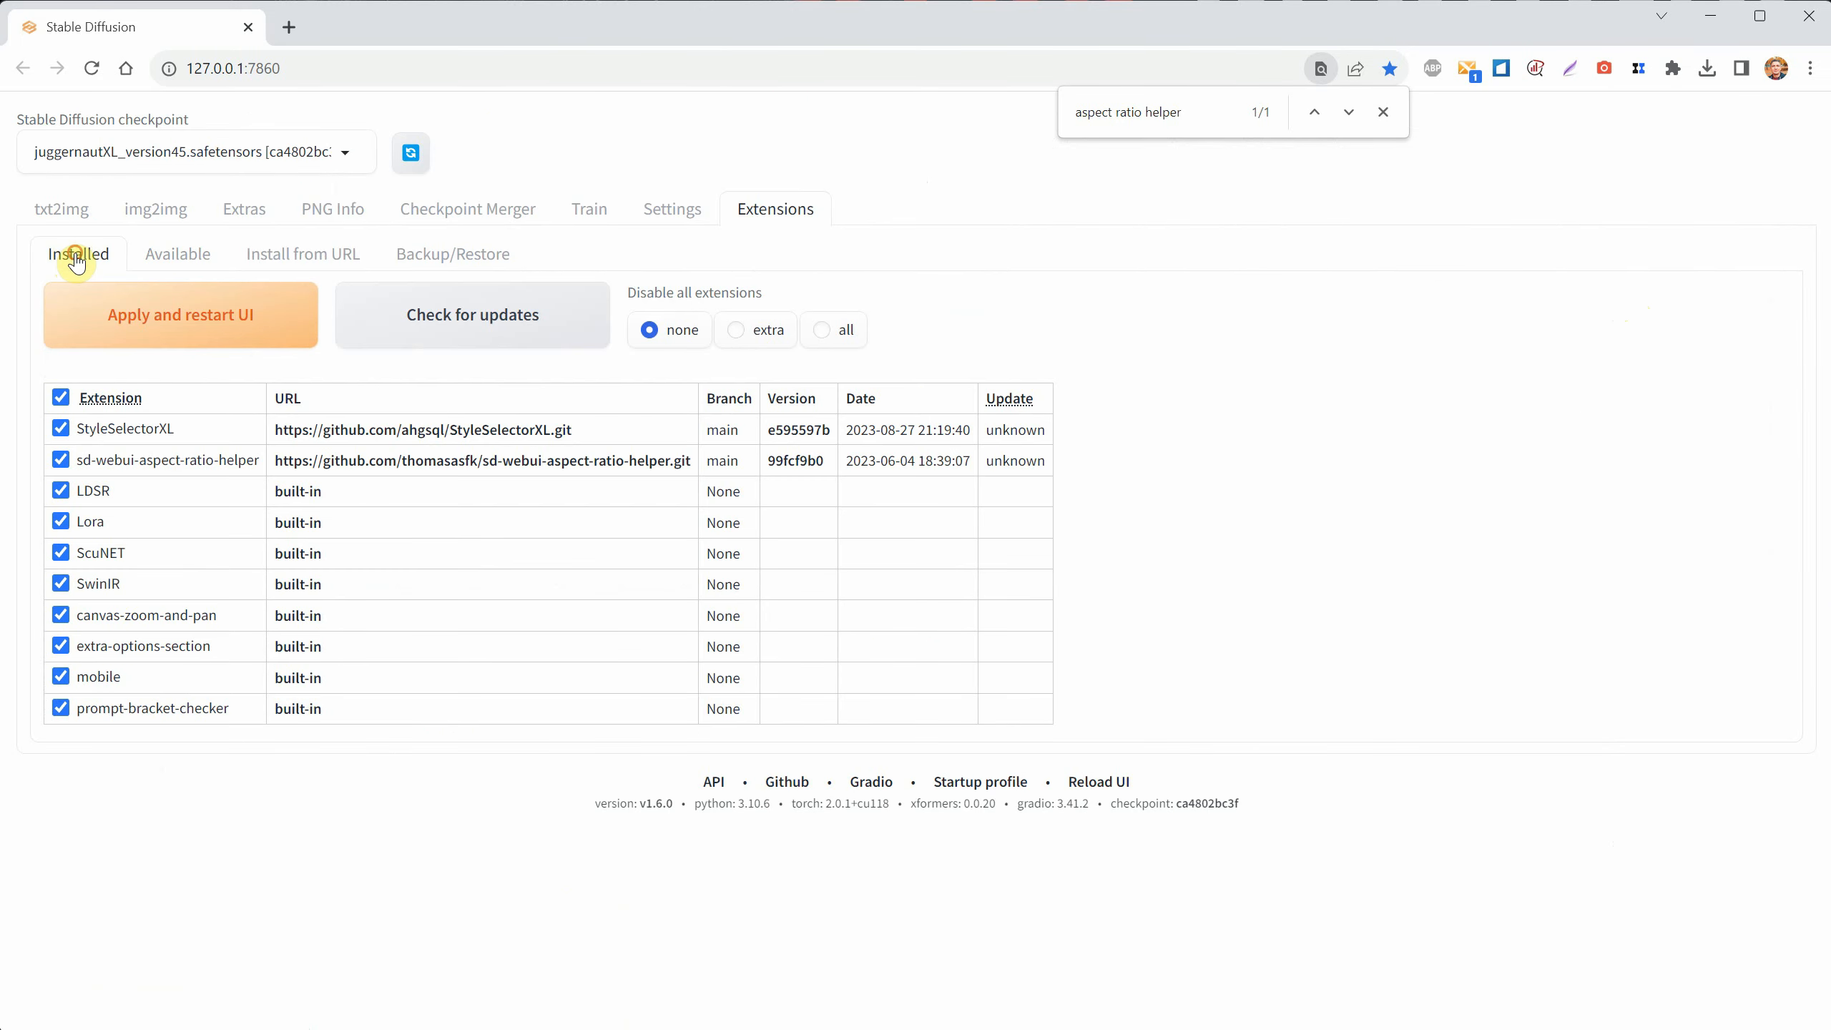
click(1384, 112)
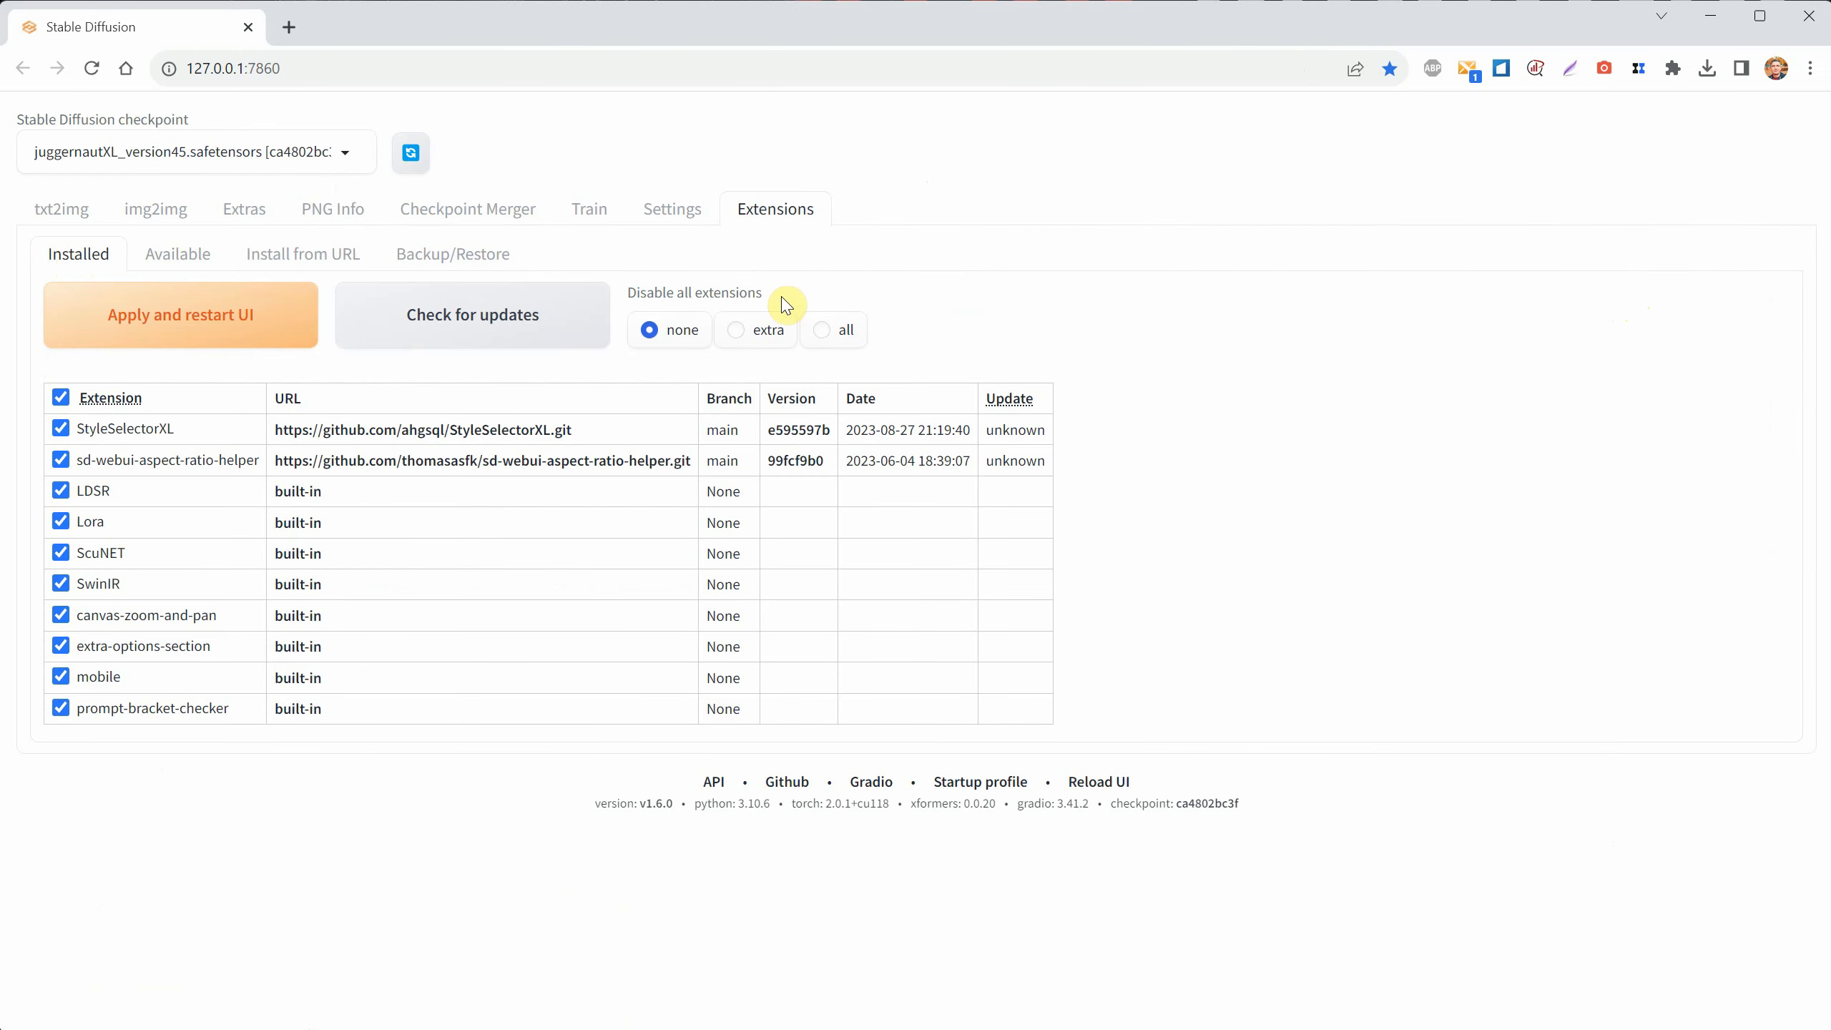
click(473, 314)
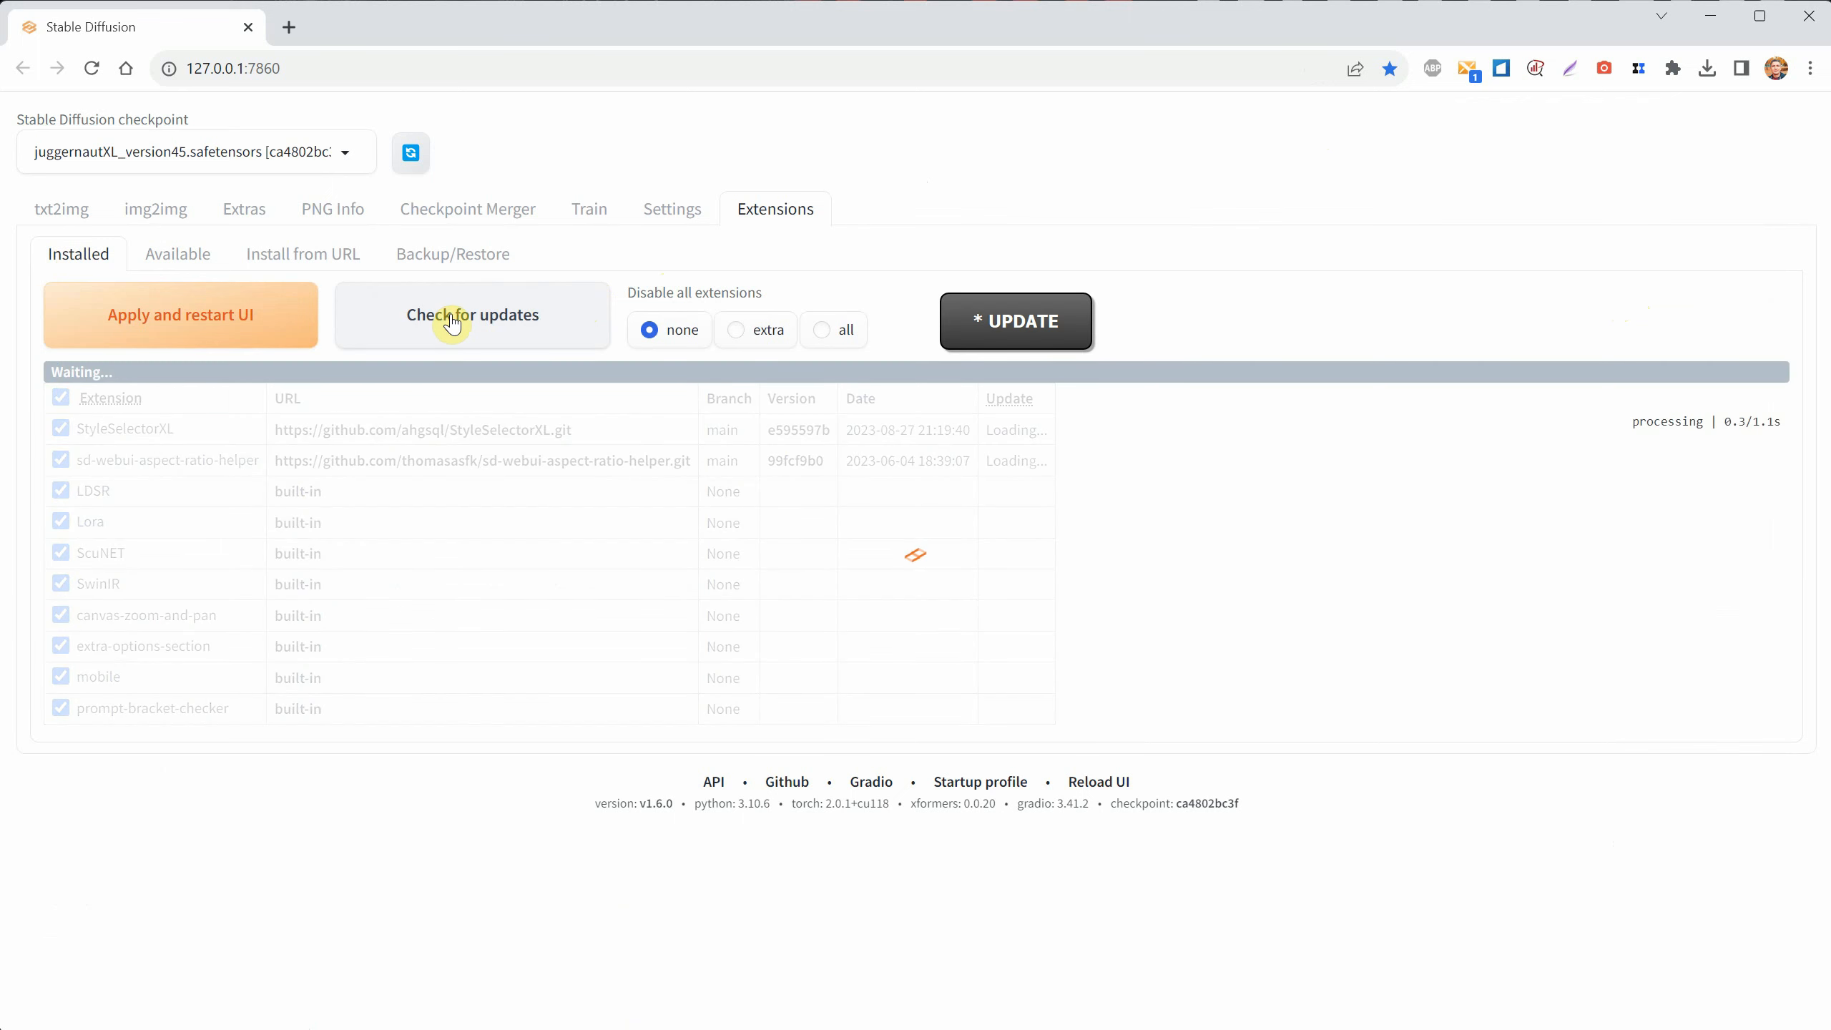
click(473, 314)
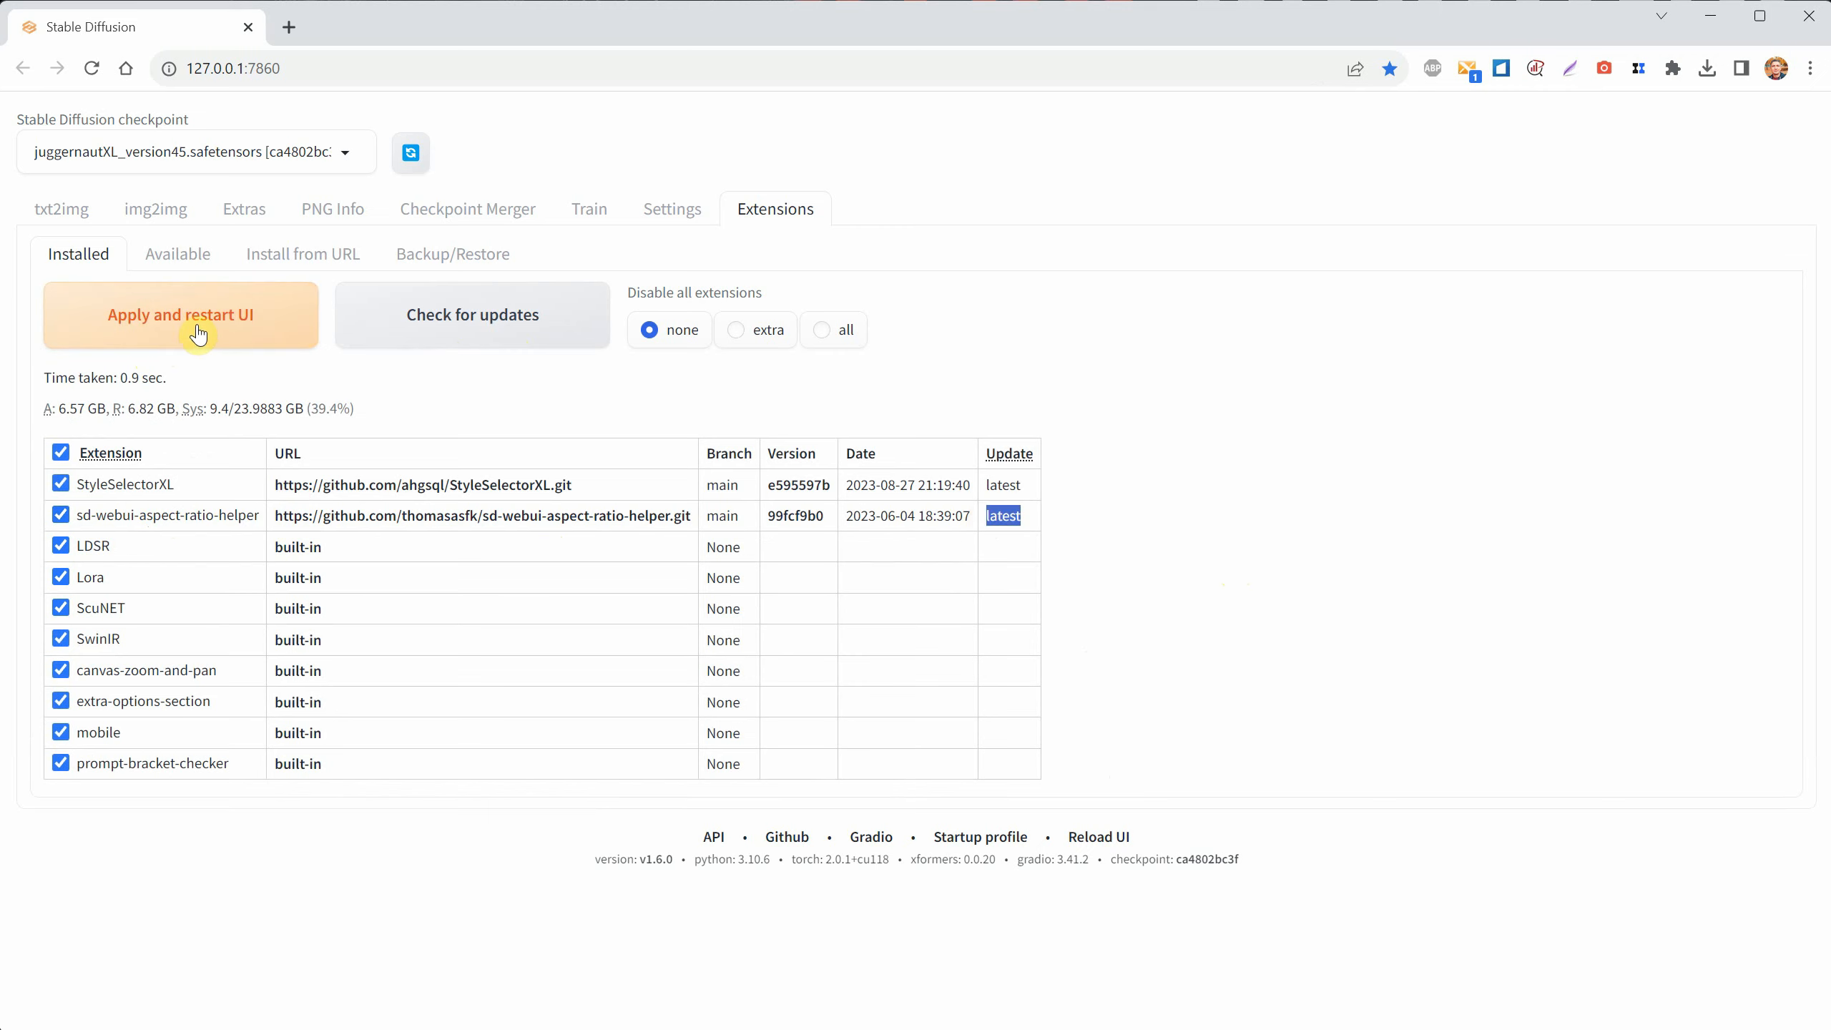
click(181, 315)
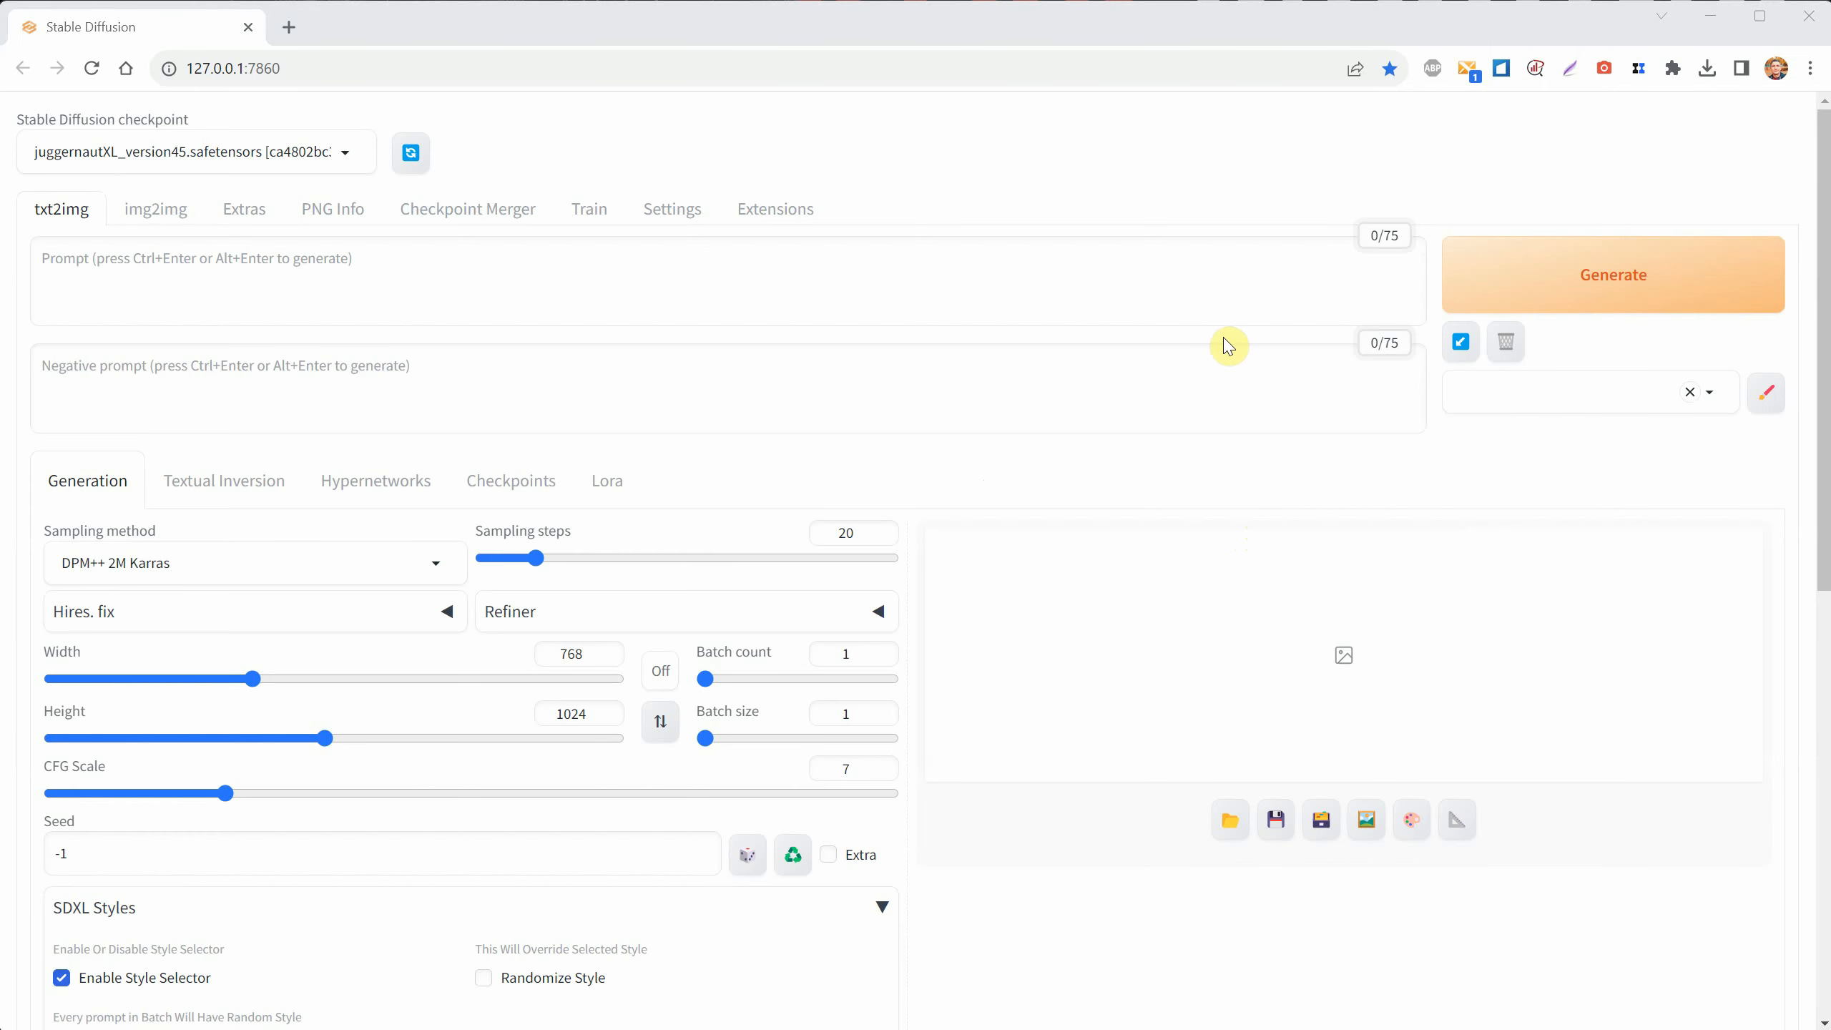
mouse_move(1058, 259)
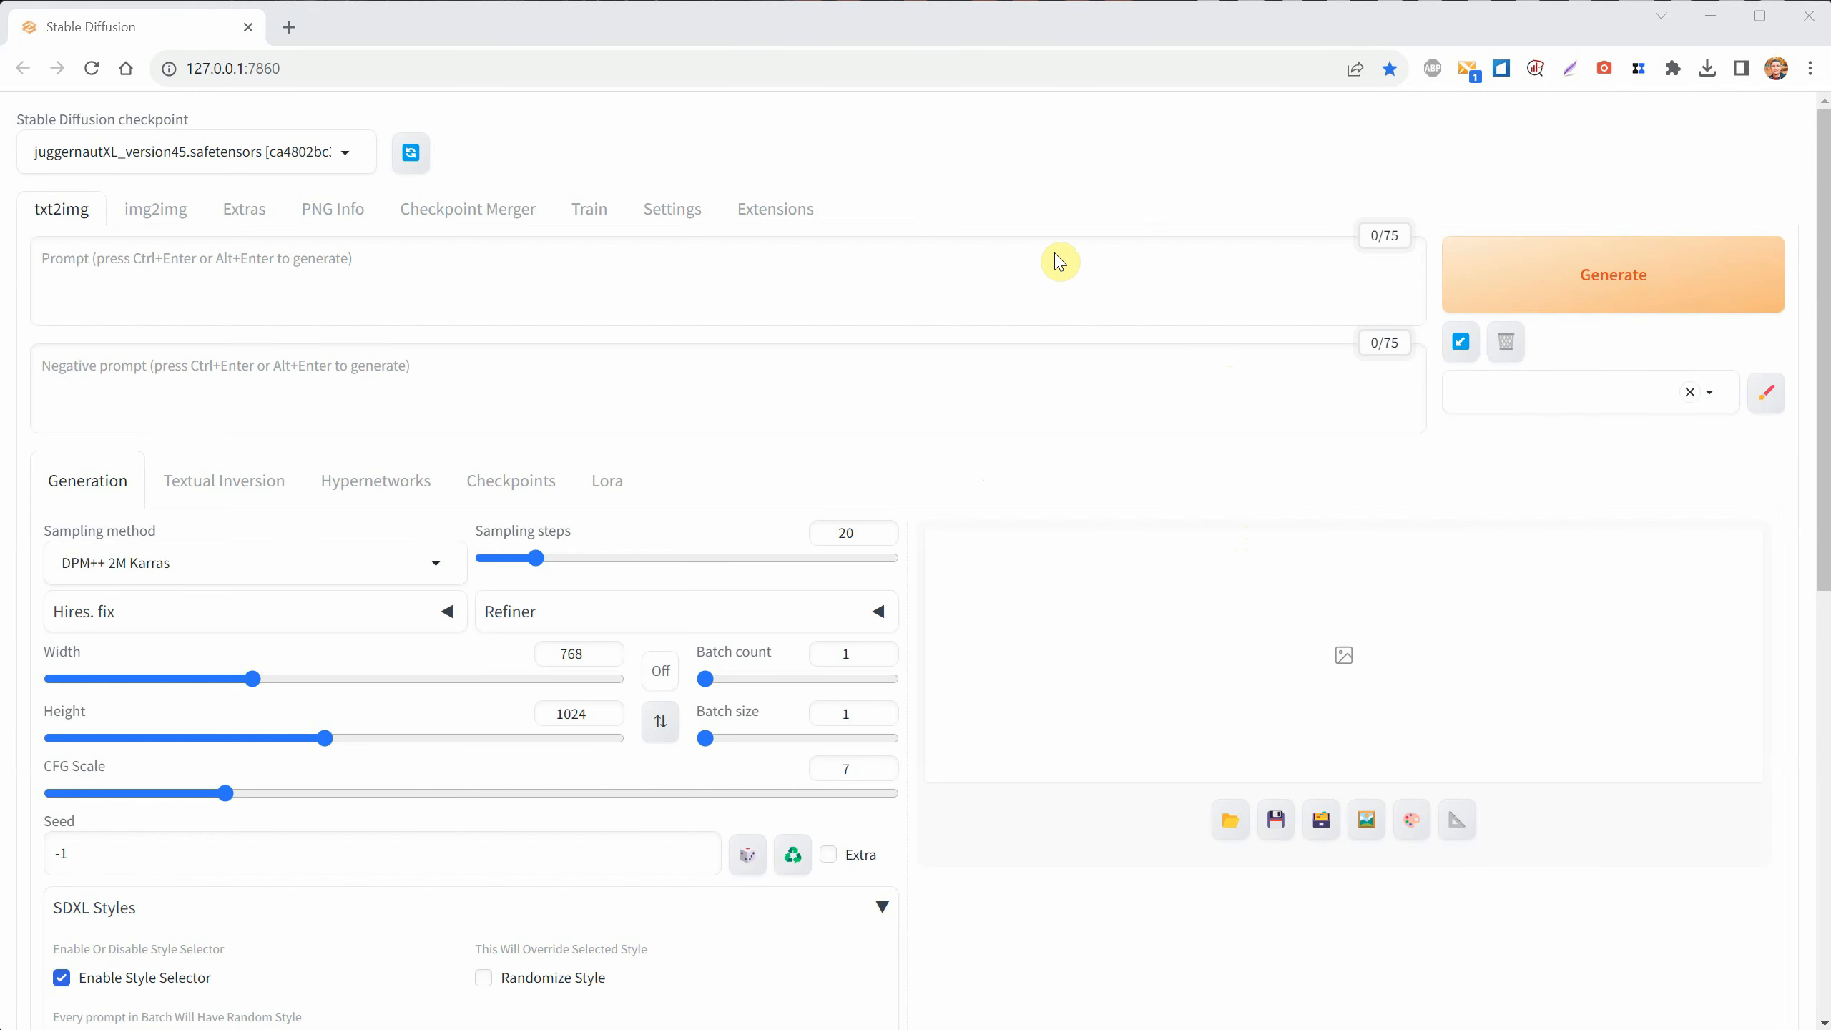
mouse_move(658, 696)
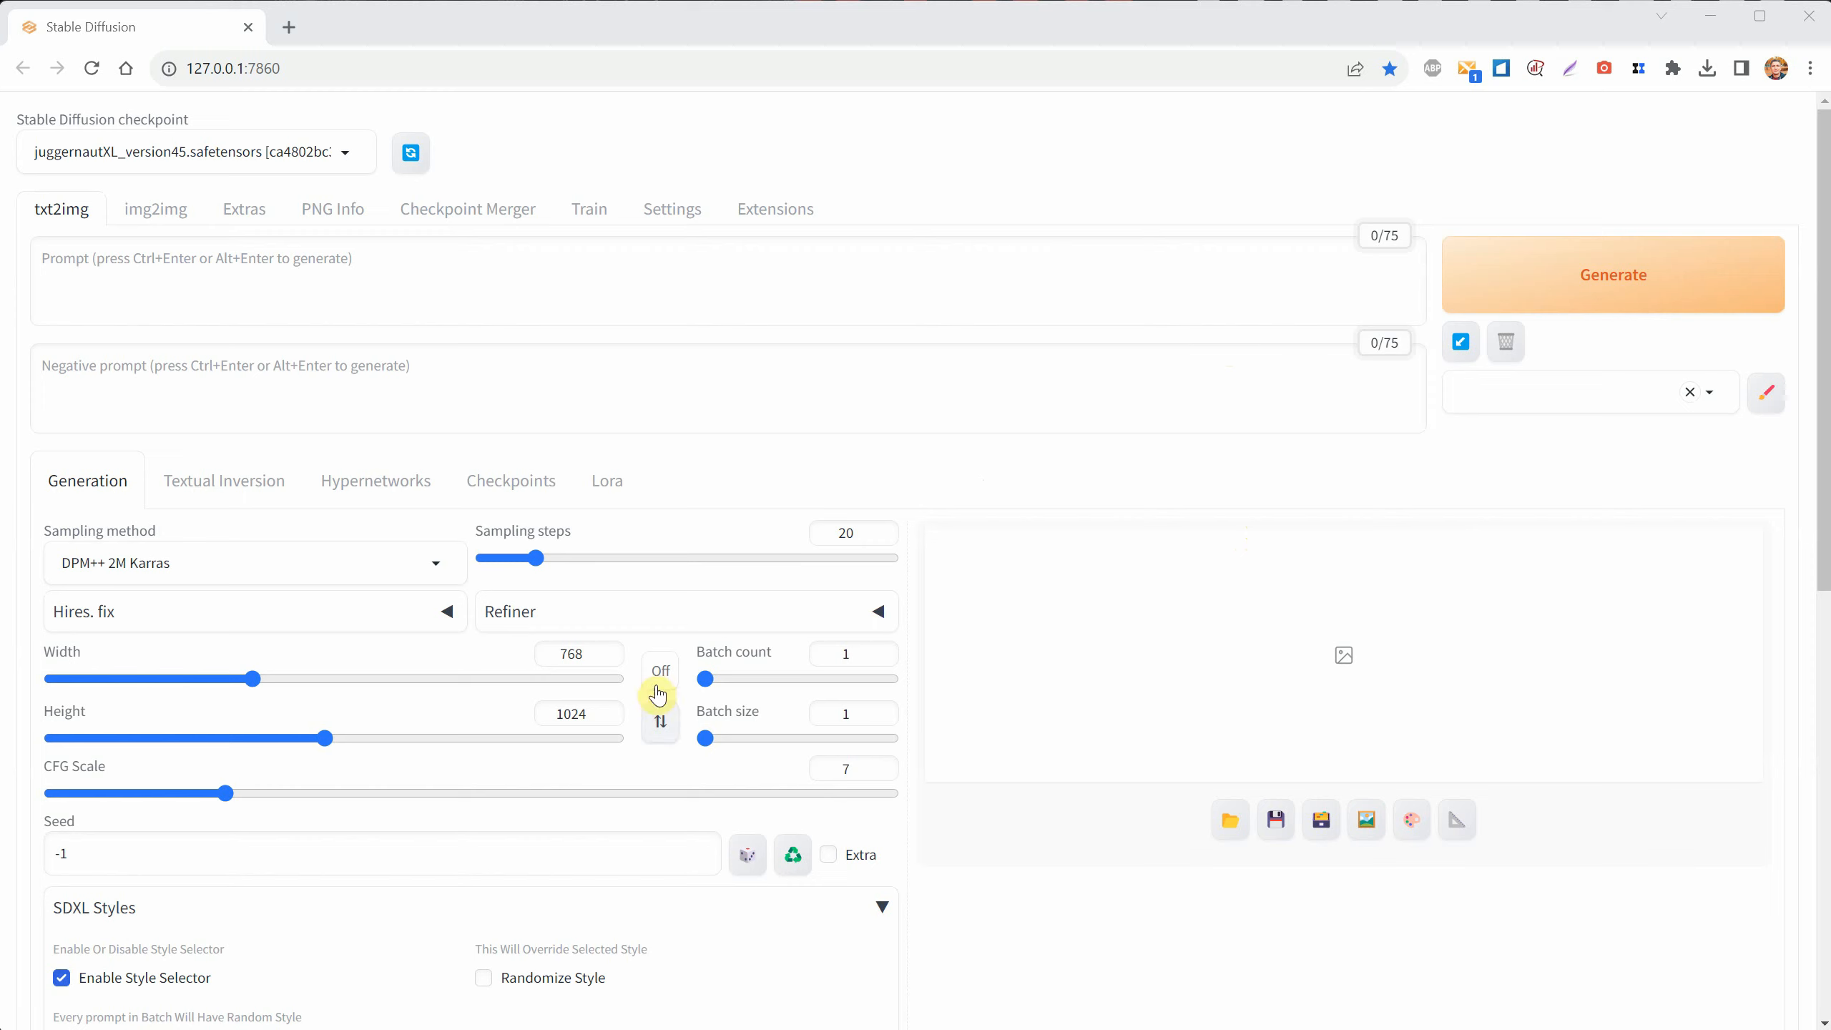
- Lock the aspect ratio and choose the 3:2 preset
click(660, 671)
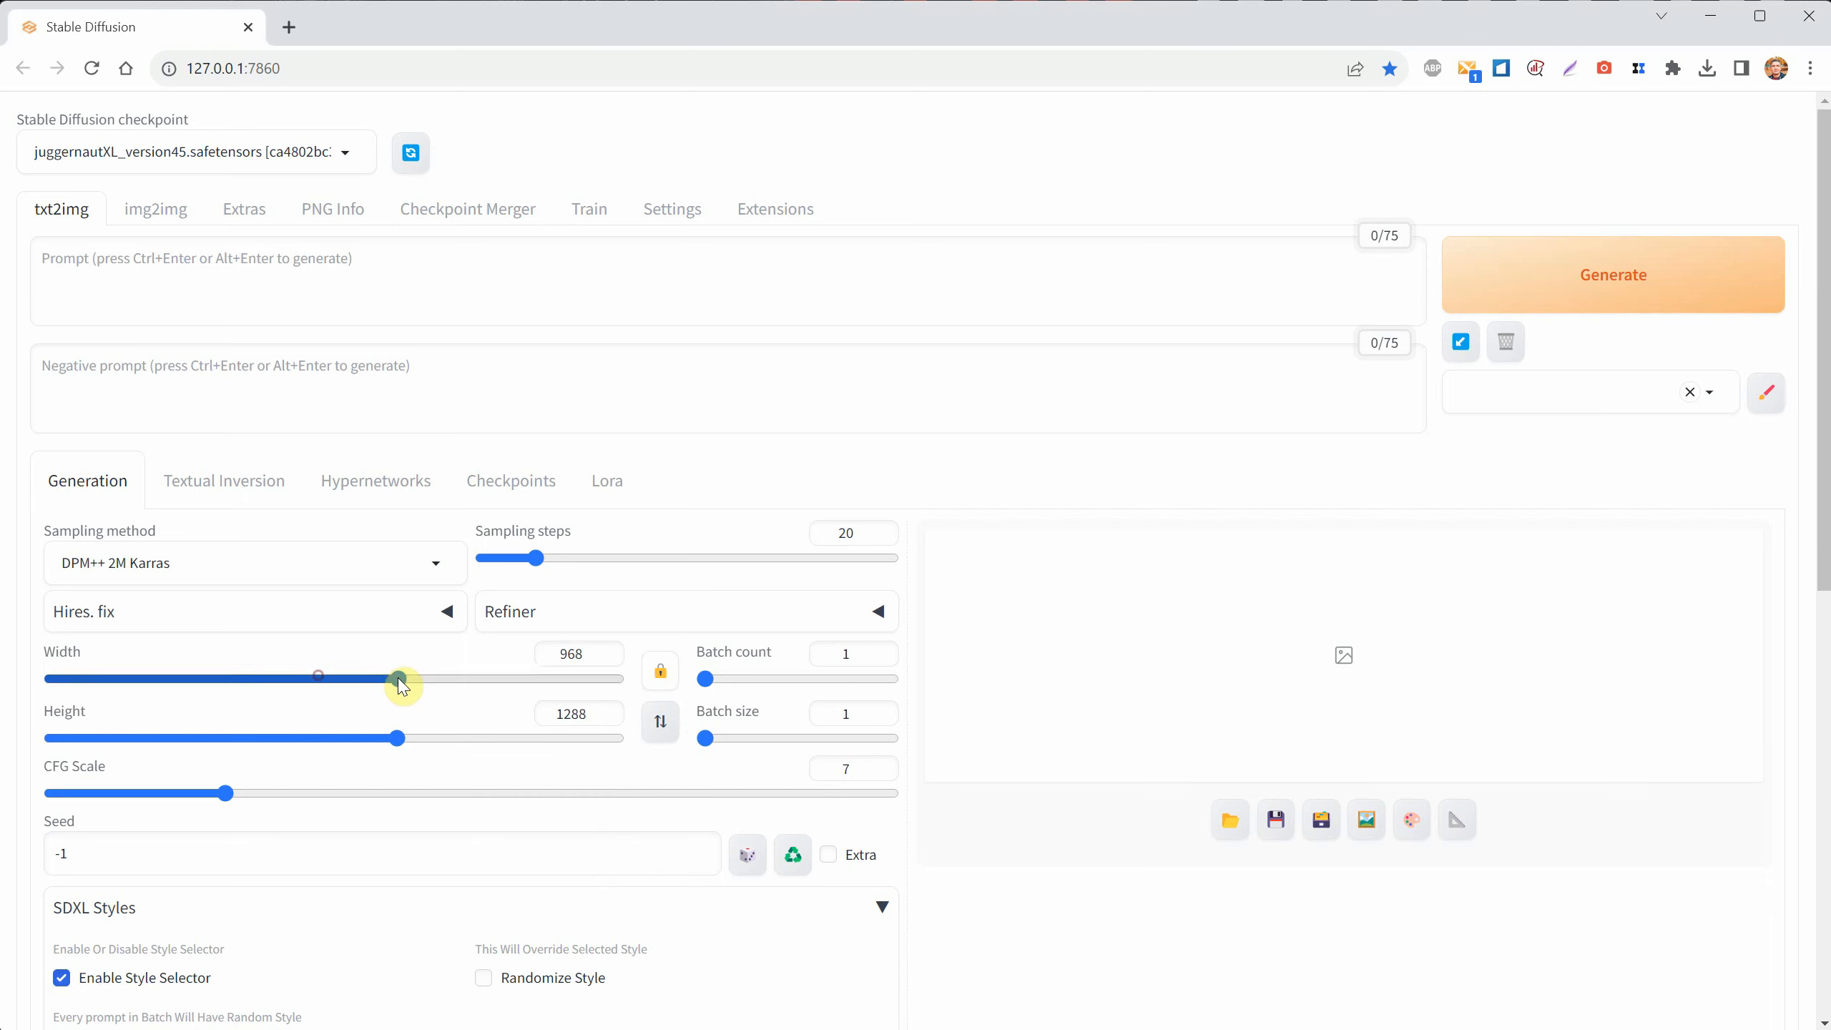
click(660, 671)
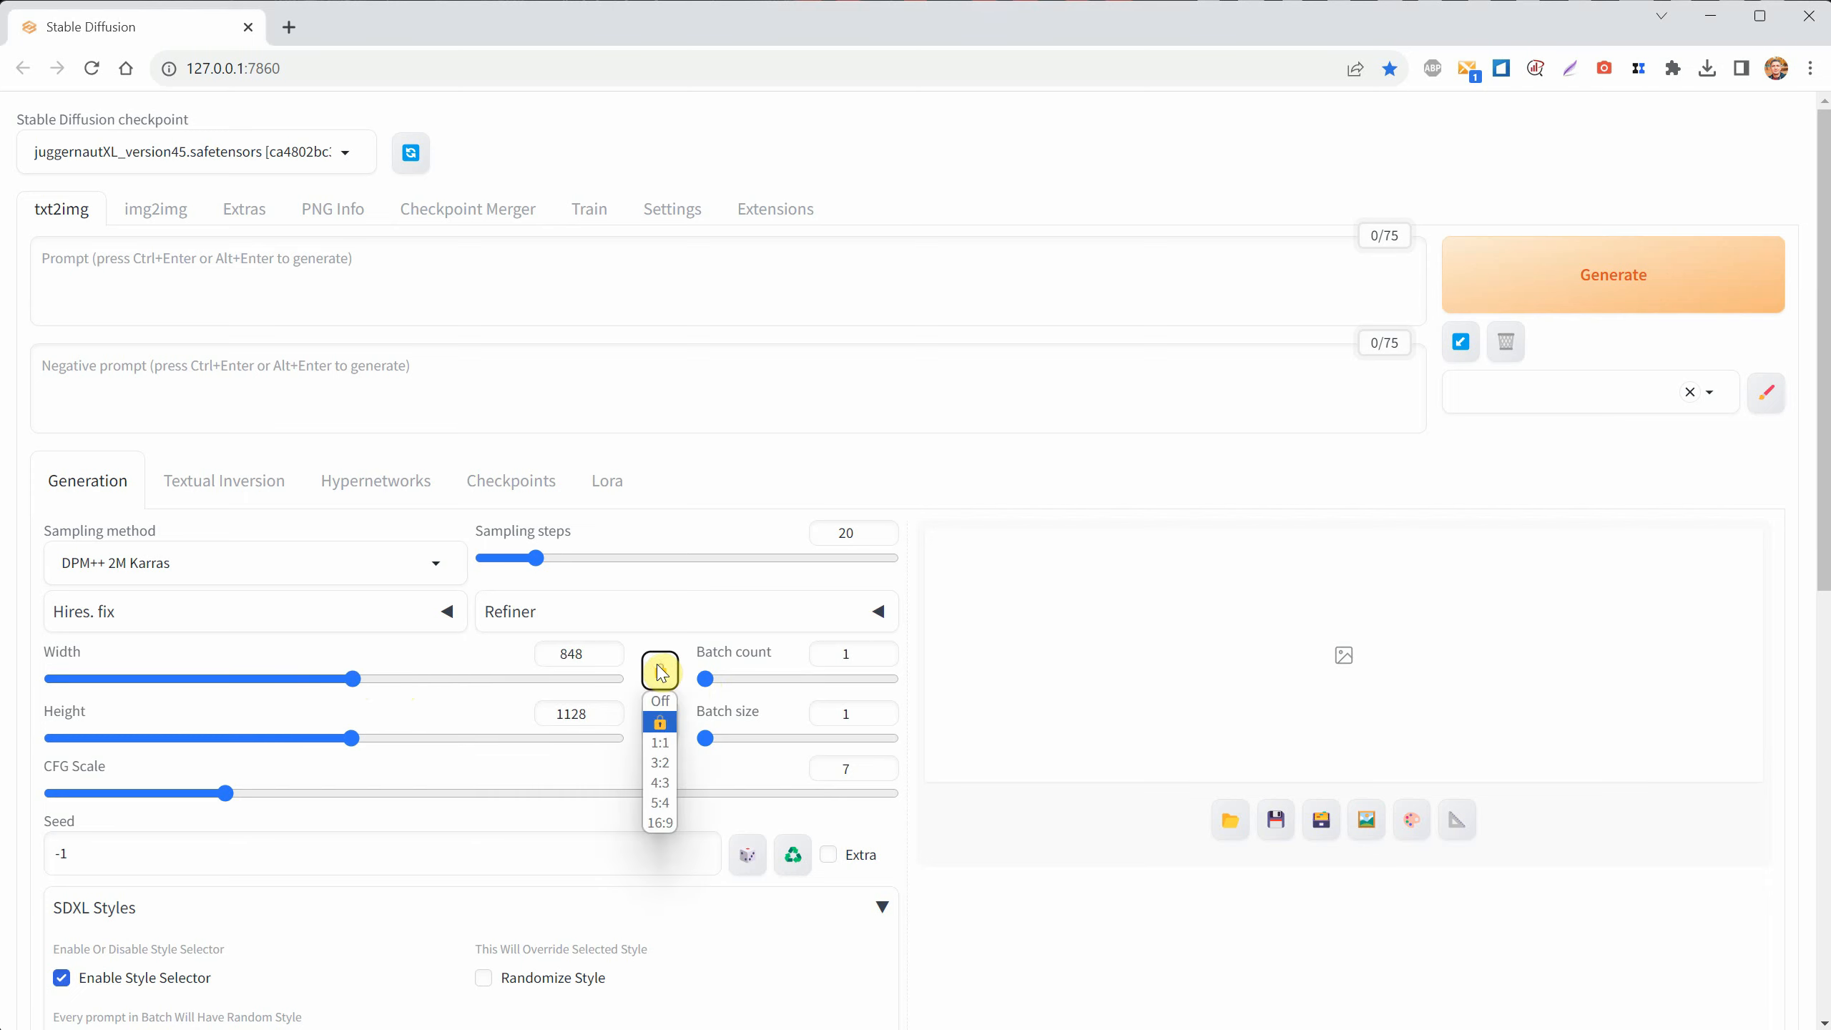
click(658, 762)
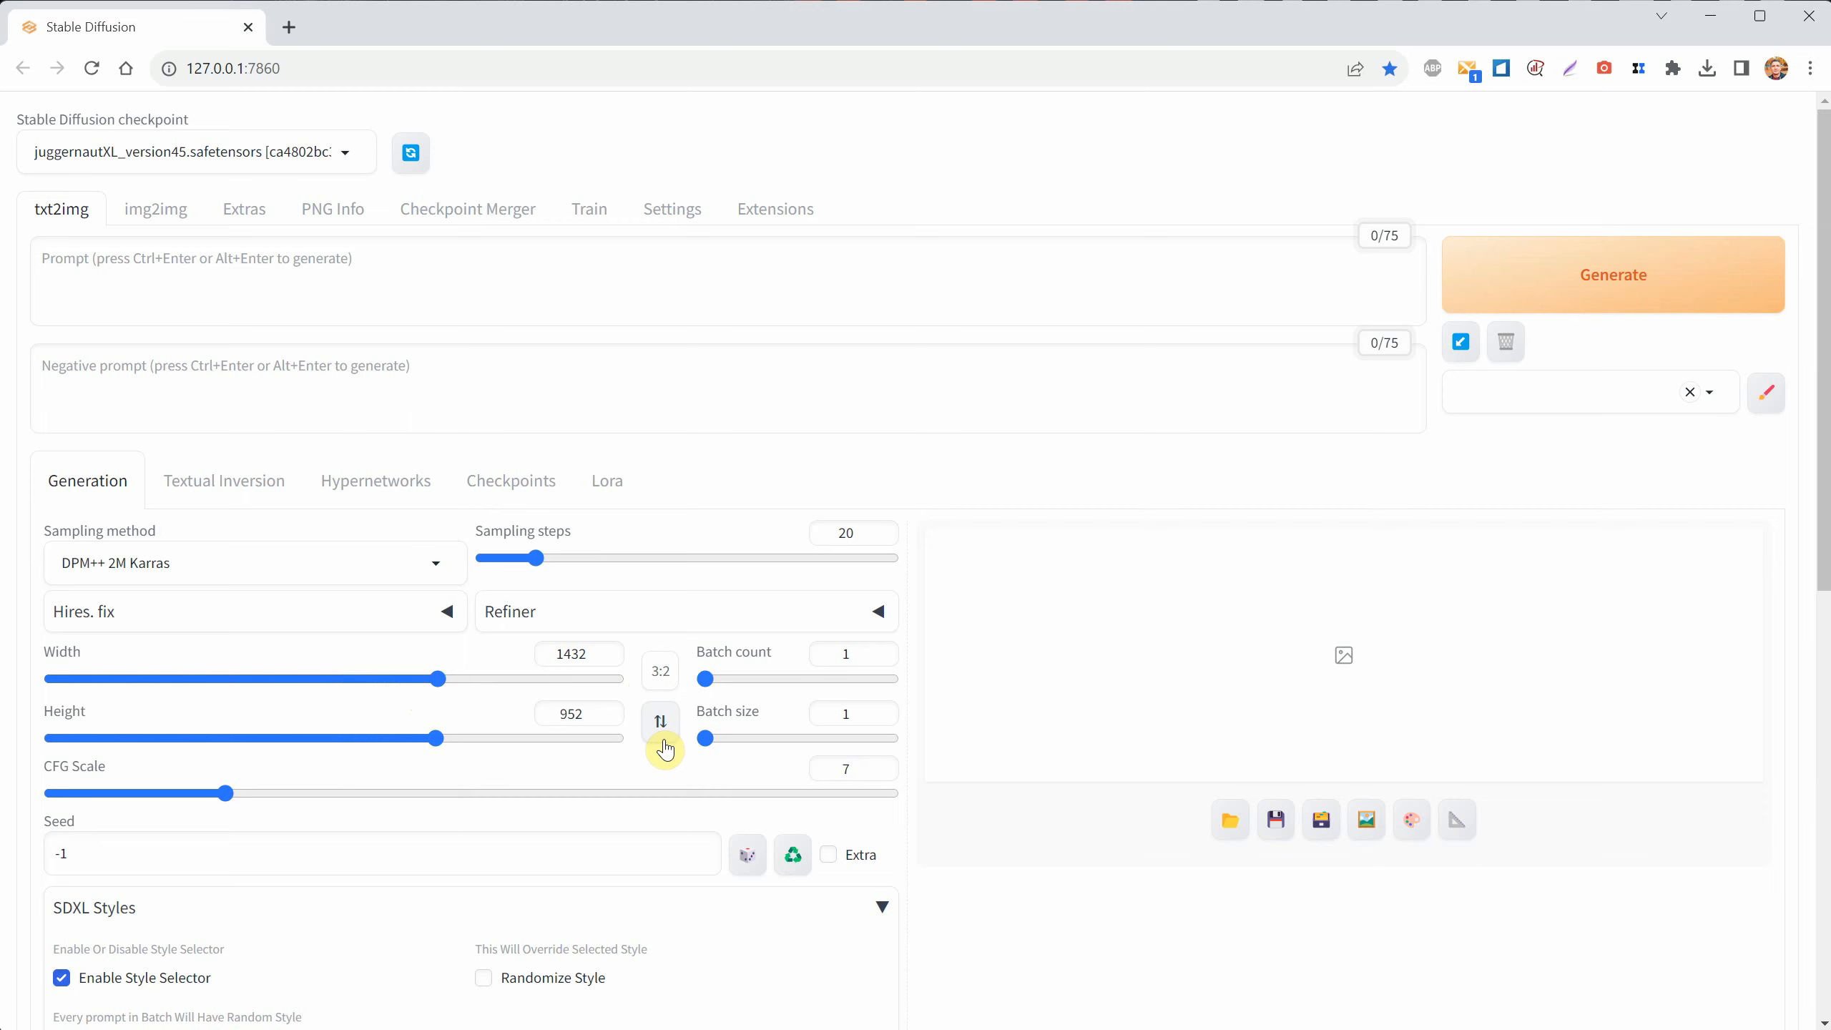
- Swap to portrait orientation and set the ratio to 4:5 (1112×1392)
click(660, 721)
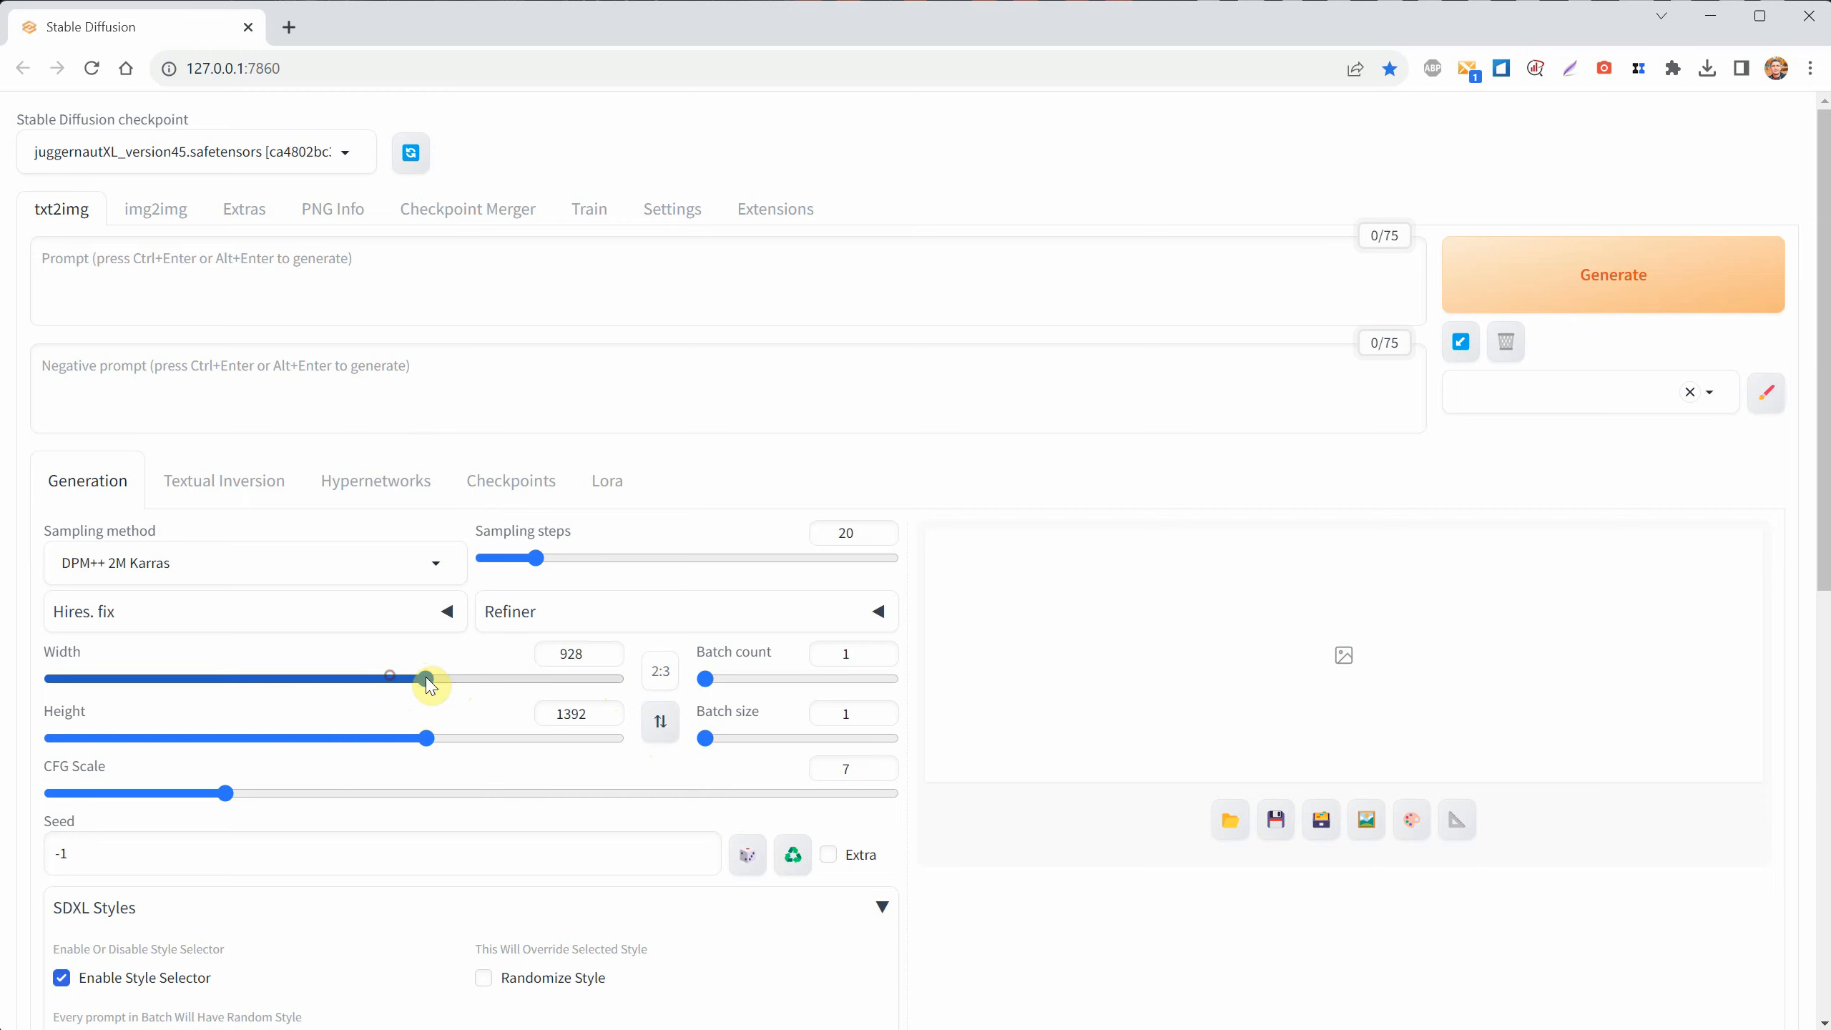
click(658, 670)
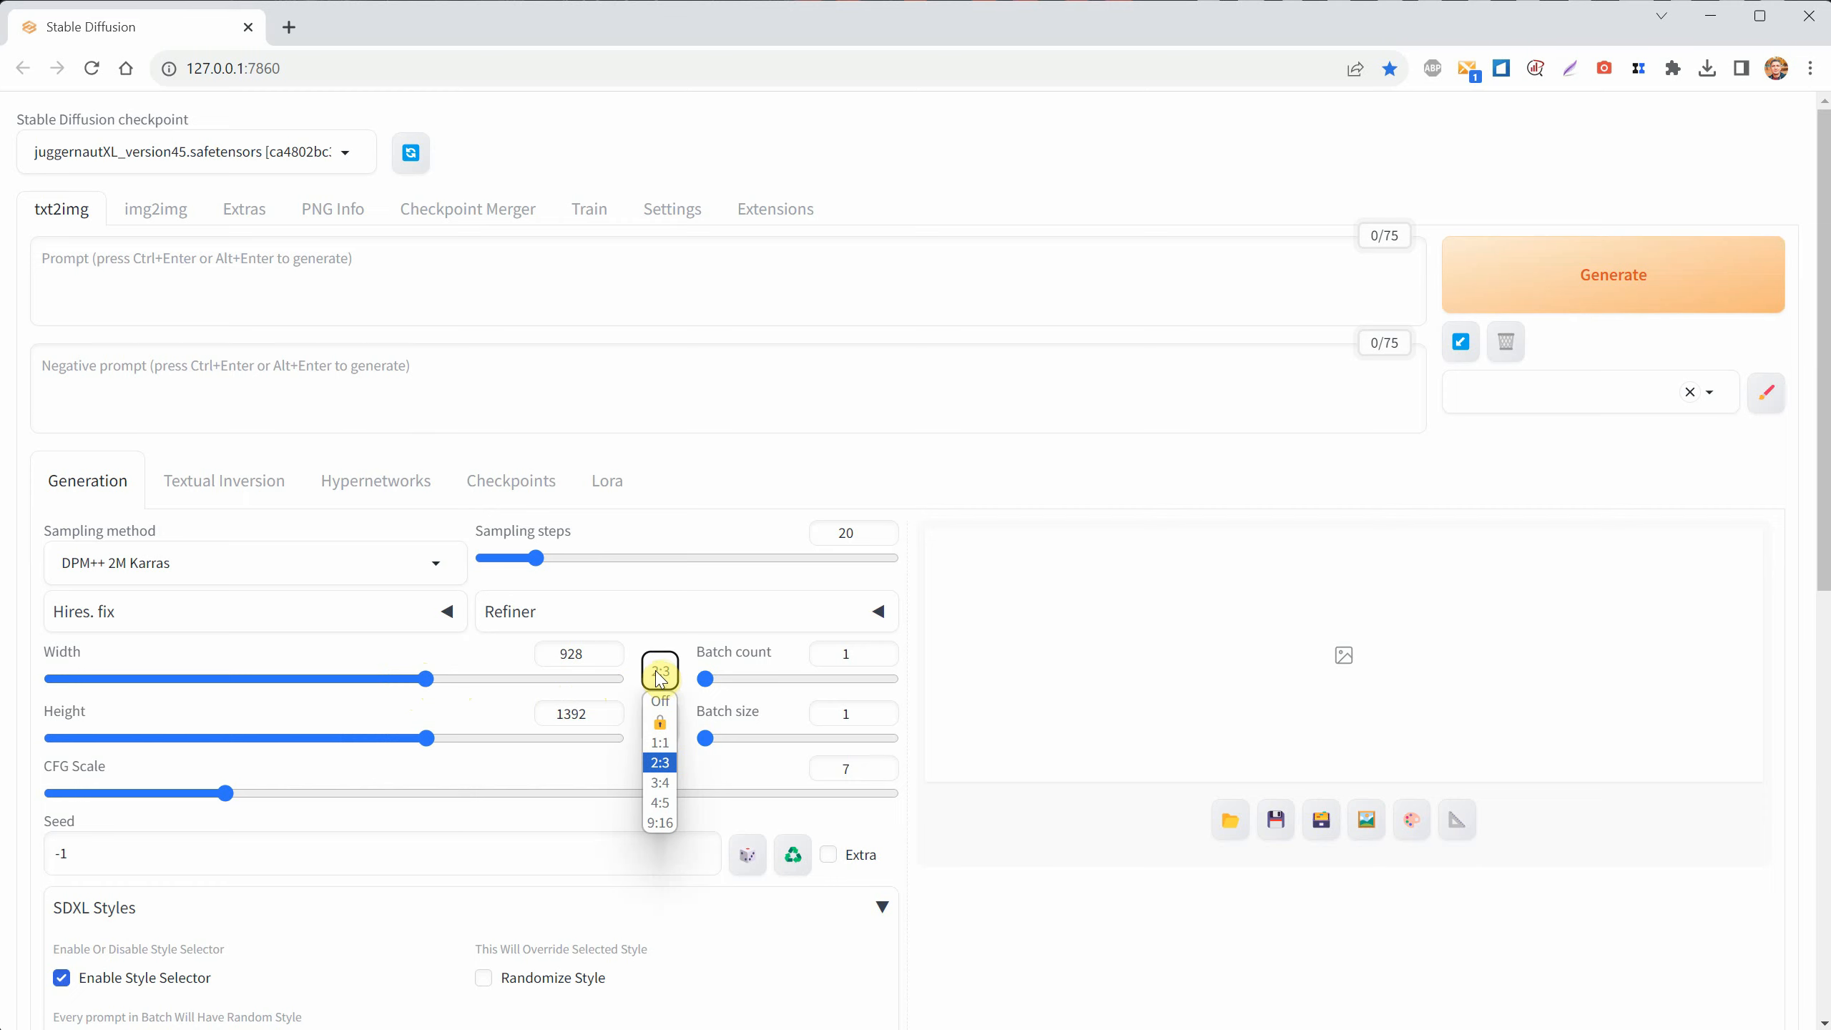
click(659, 803)
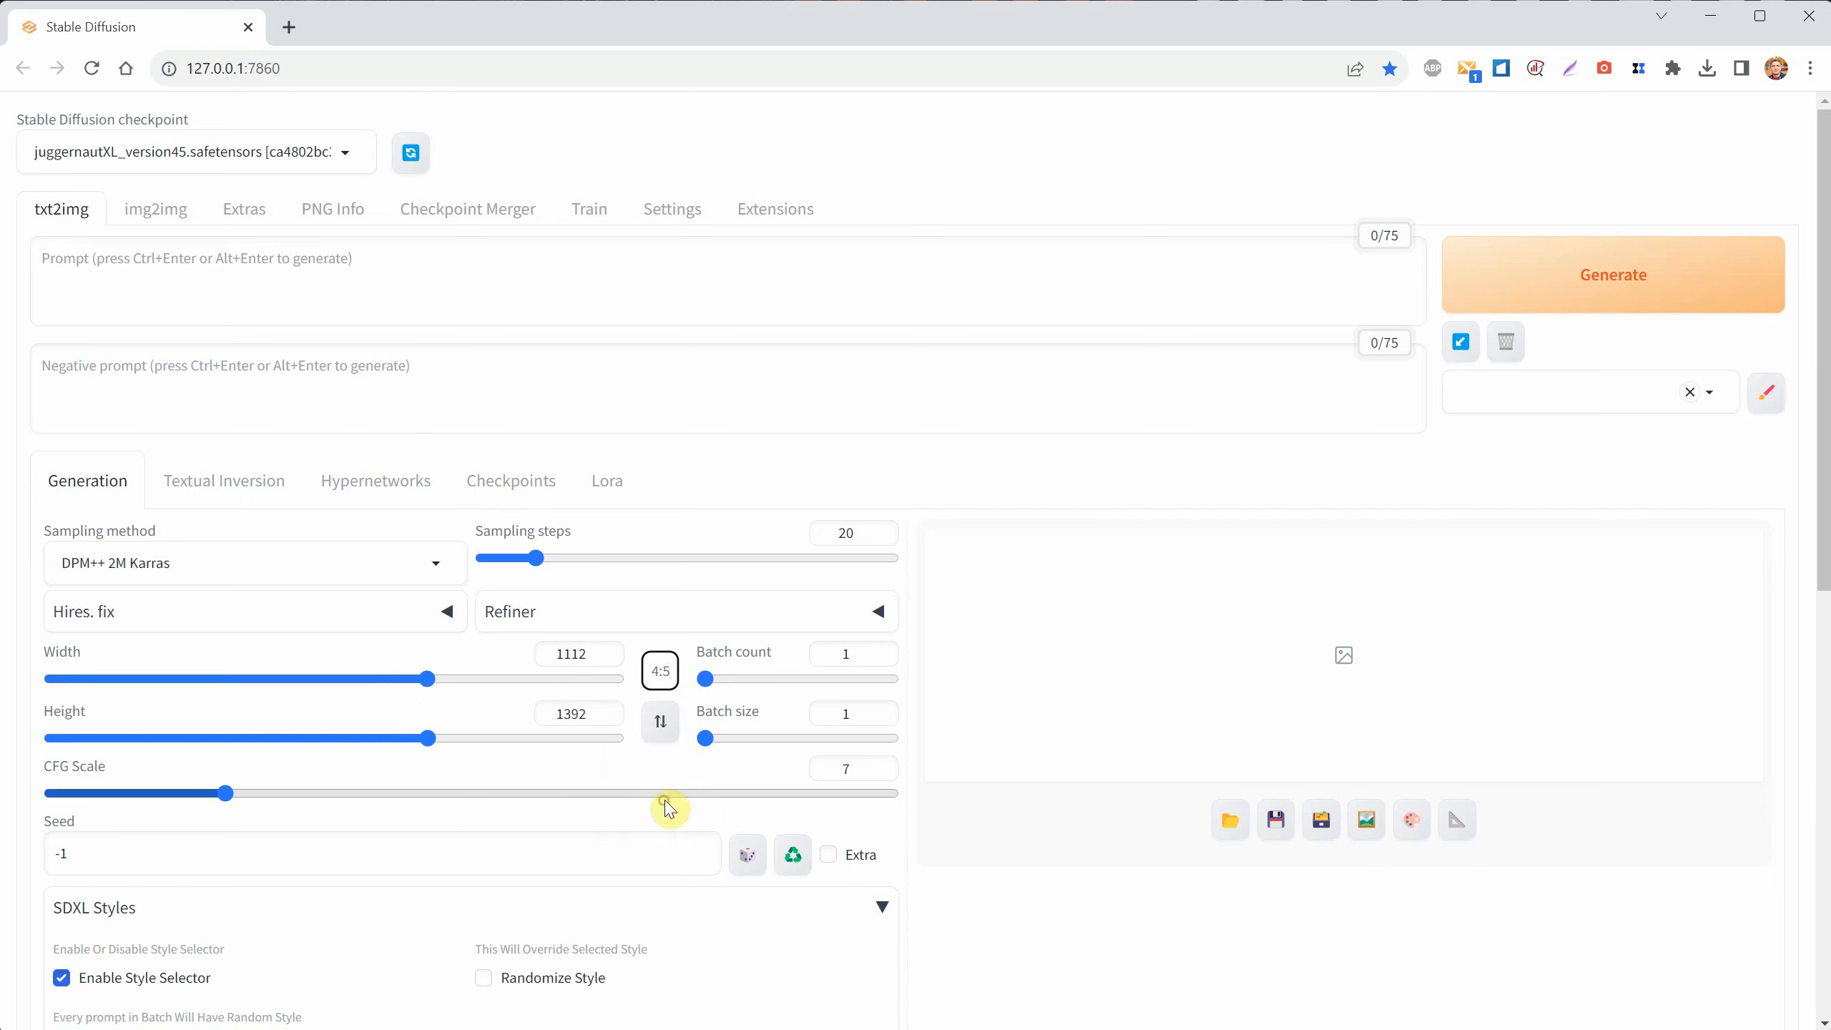
mouse_move(349, 270)
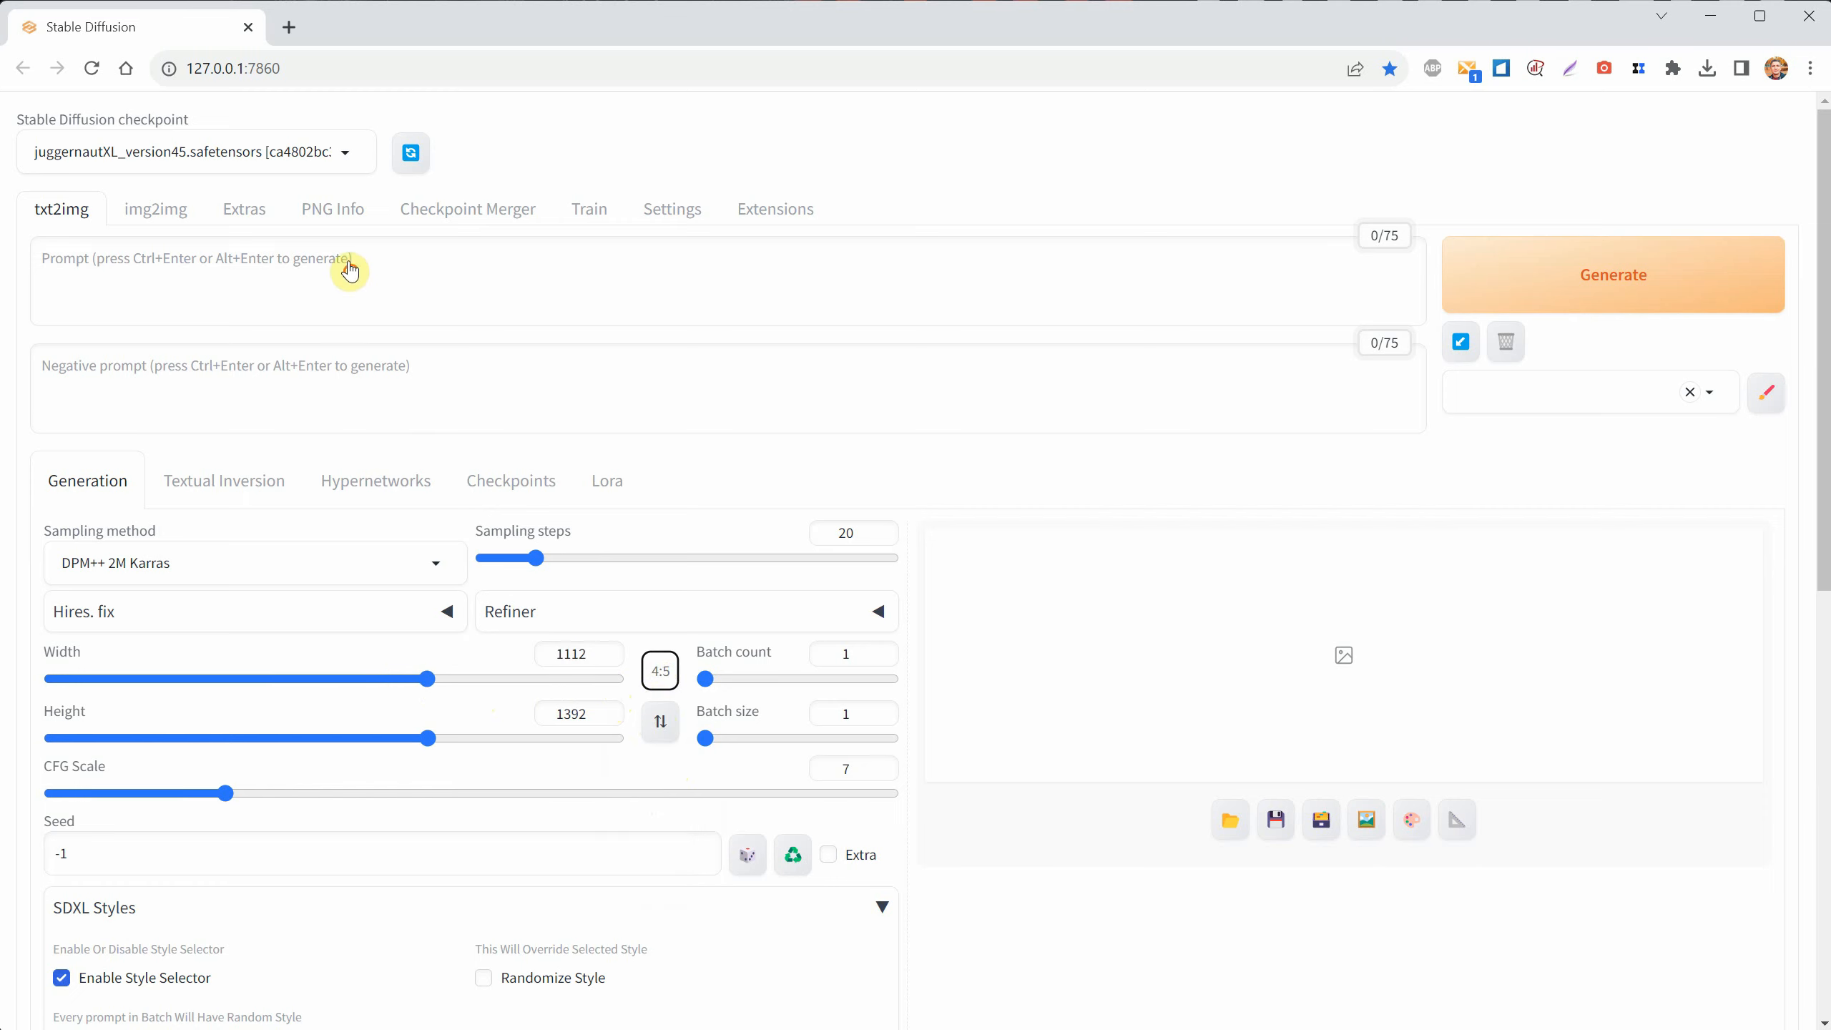
- Generate 'portrait of a viking' at 4:5 and preview the result full size
text(portrait of a viking)
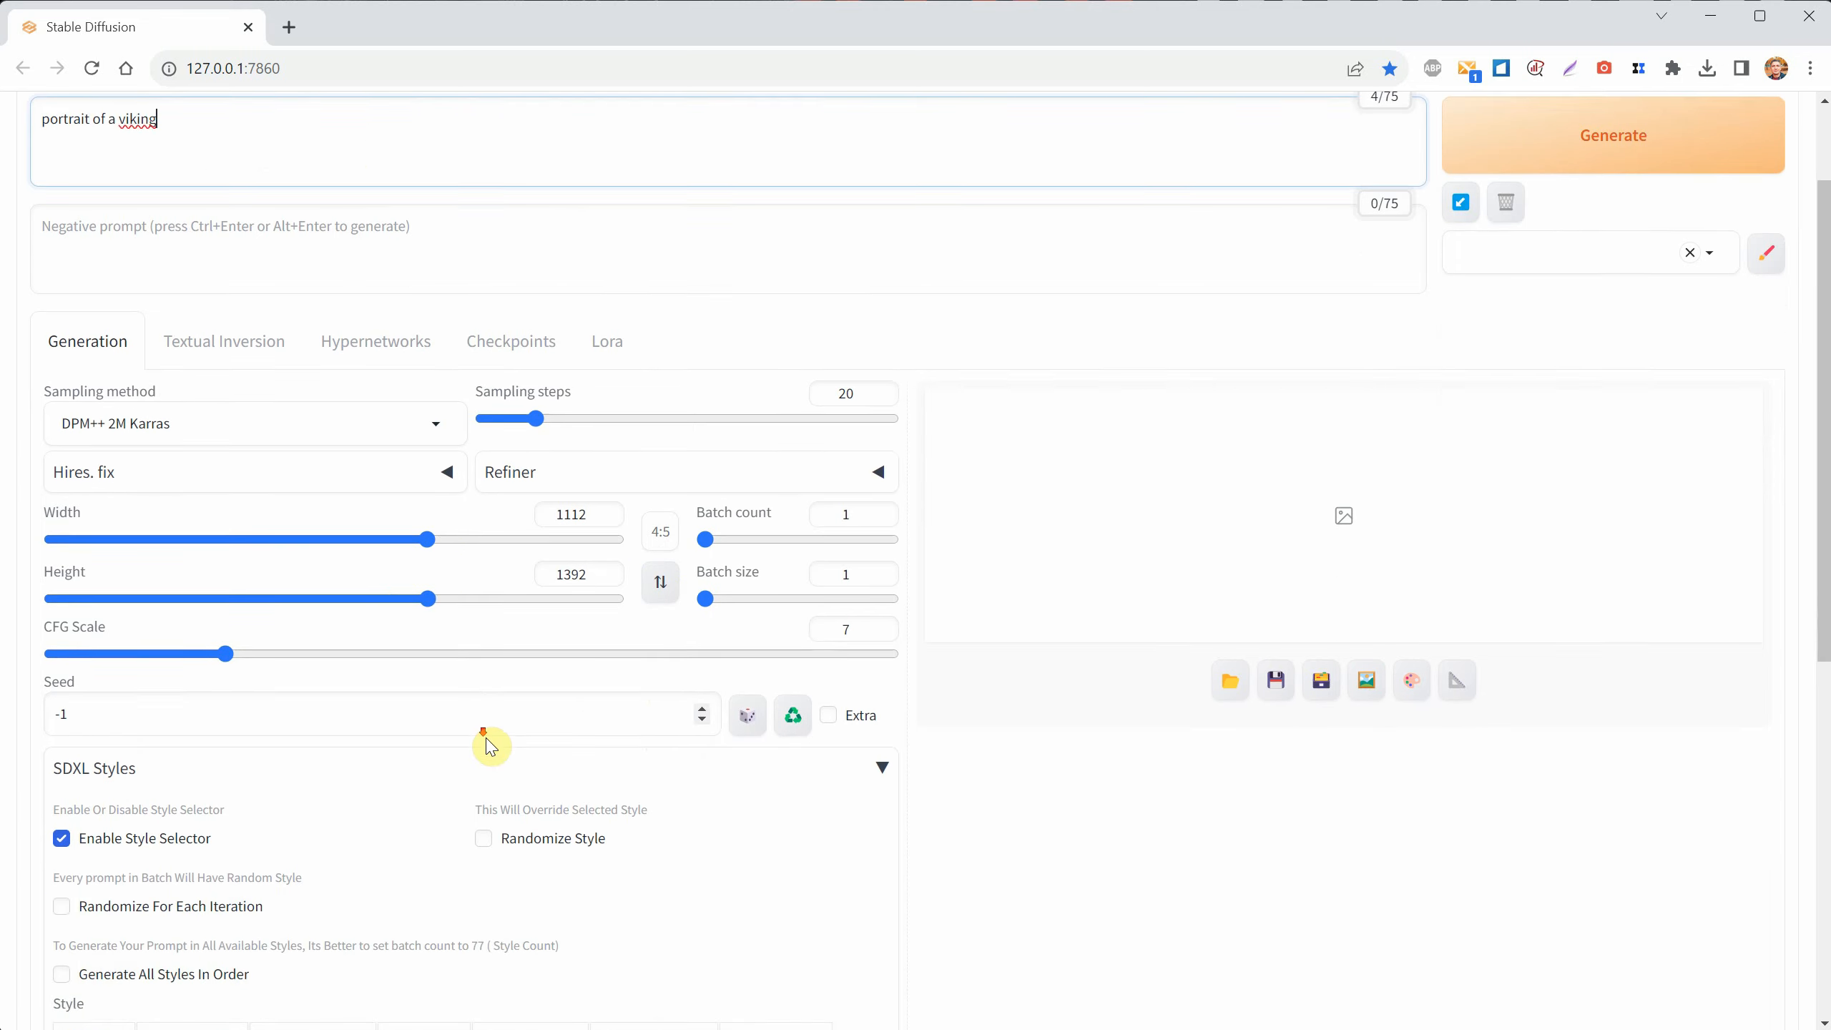
scroll(down, 3)
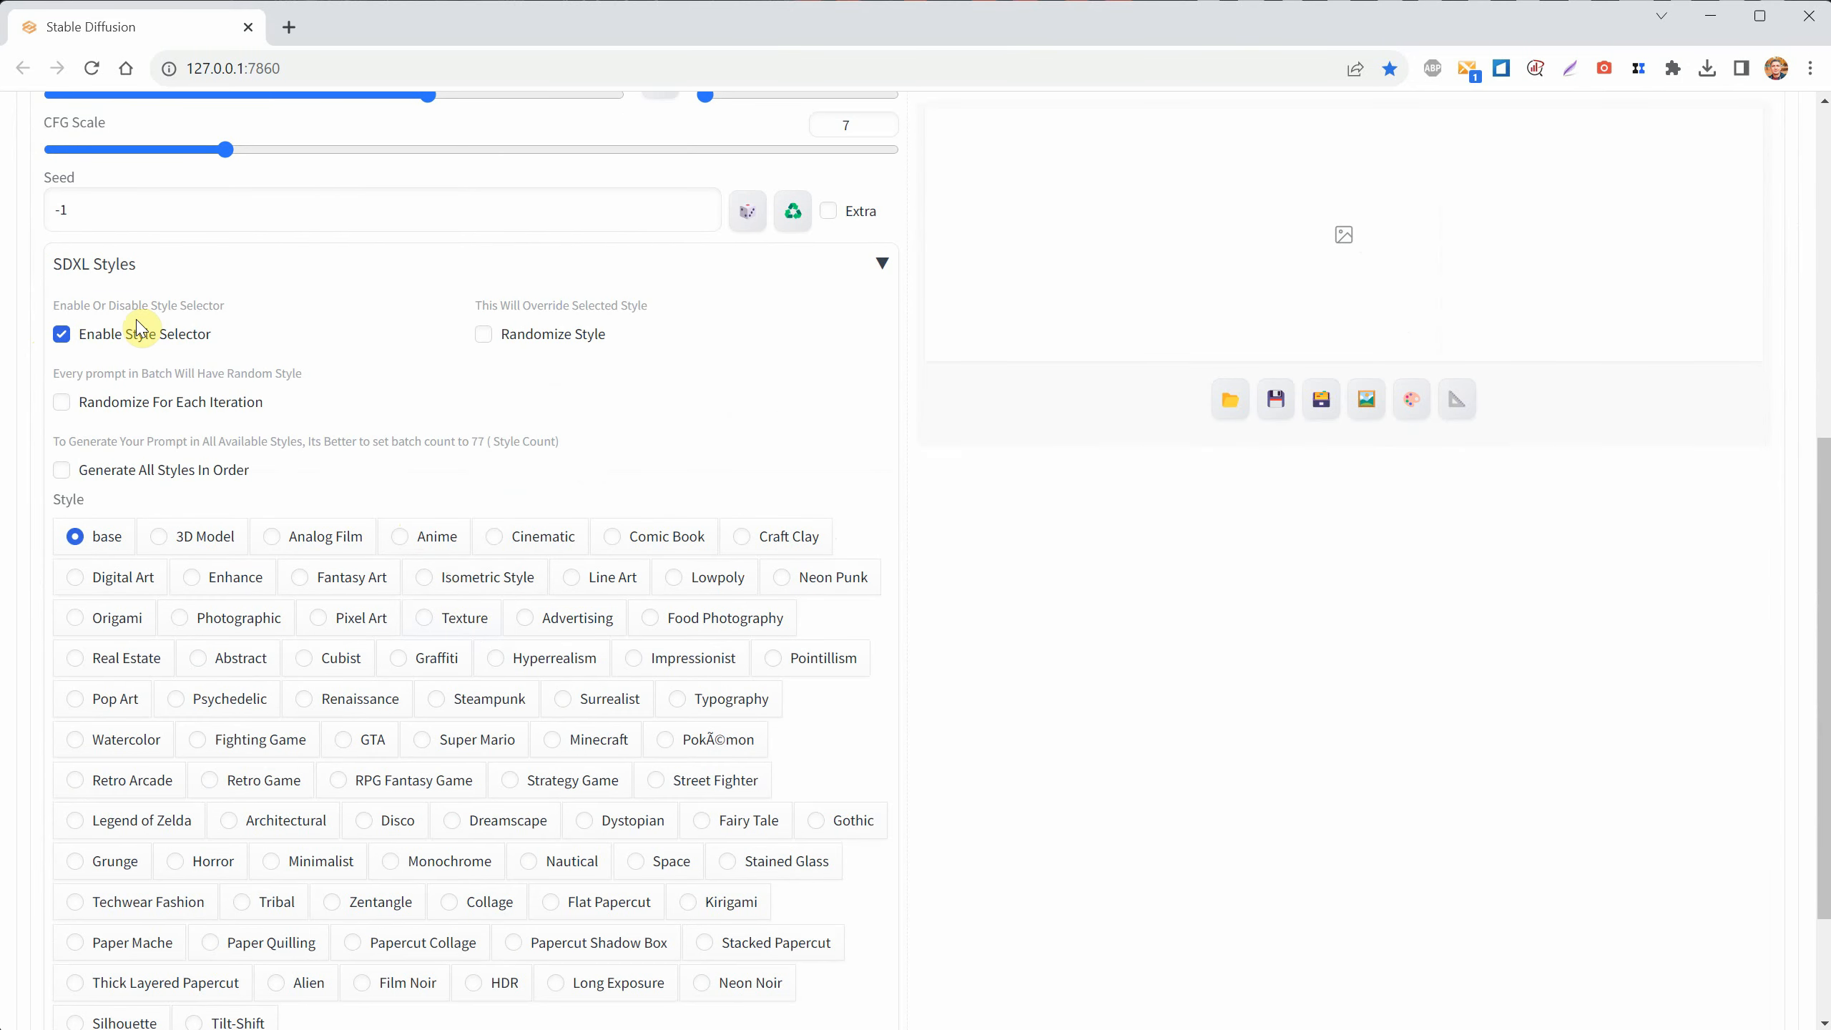
scroll(up, 3)
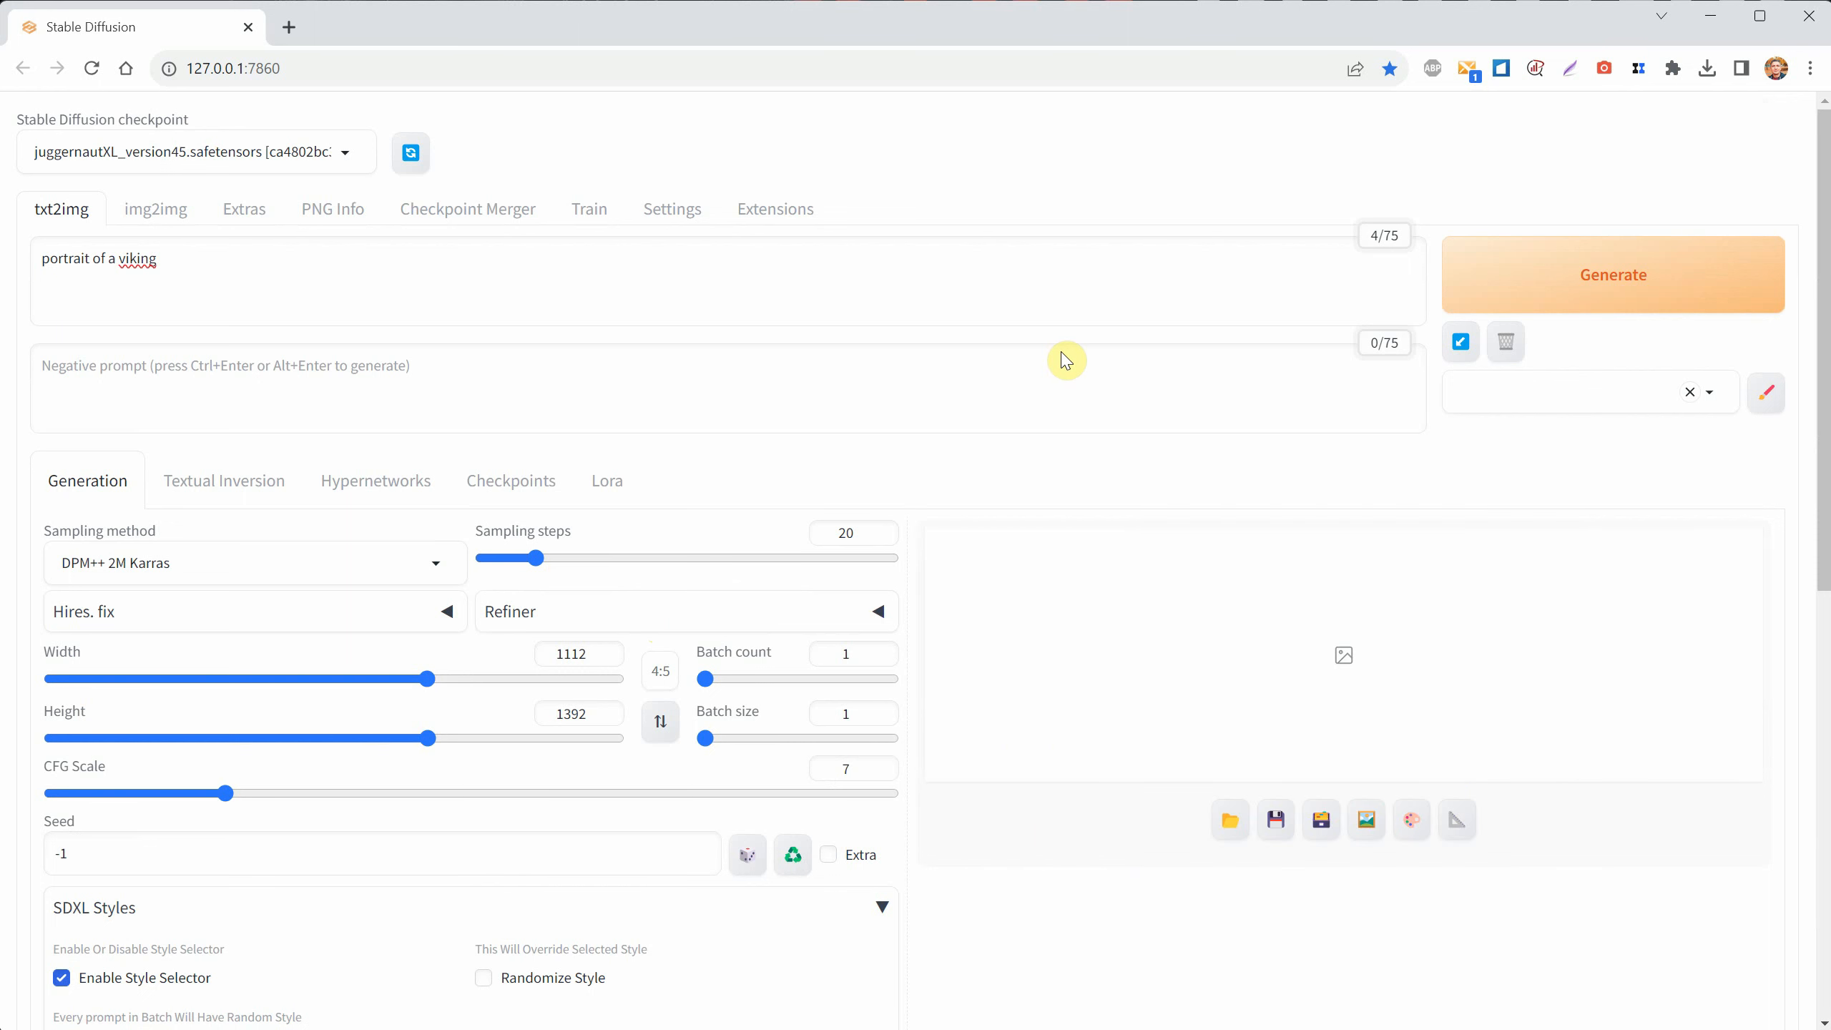
click(1612, 273)
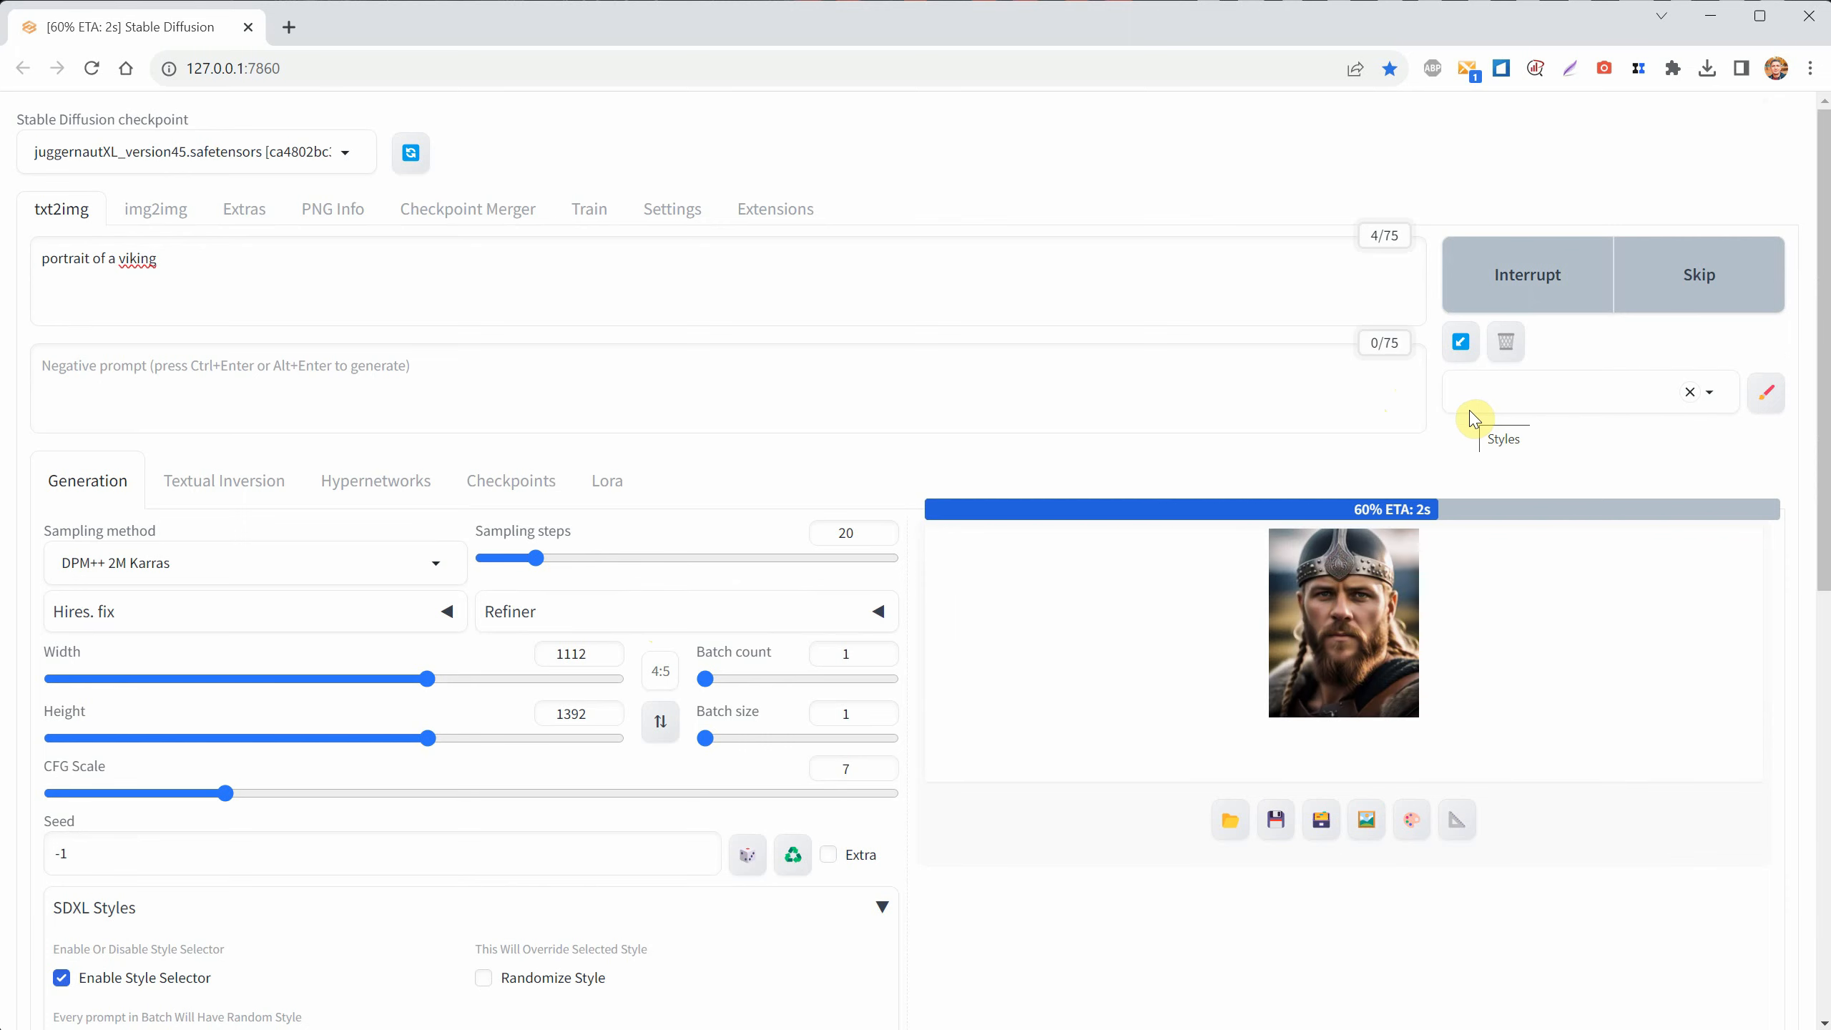
click(1343, 621)
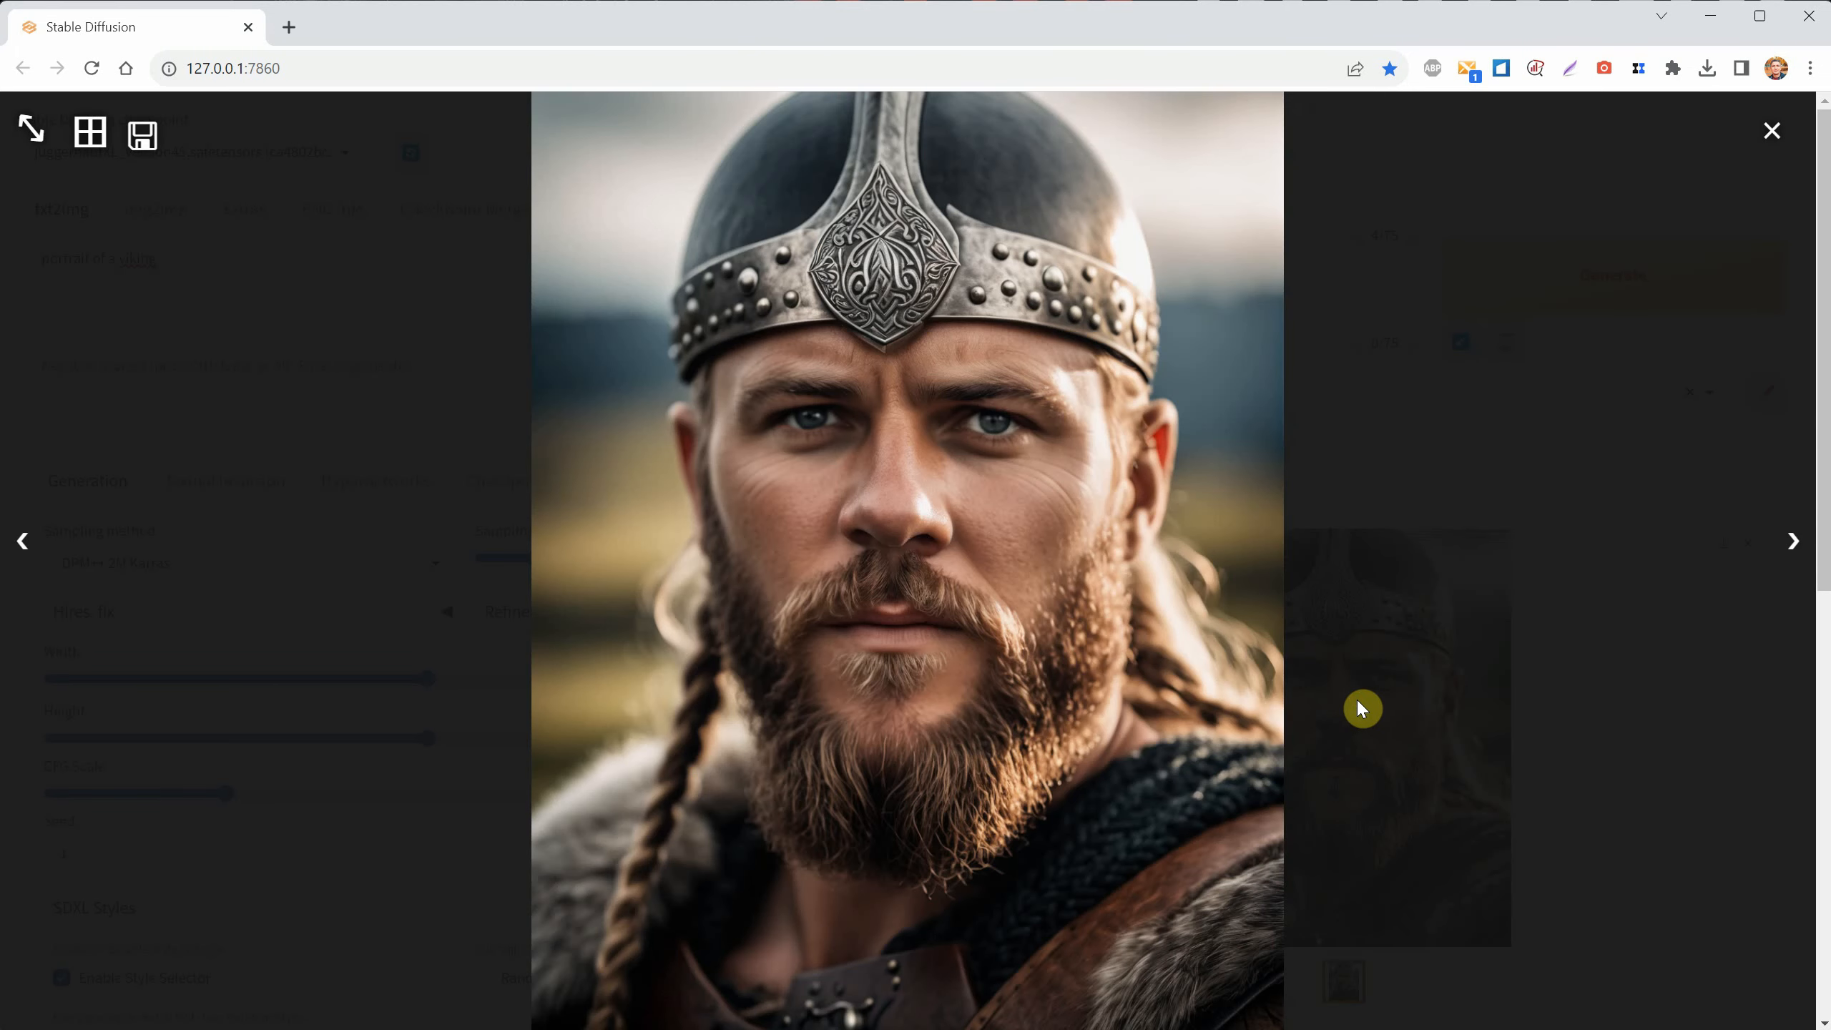
click(1772, 130)
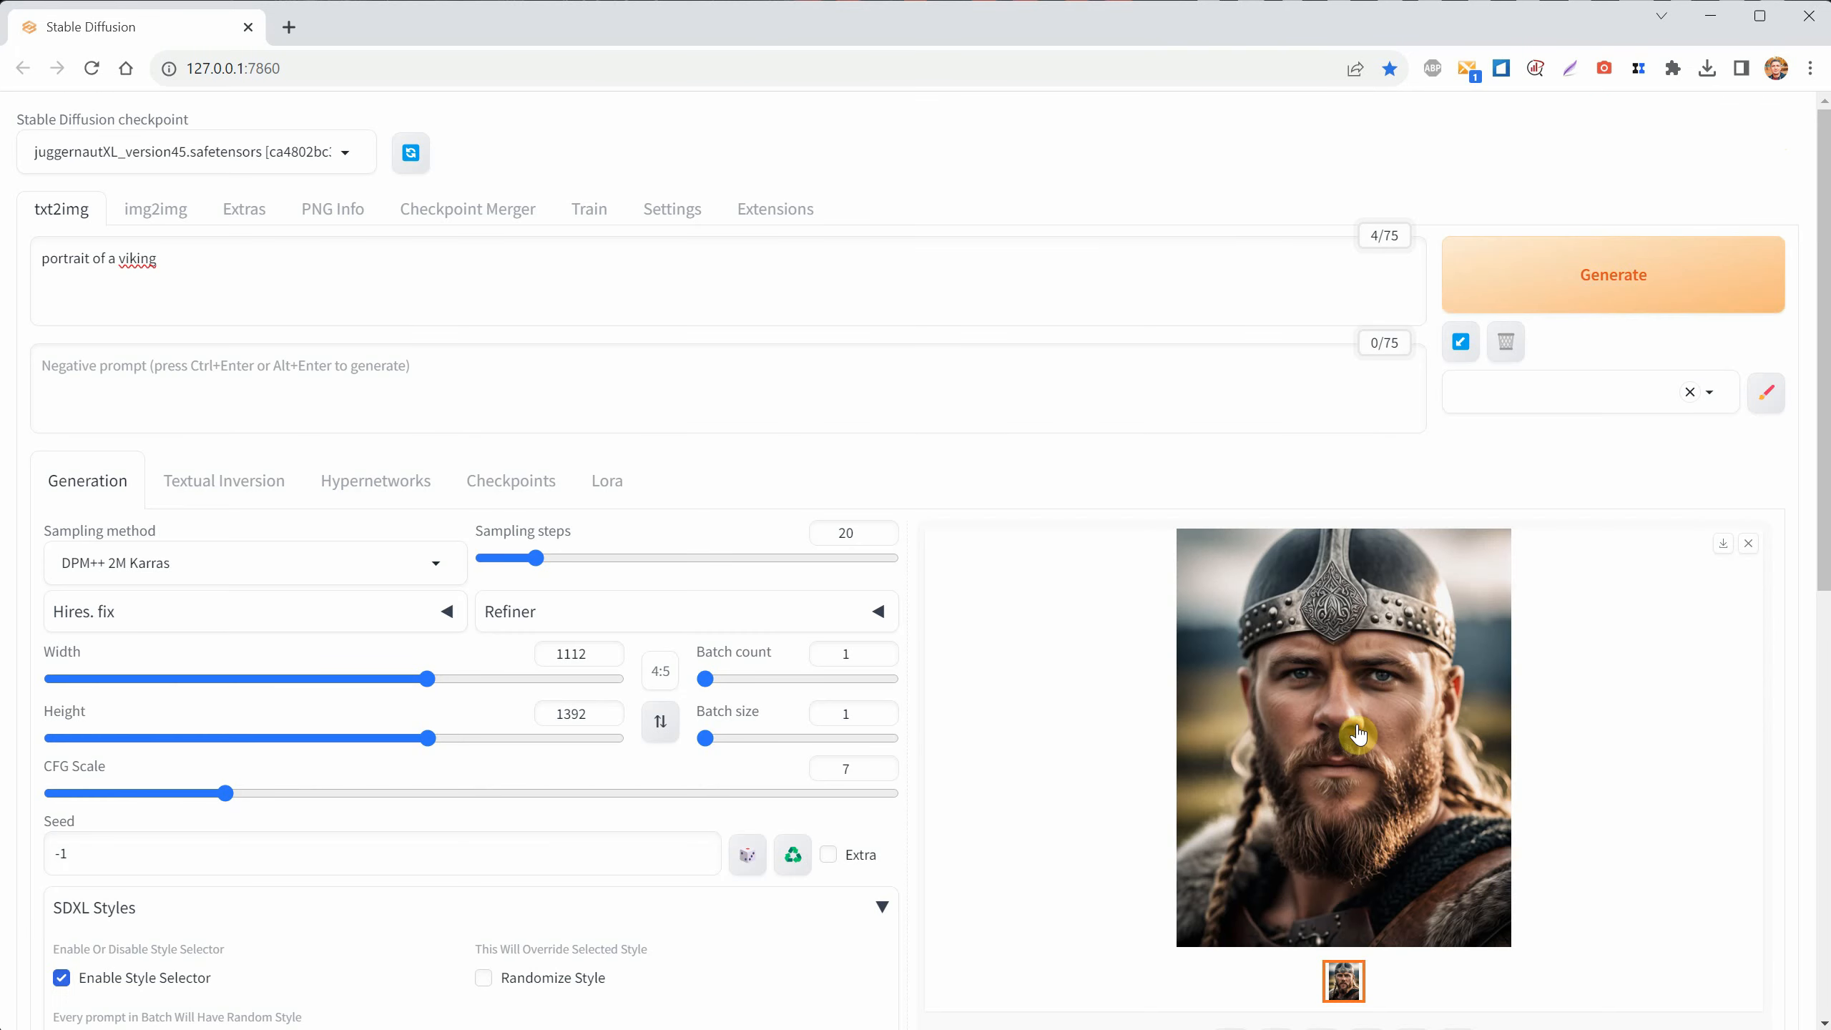
- Generate a 16:9 viking portrait at 1200×672 and send it to img2img
click(660, 671)
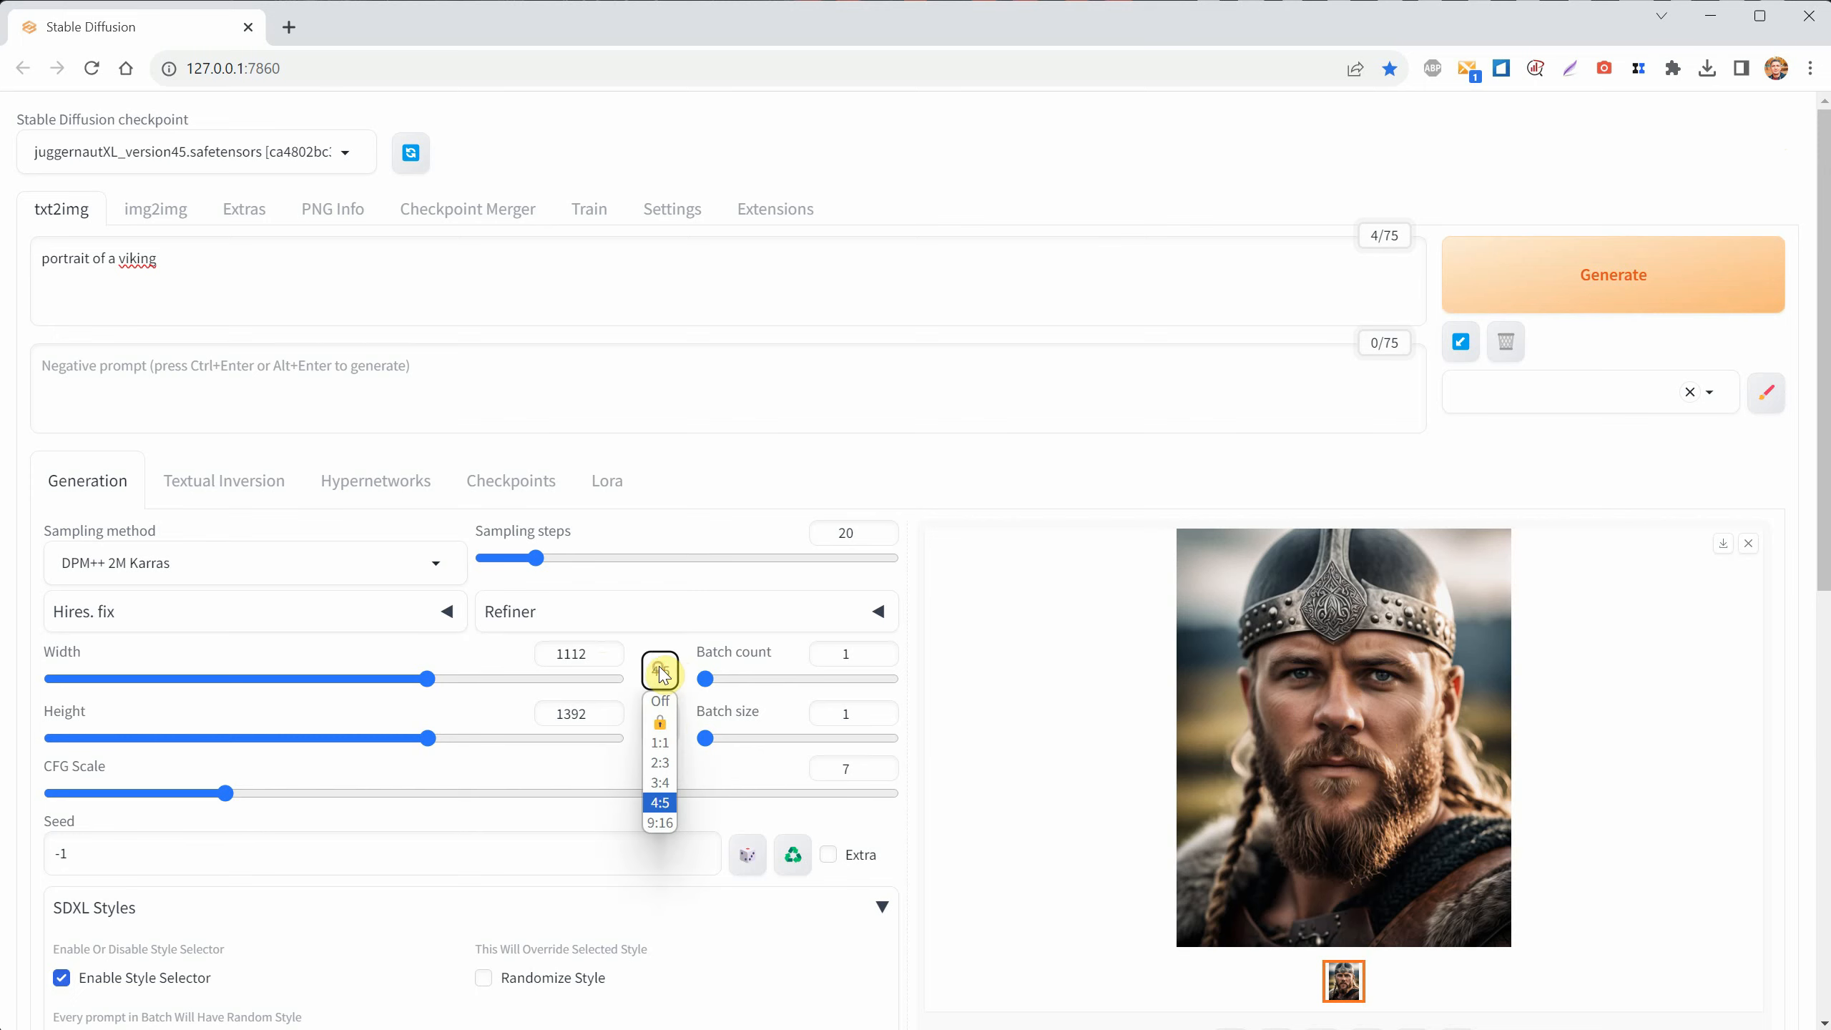
click(660, 824)
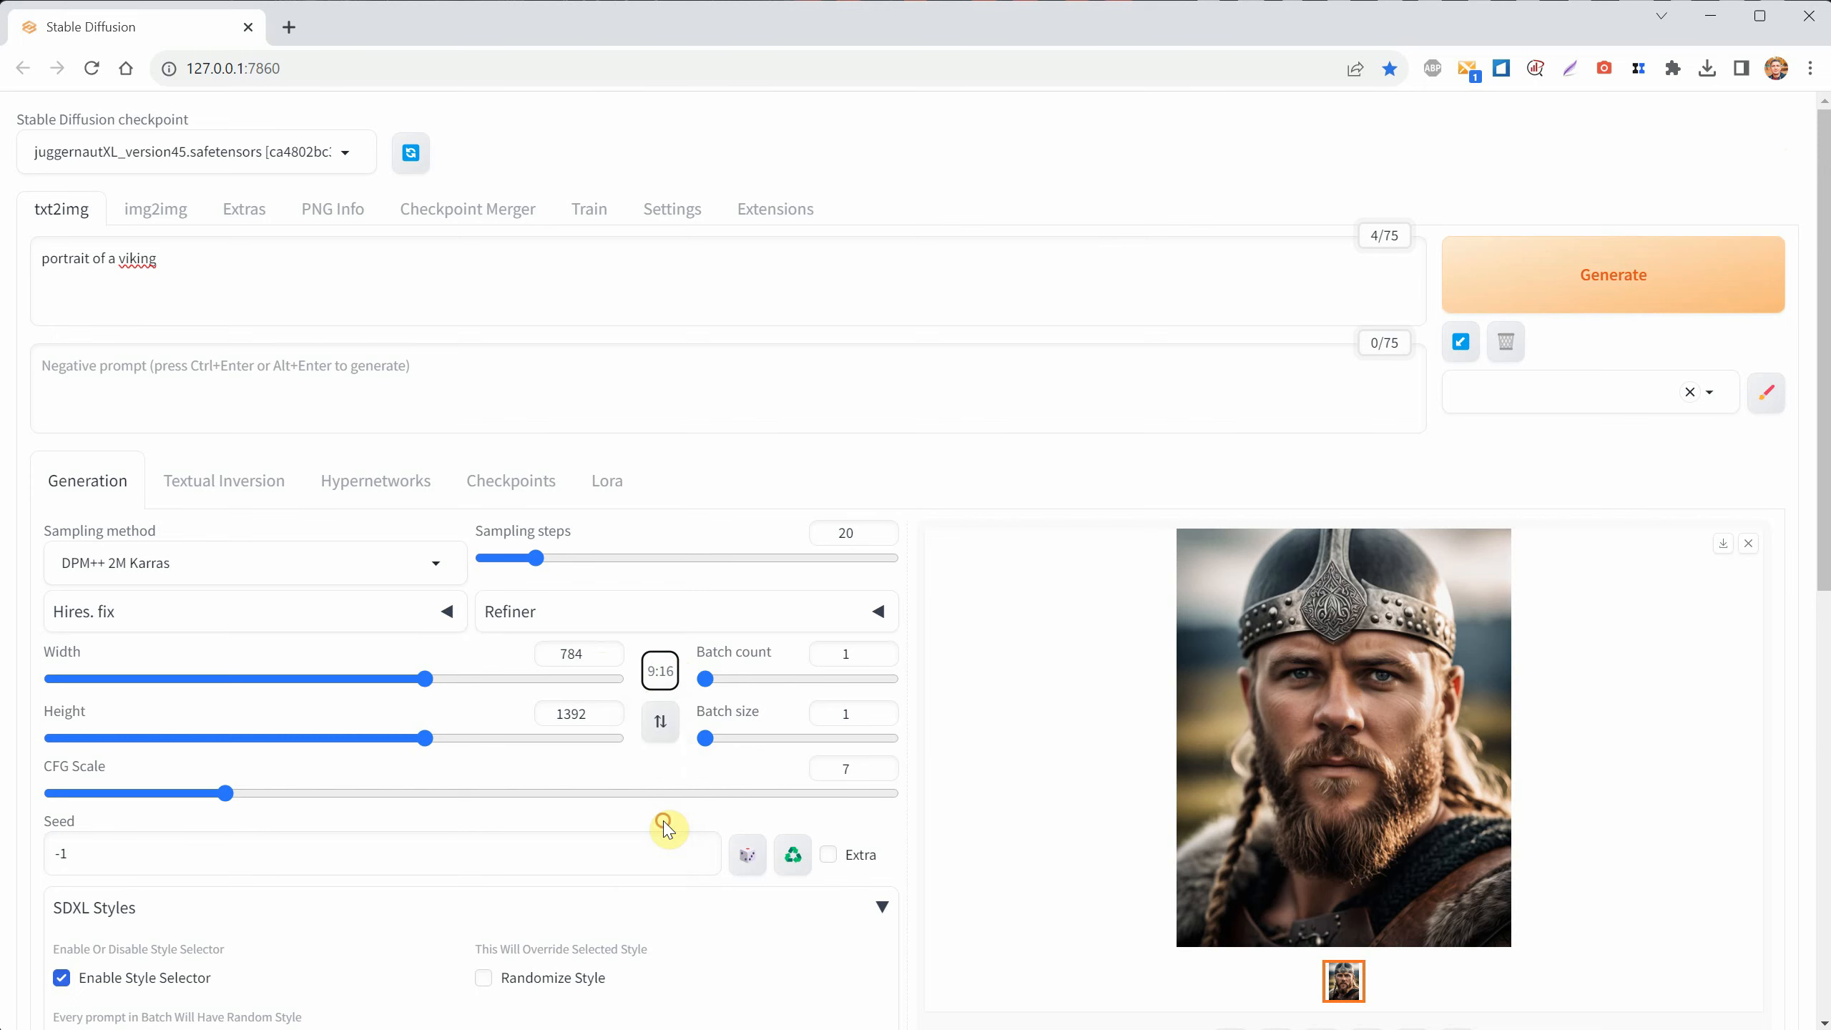
mouse_move(659, 721)
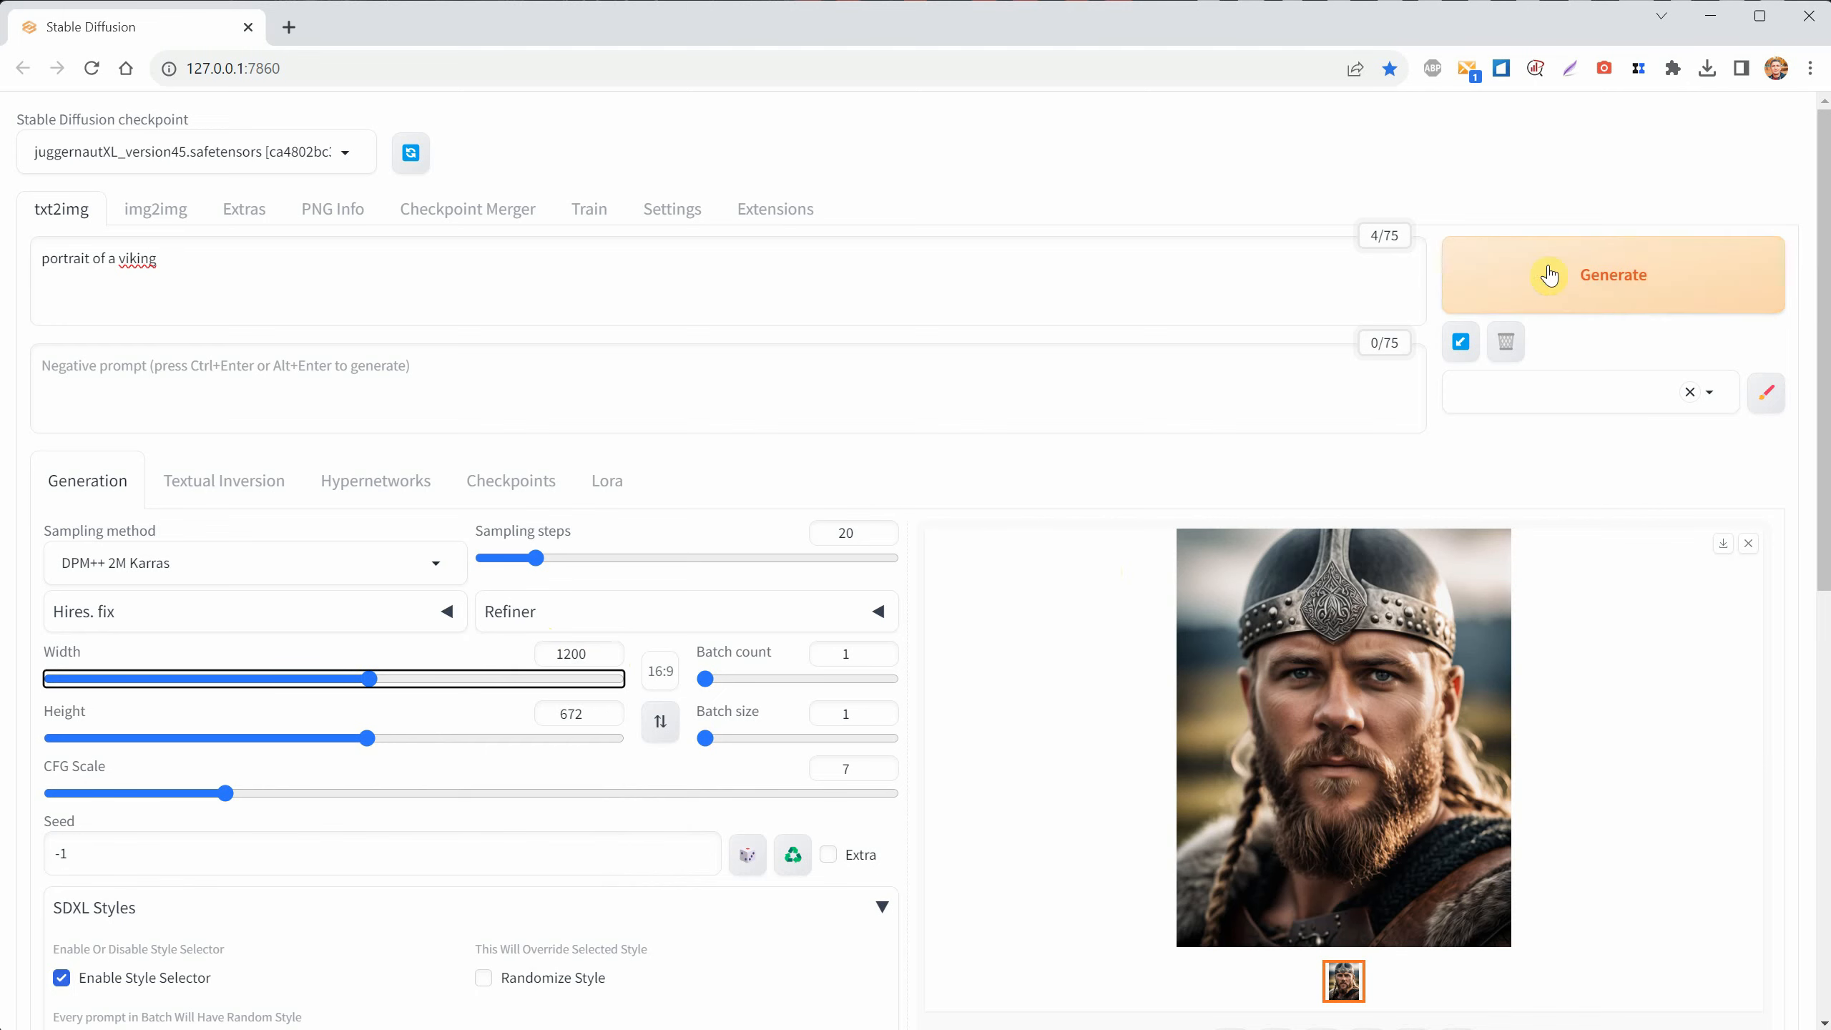
click(1612, 275)
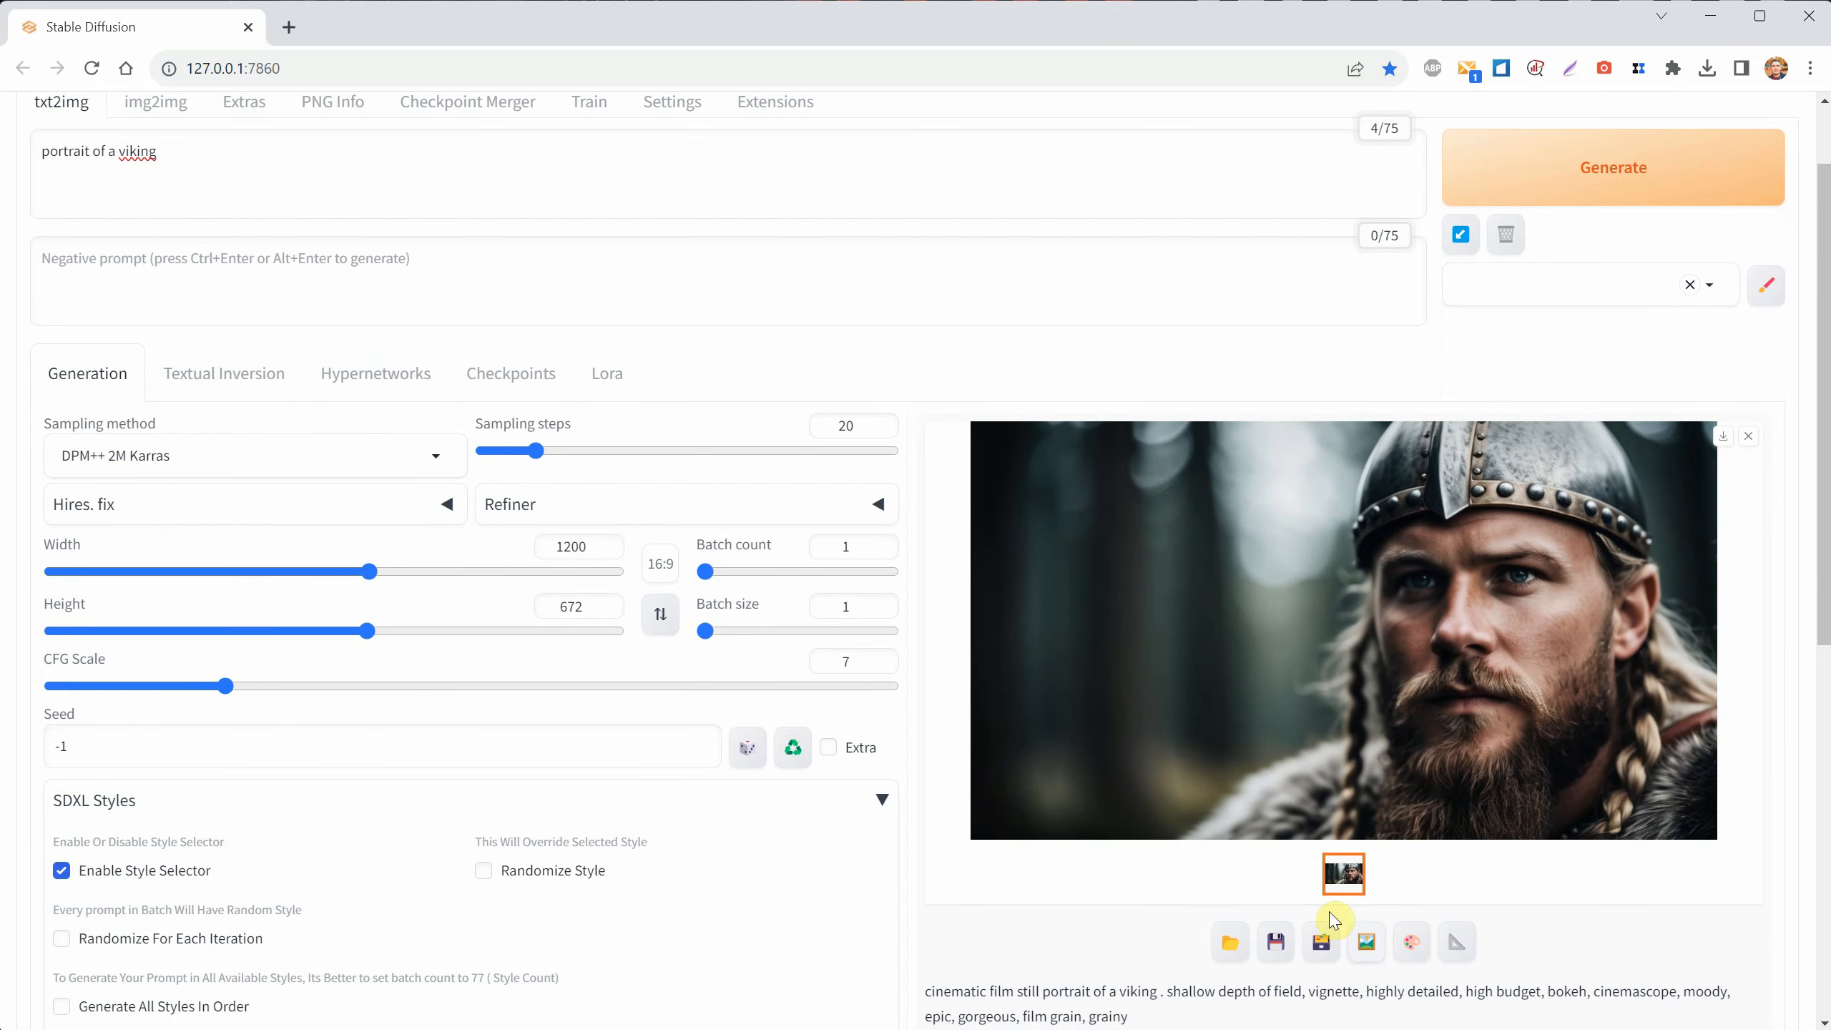
click(1319, 943)
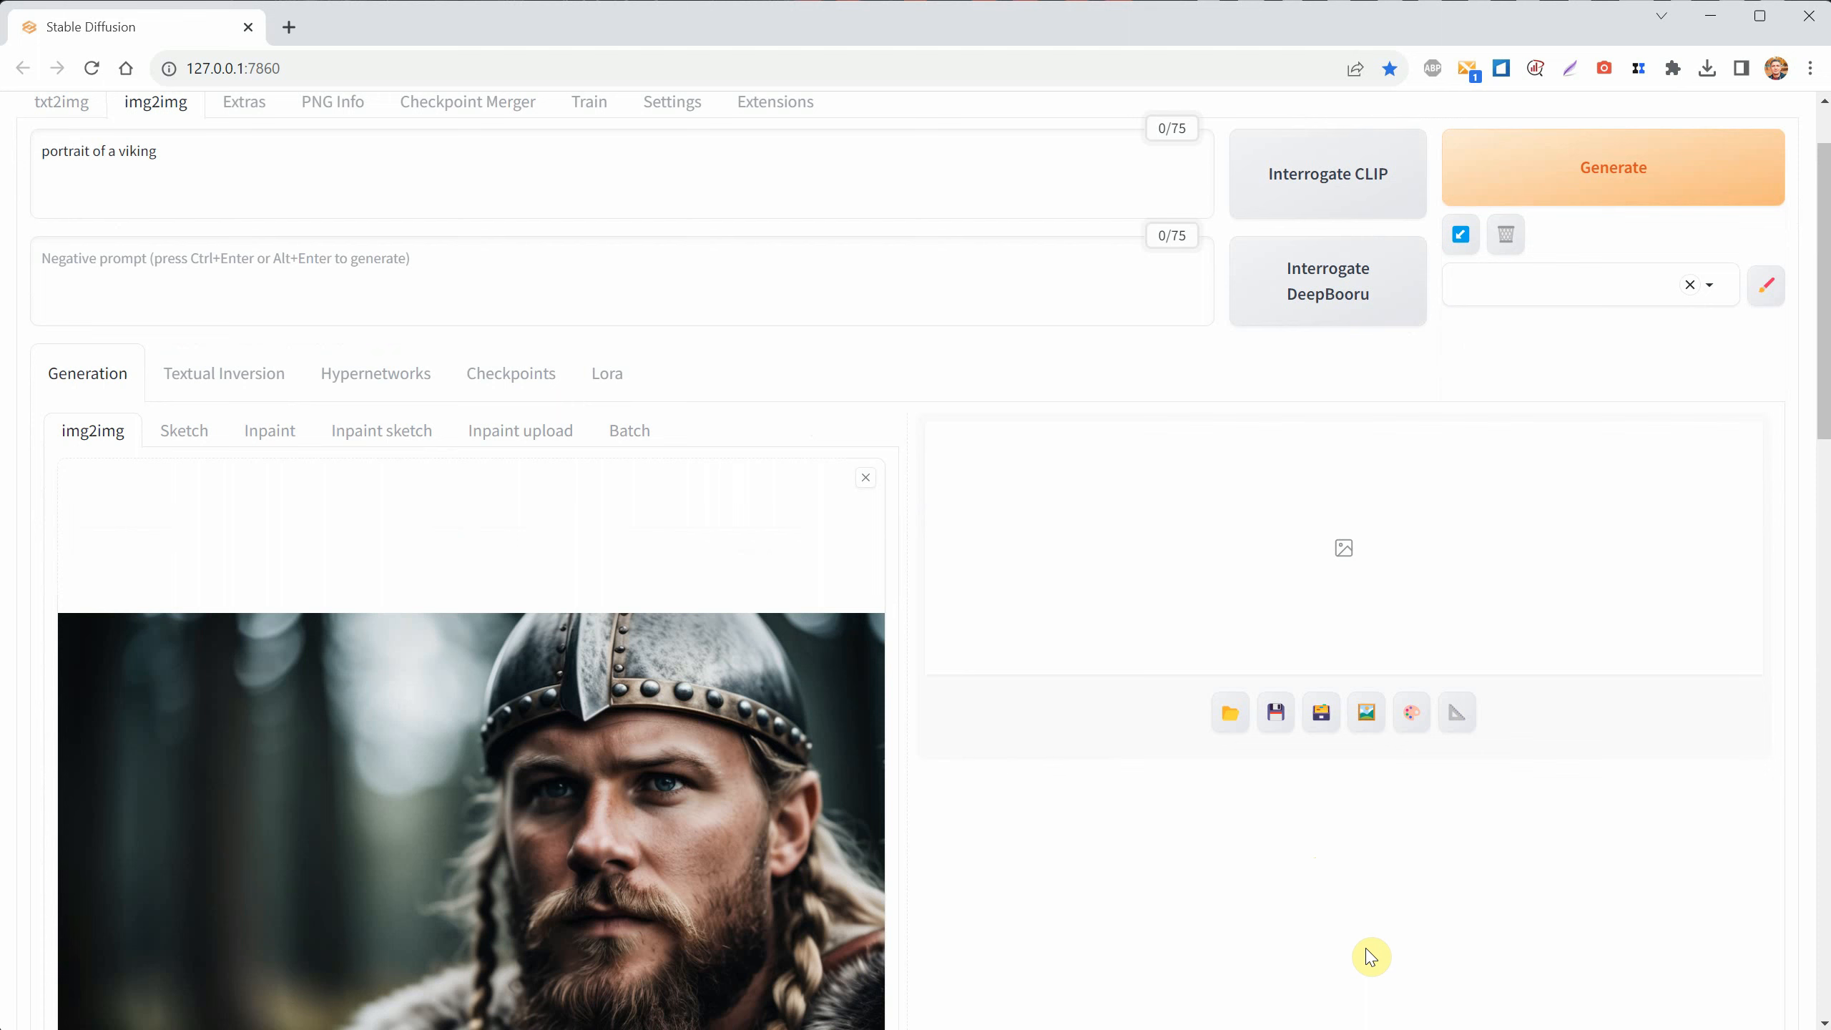
- Lock img2img resize to 16:9 at 1920×1080
scroll(down, 3)
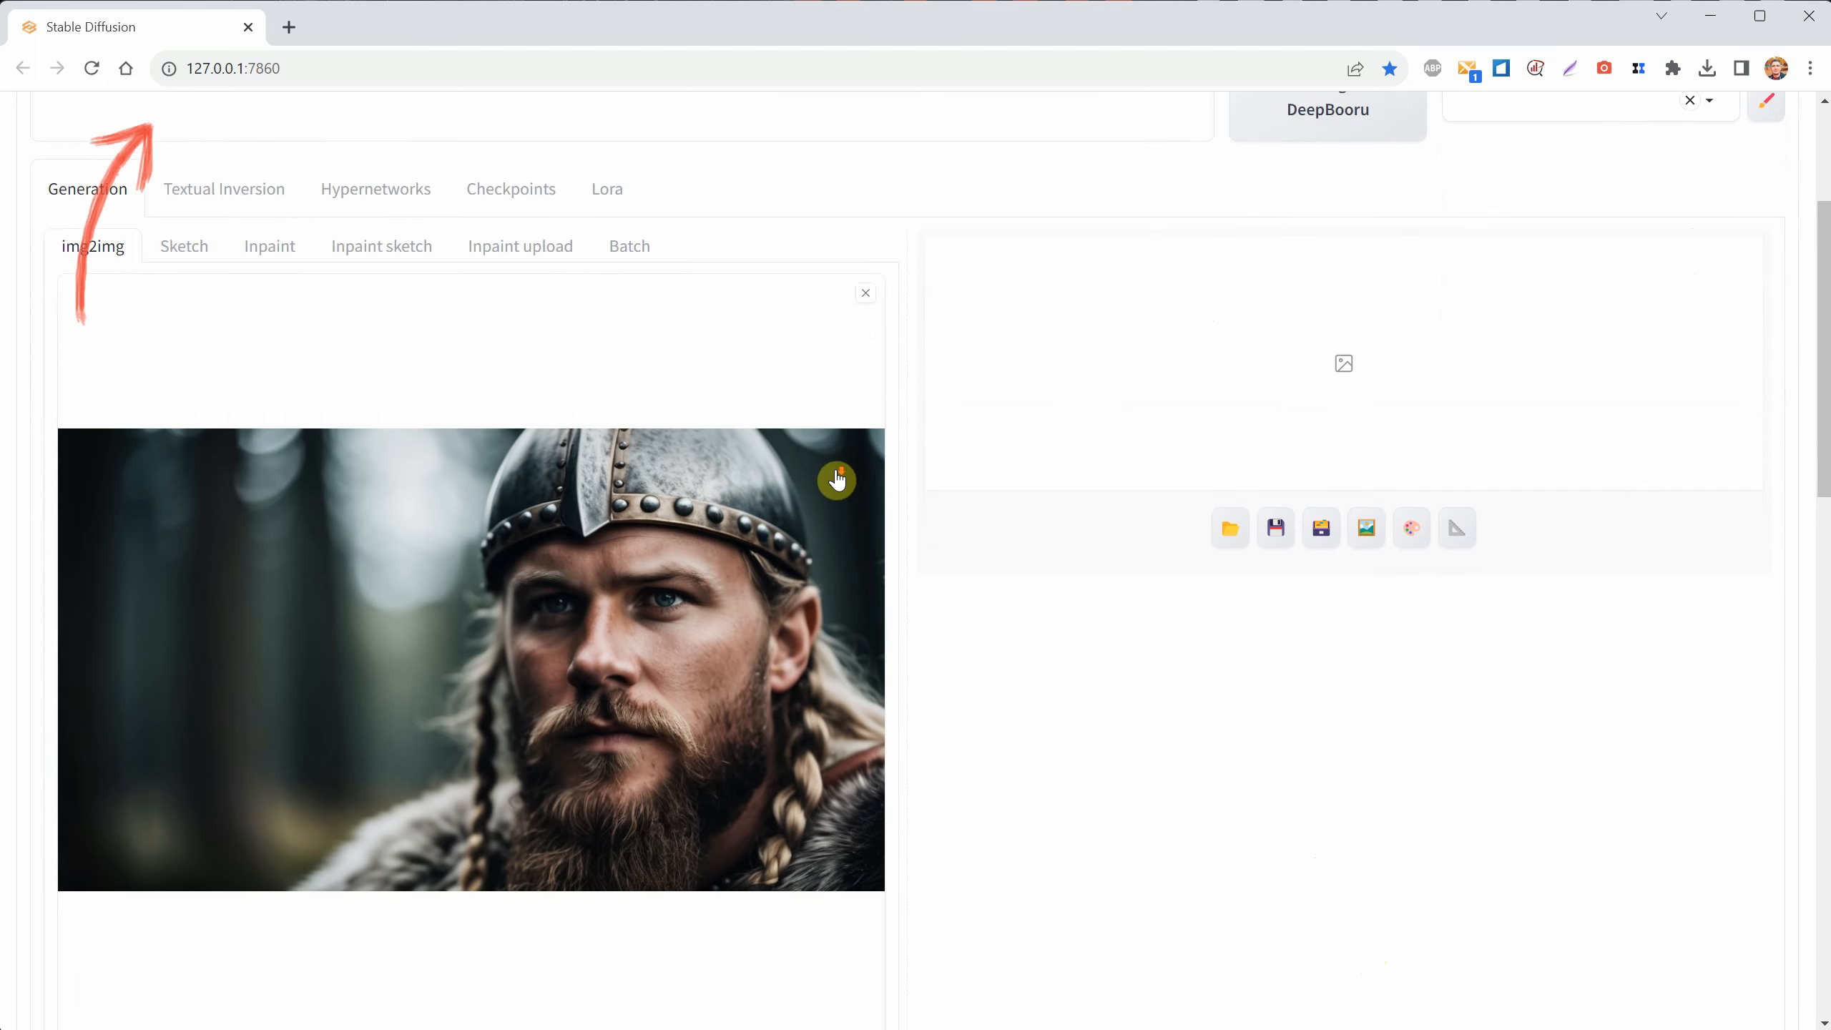
scroll(down, 3)
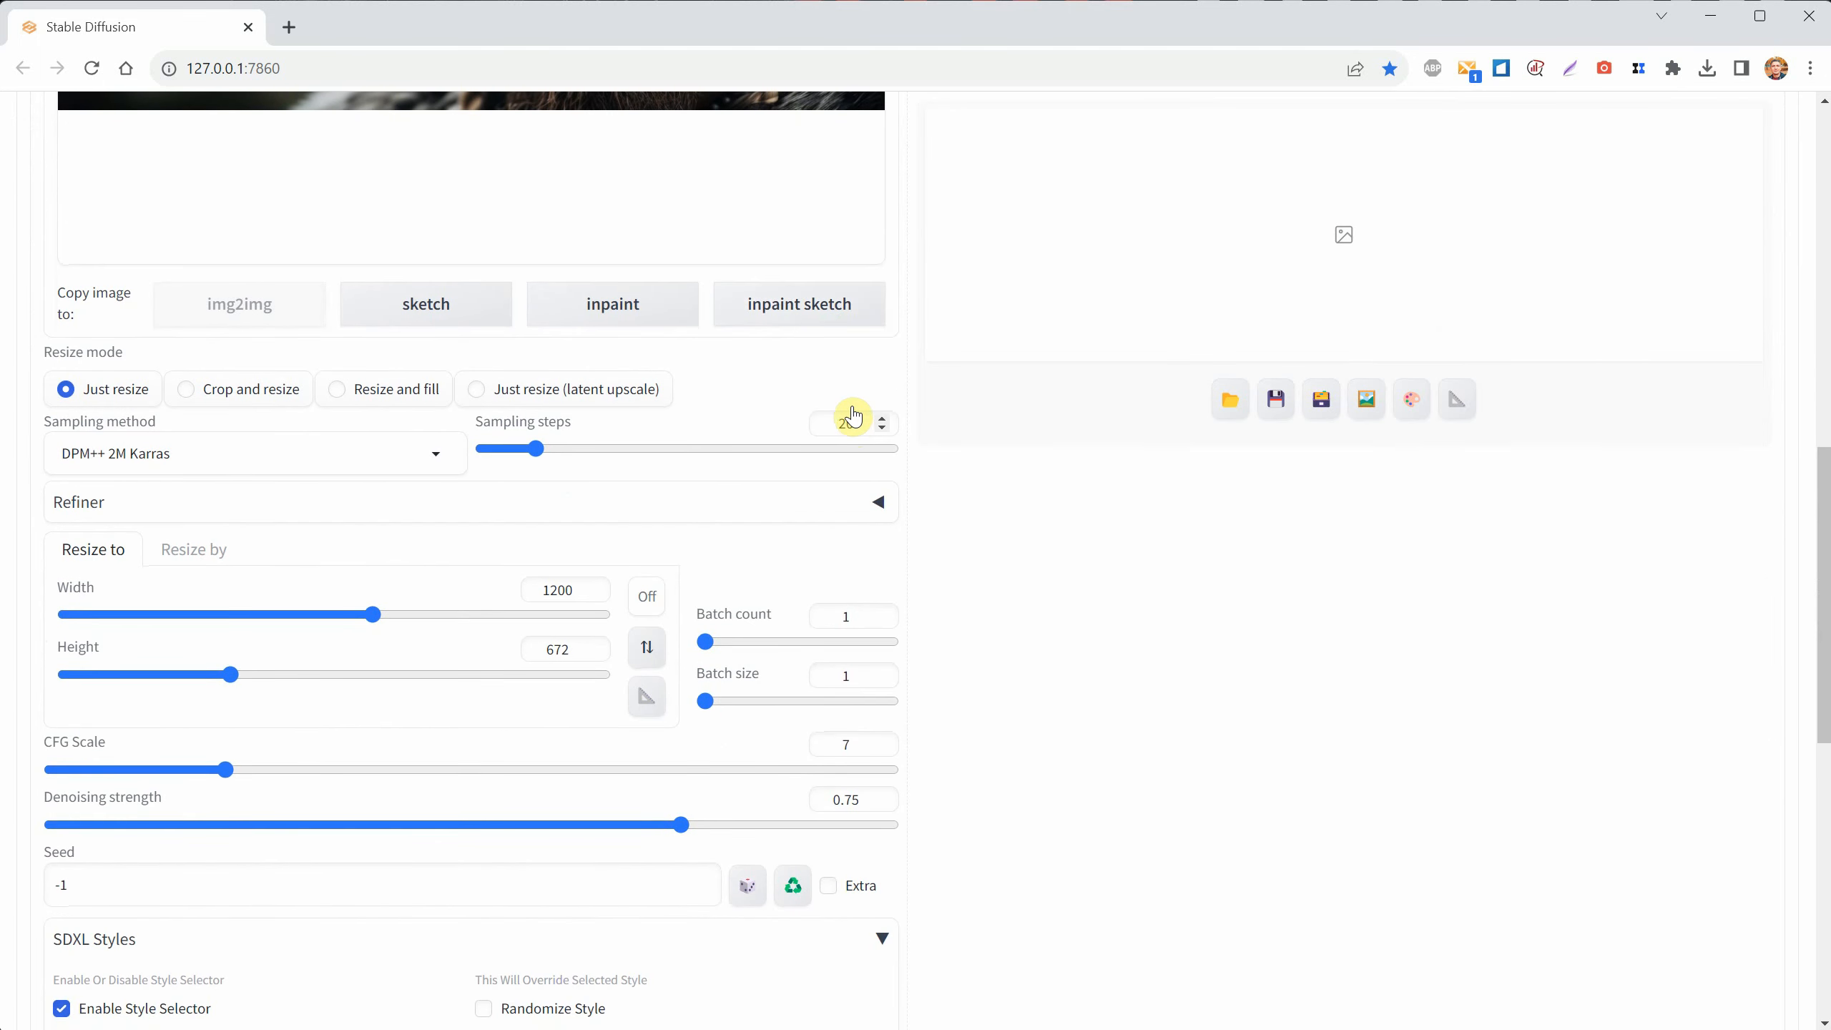
click(645, 595)
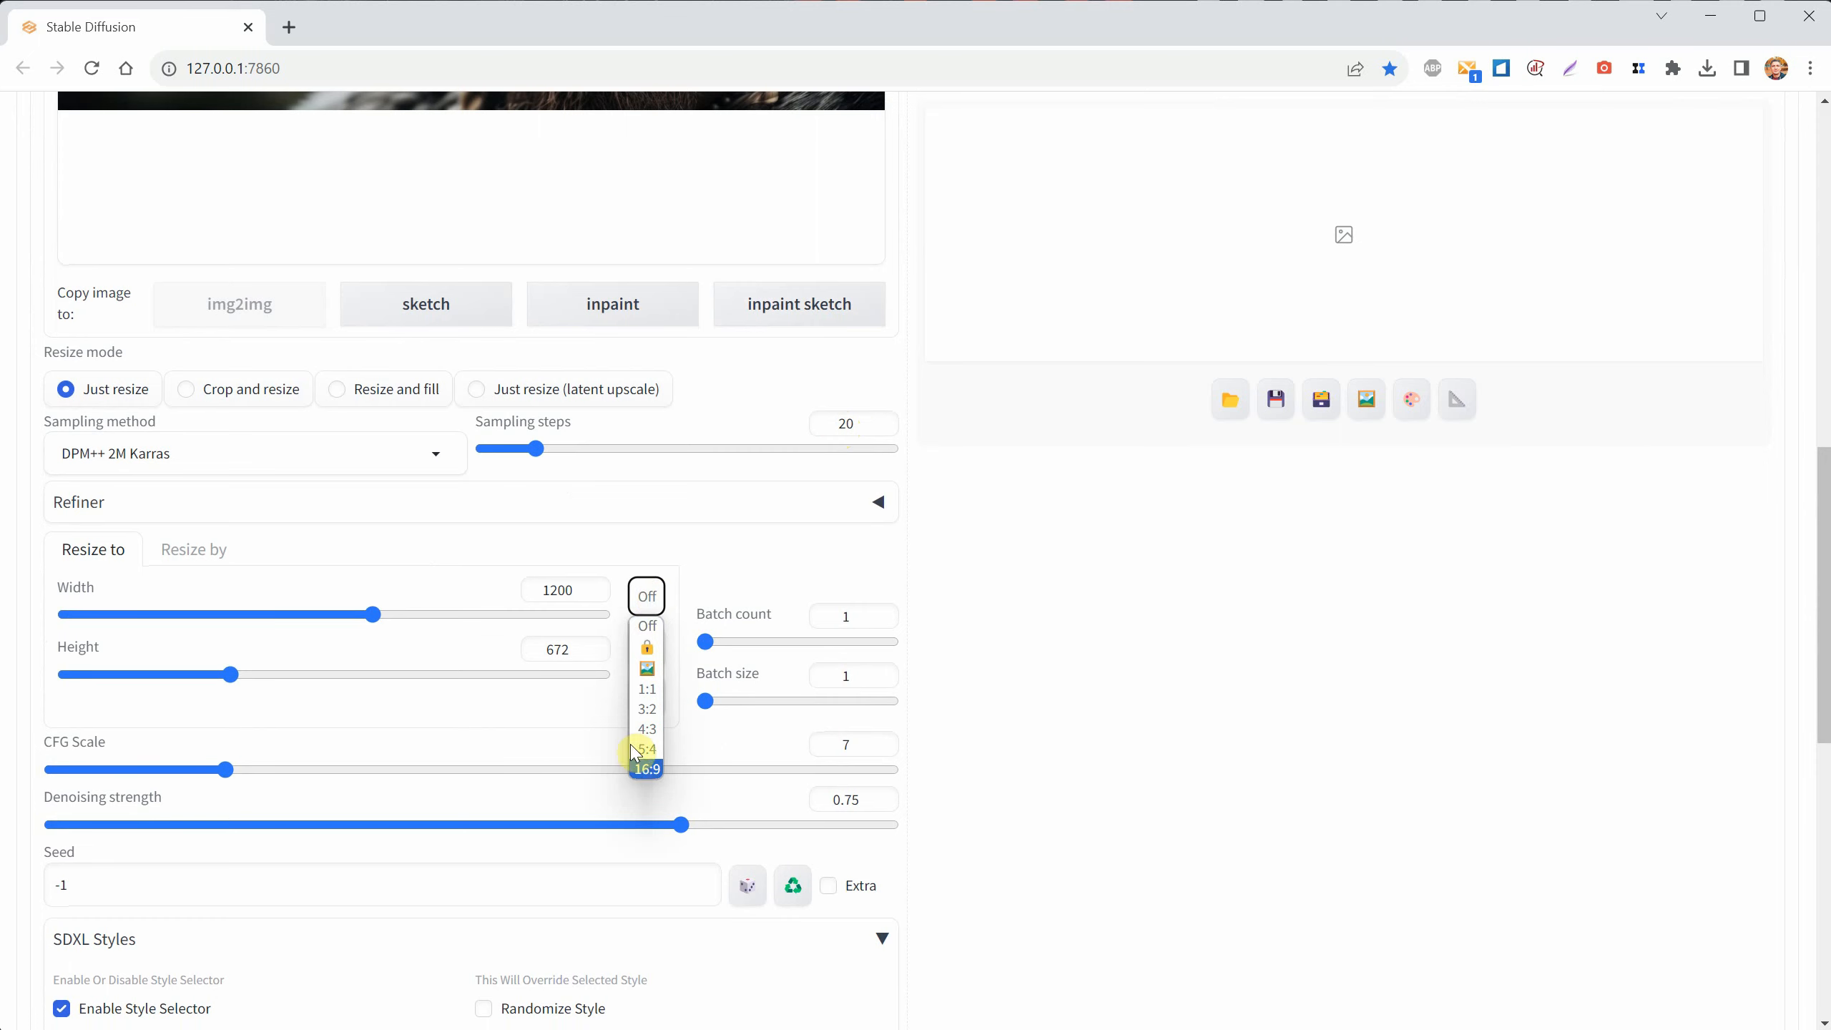
click(645, 768)
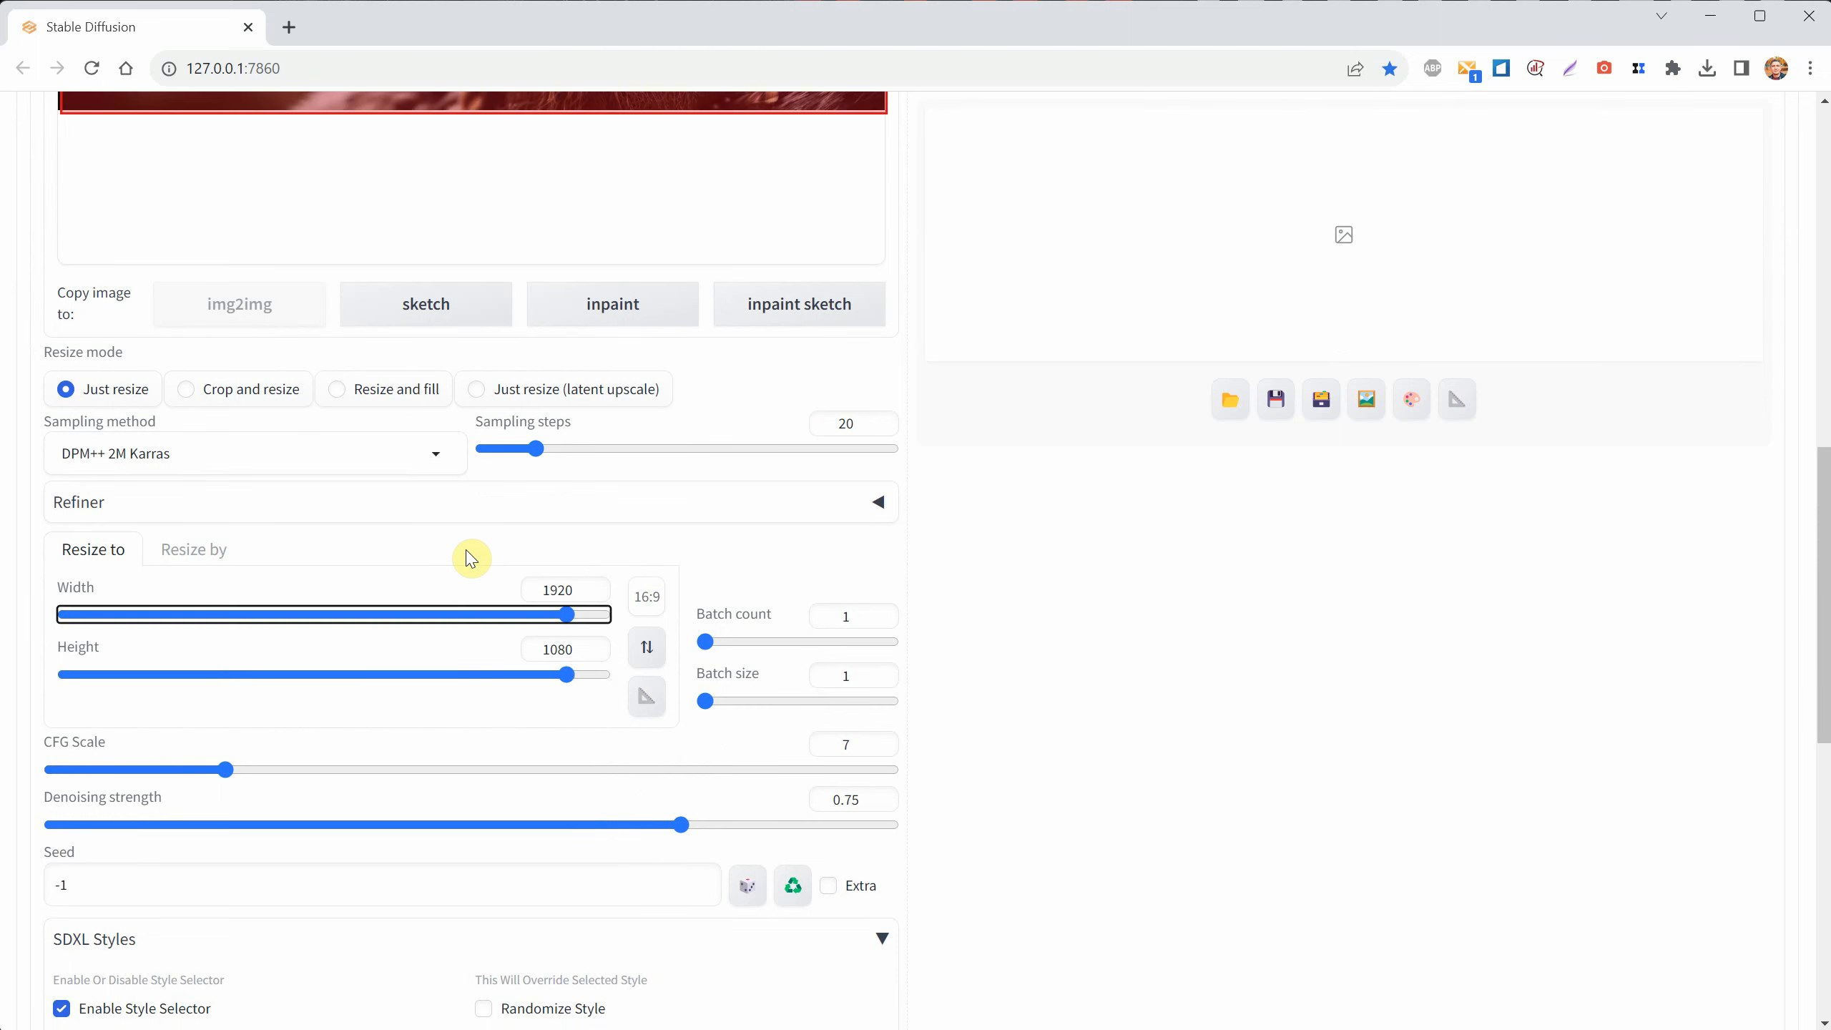
- Generate the 1920×1080 img2img version and preview it full size
scroll(up, 3)
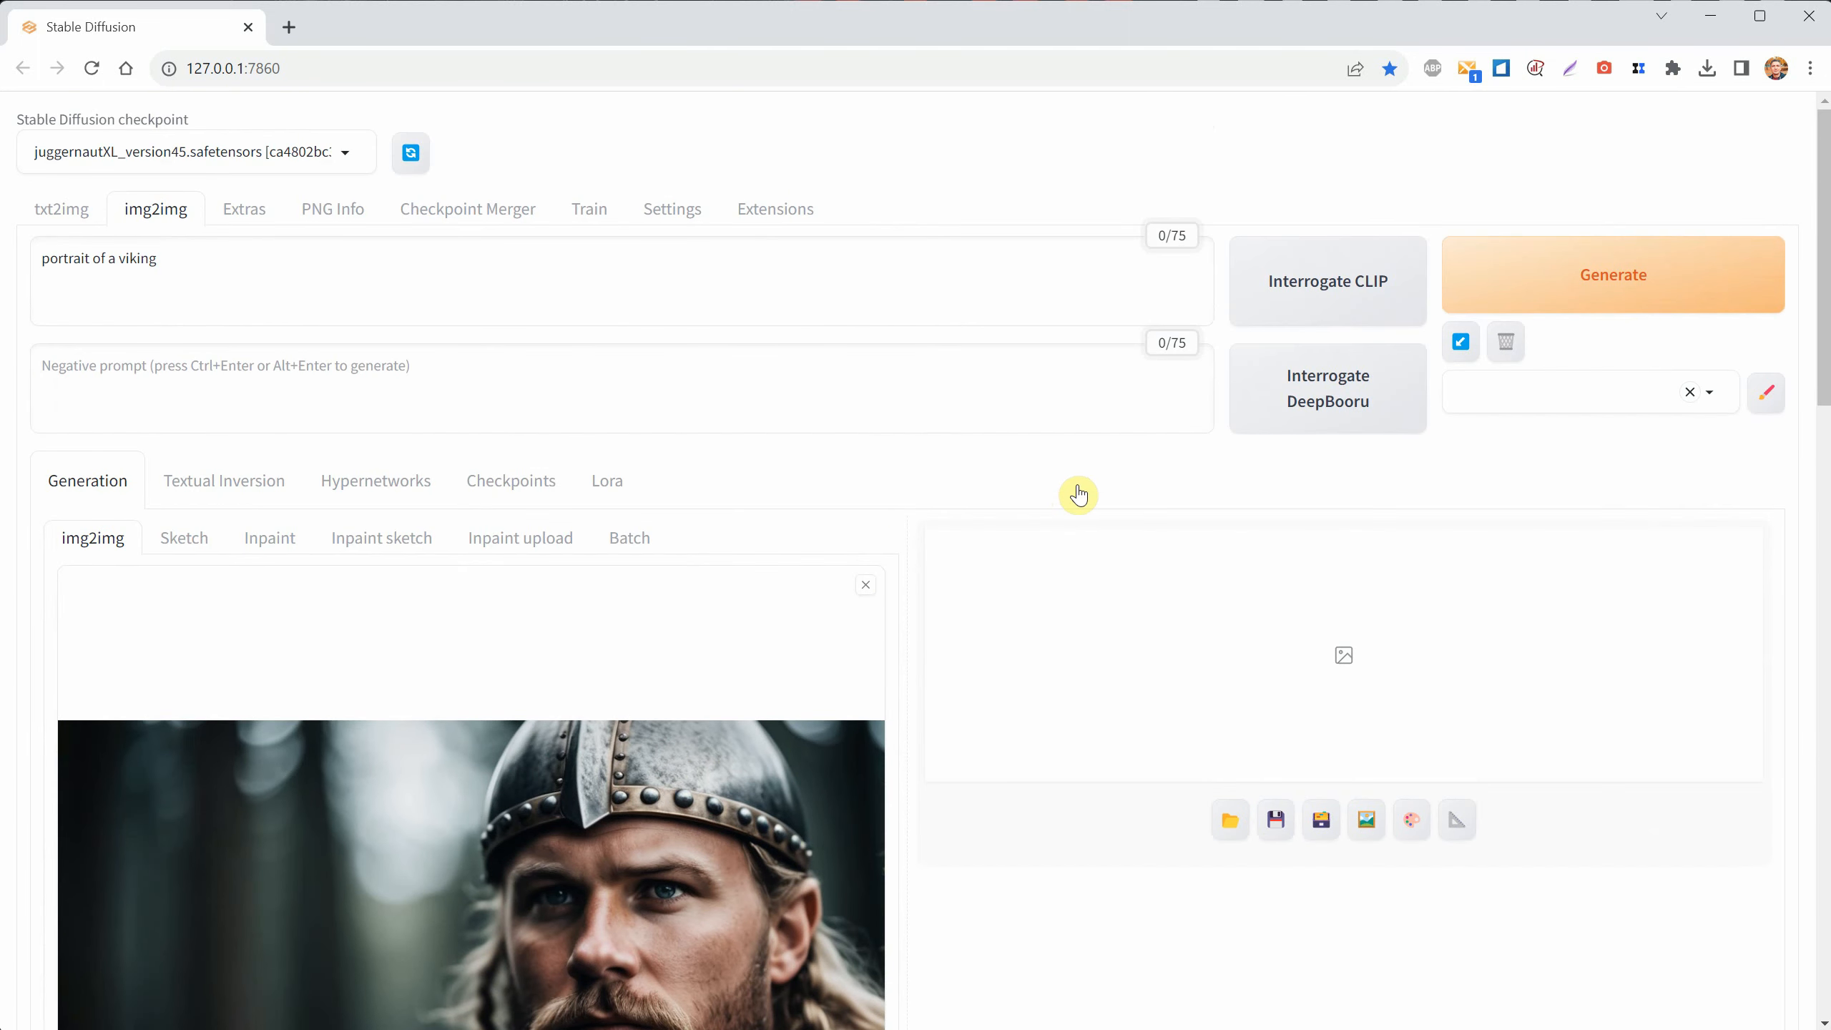
click(1612, 274)
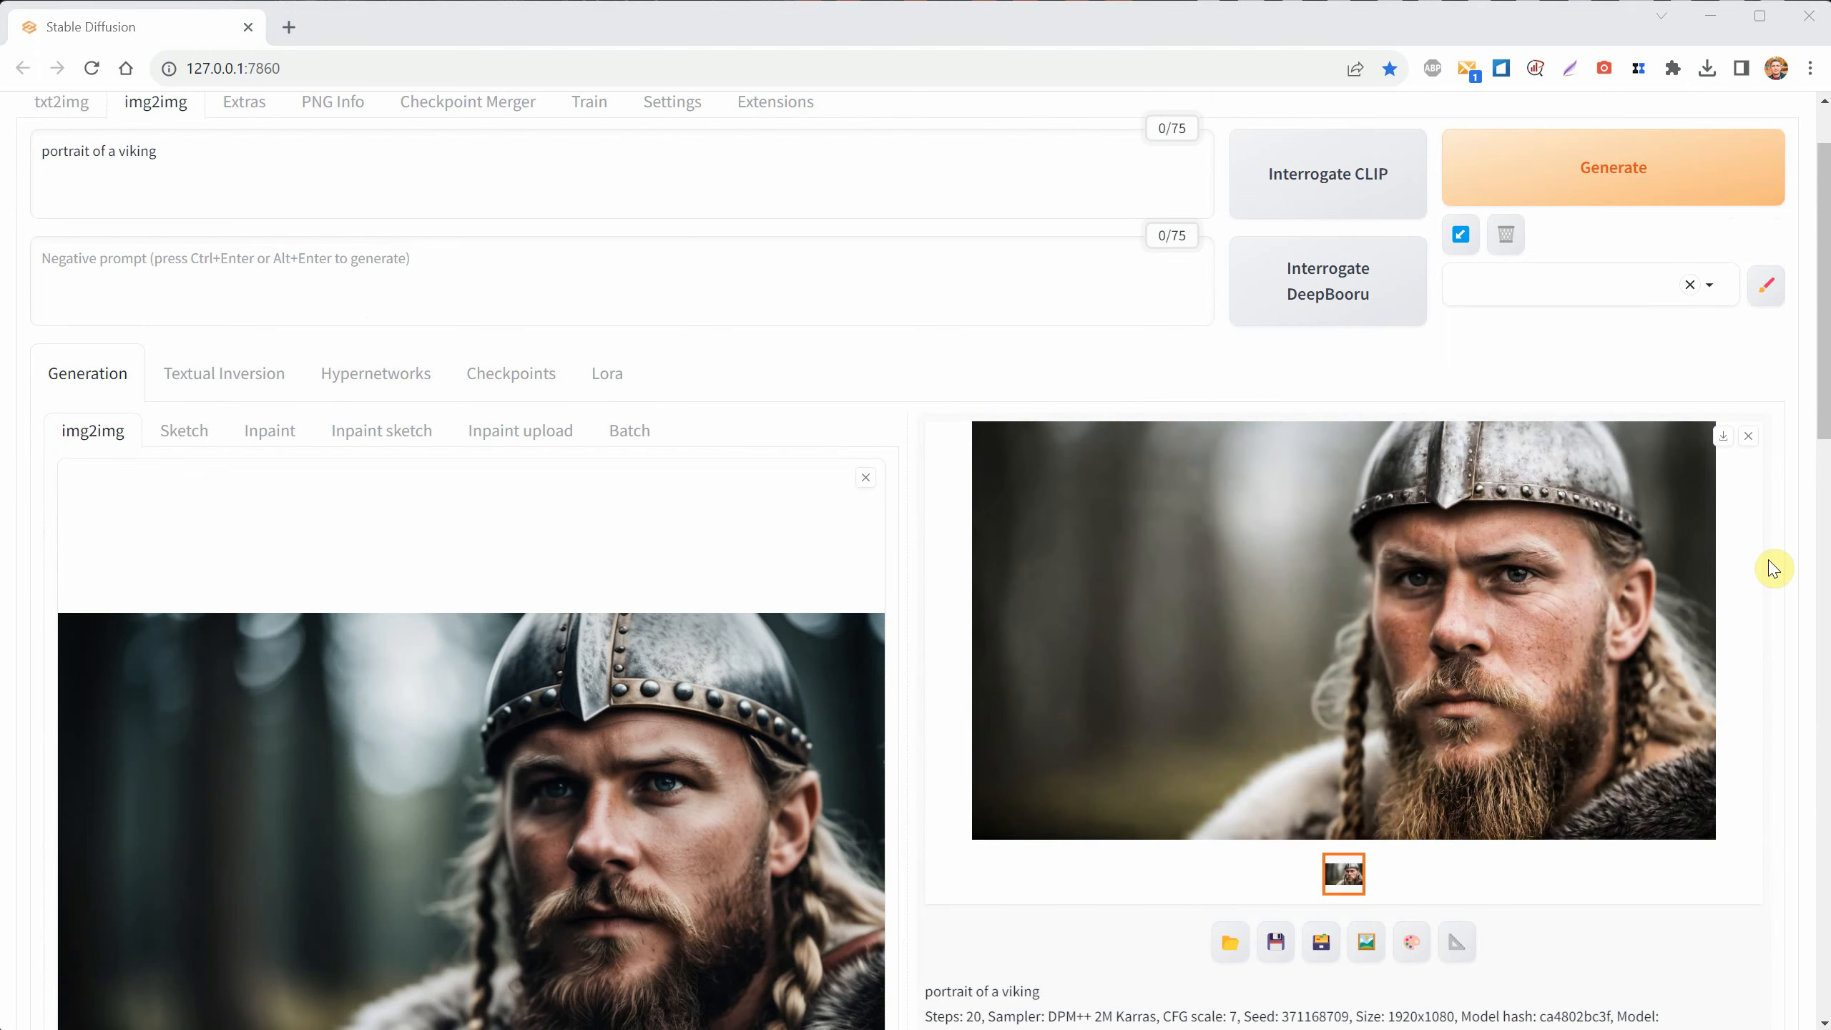
scroll(down, 3)
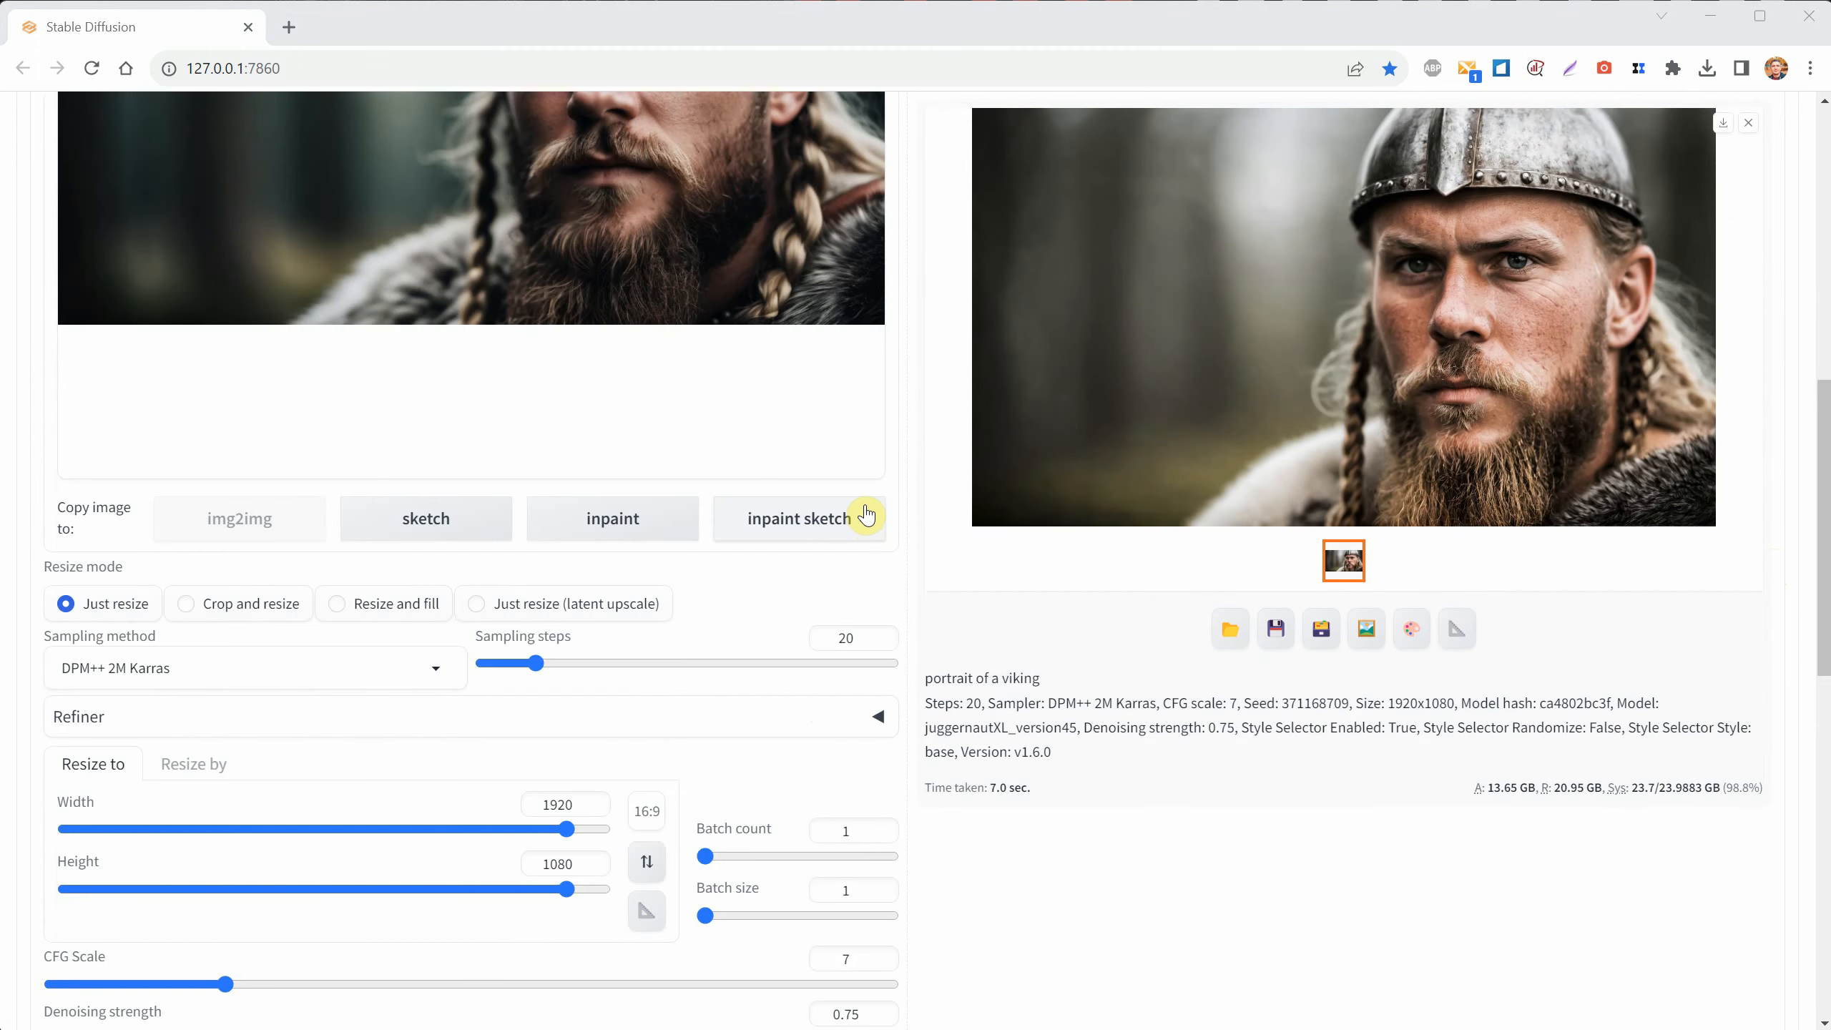
scroll(down, 3)
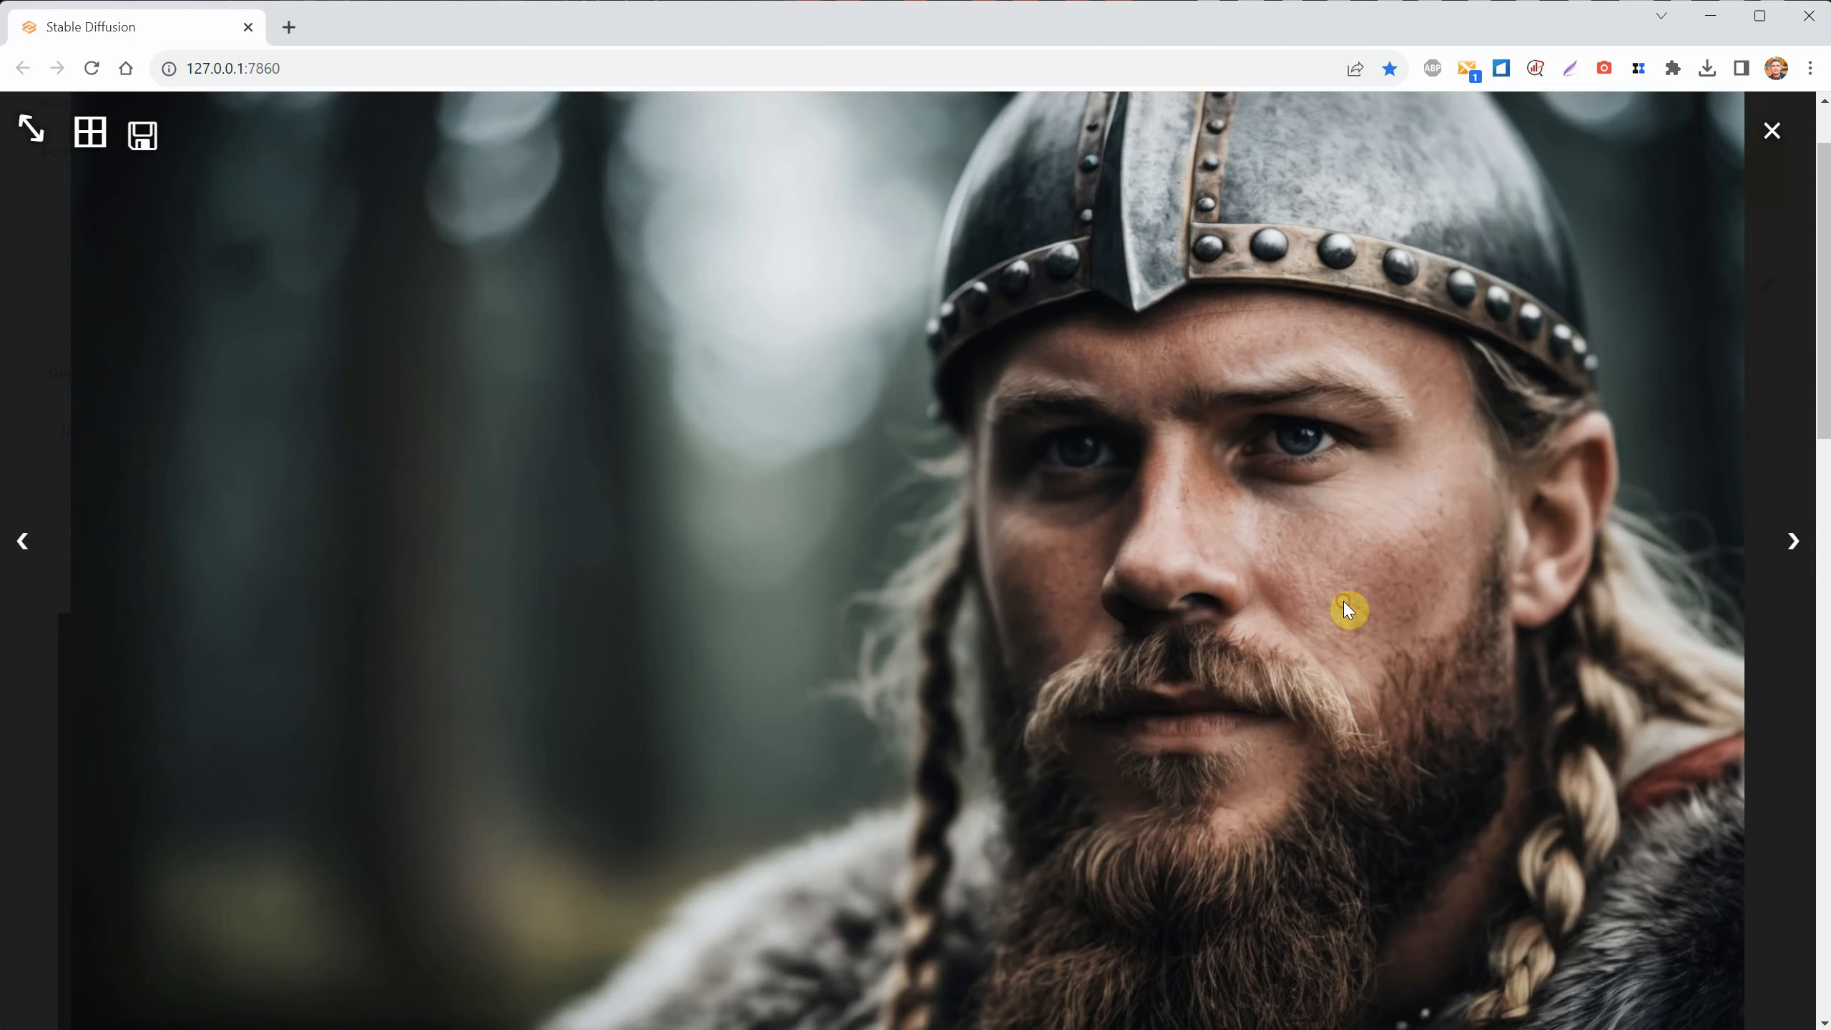
mouse_move(1069, 505)
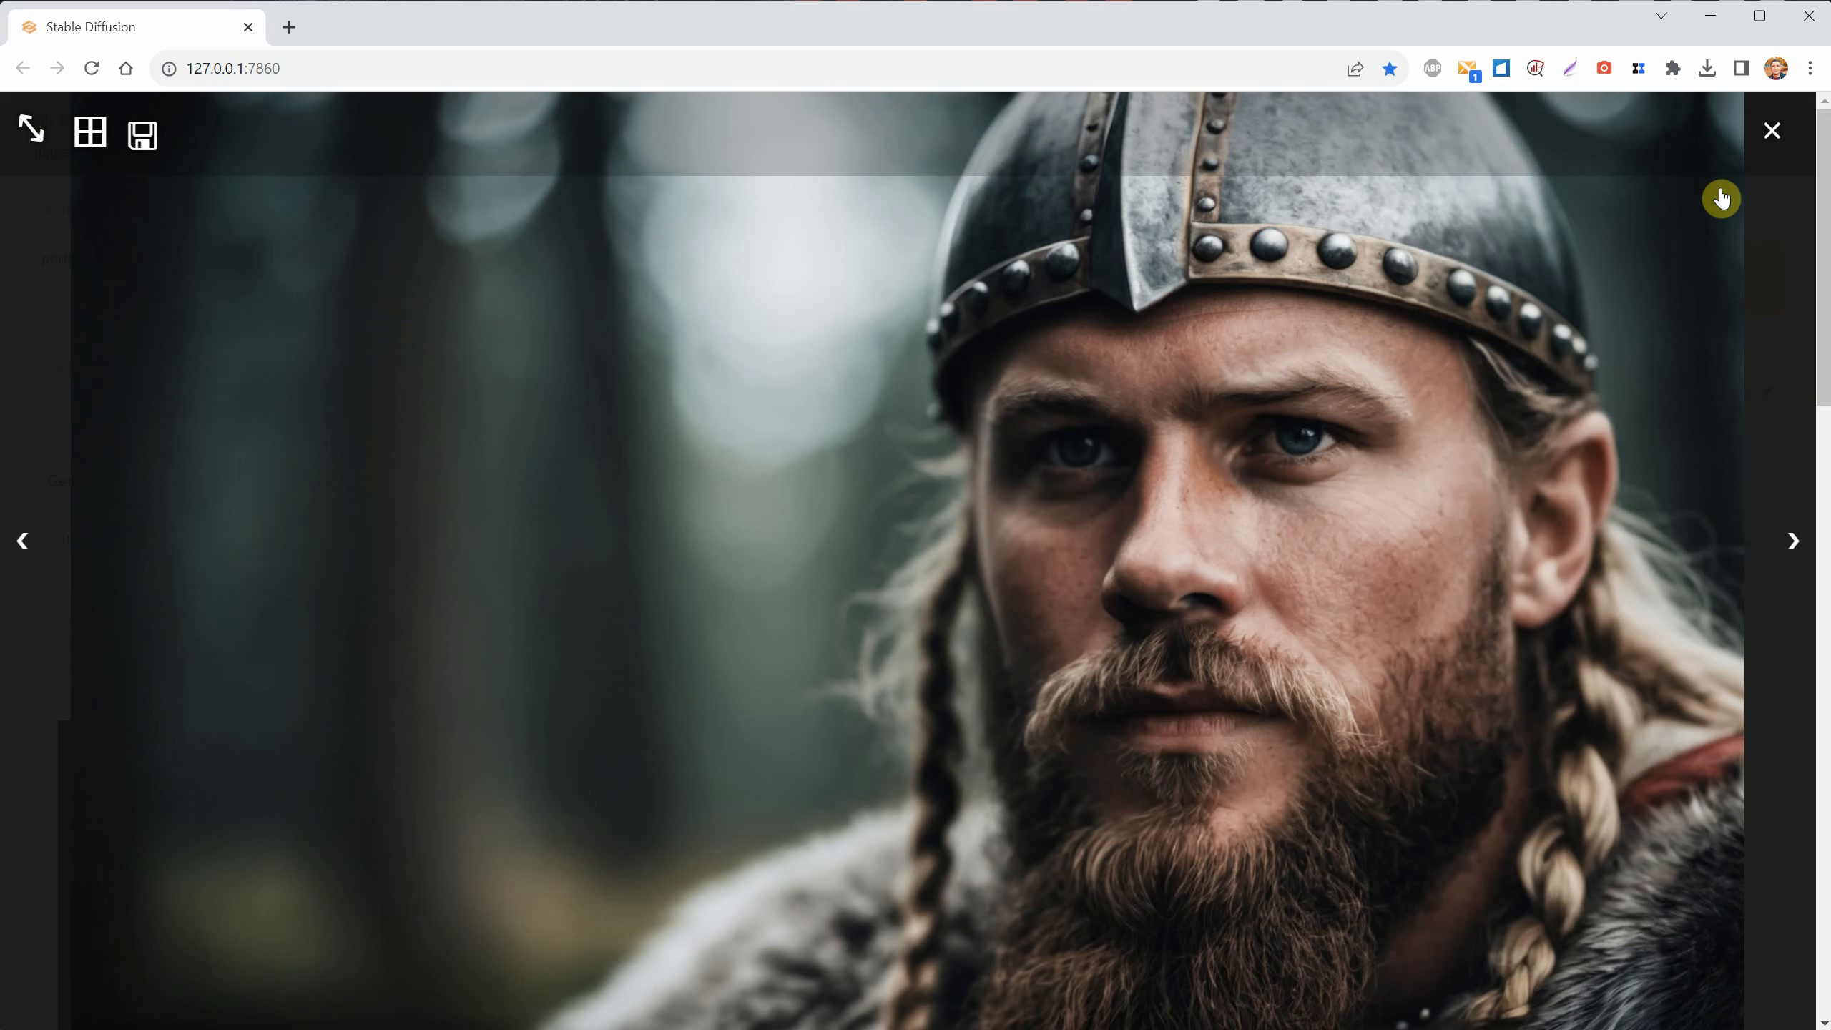
click(1773, 130)
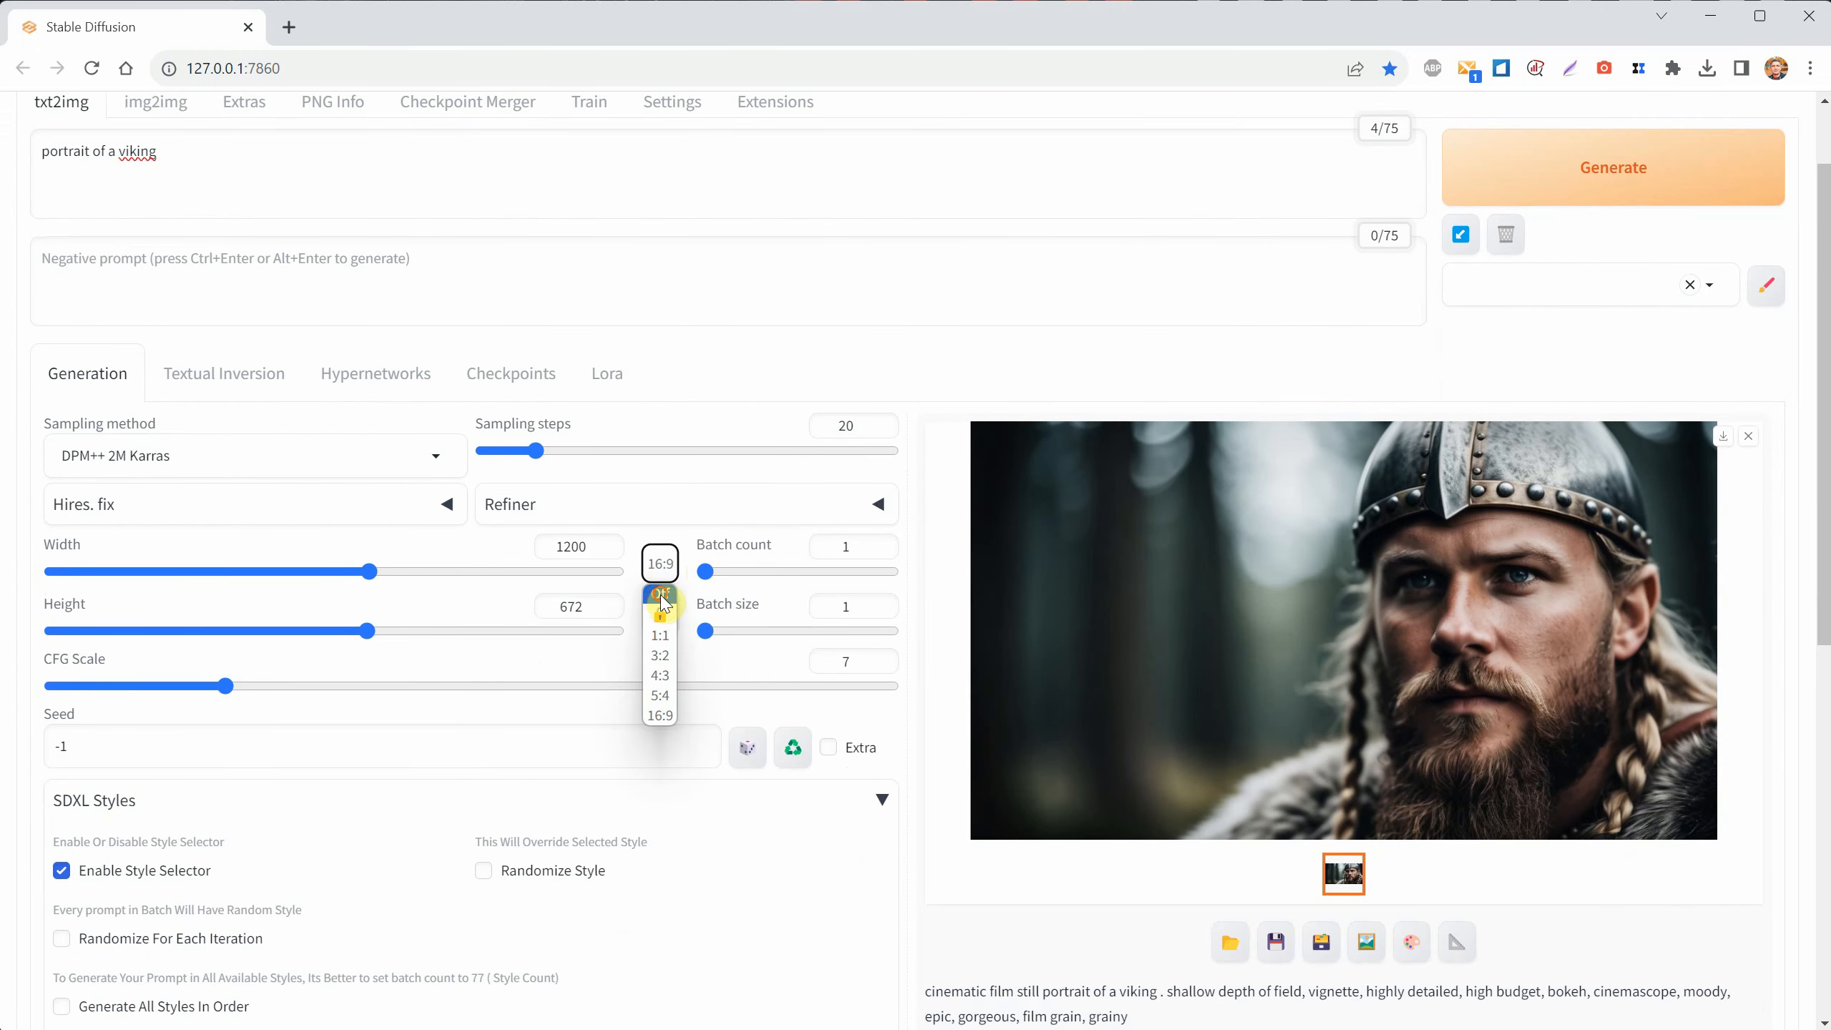
- Generate a 1:1 (1264×1264) viking portrait, then a 4:3 (1264×952) one
click(658, 614)
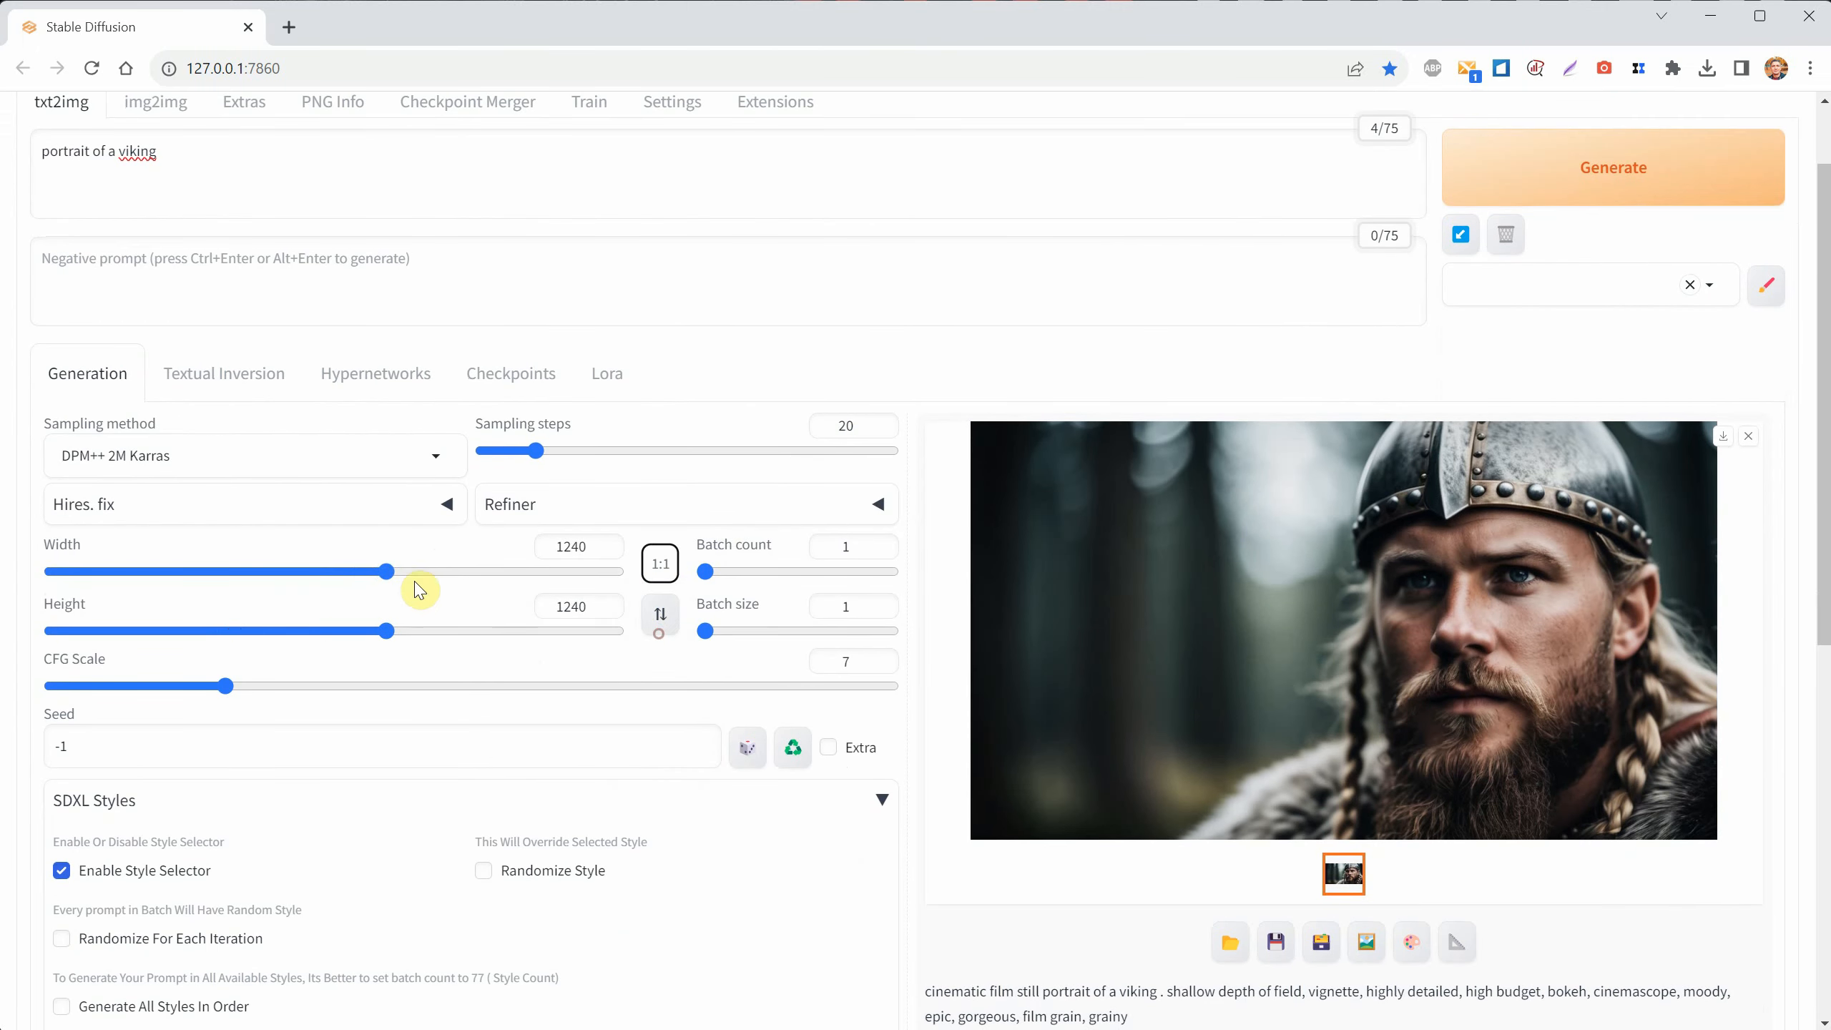
click(1613, 168)
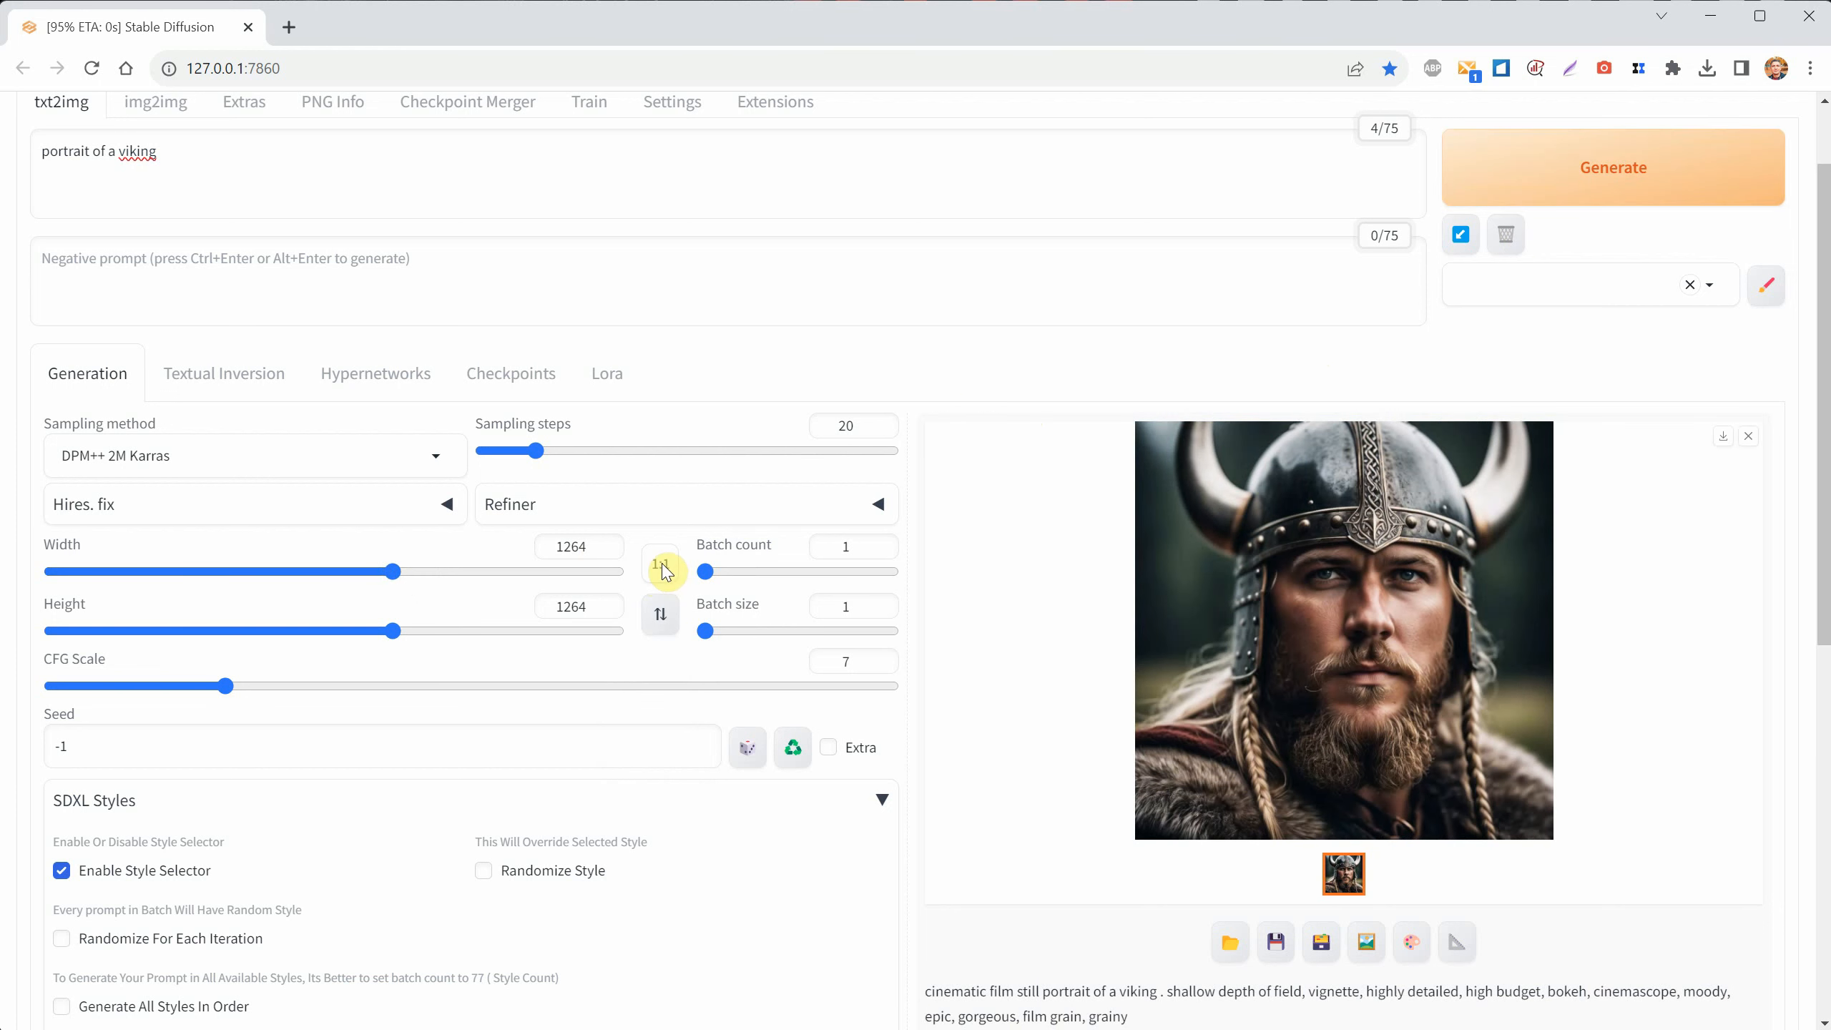
click(659, 564)
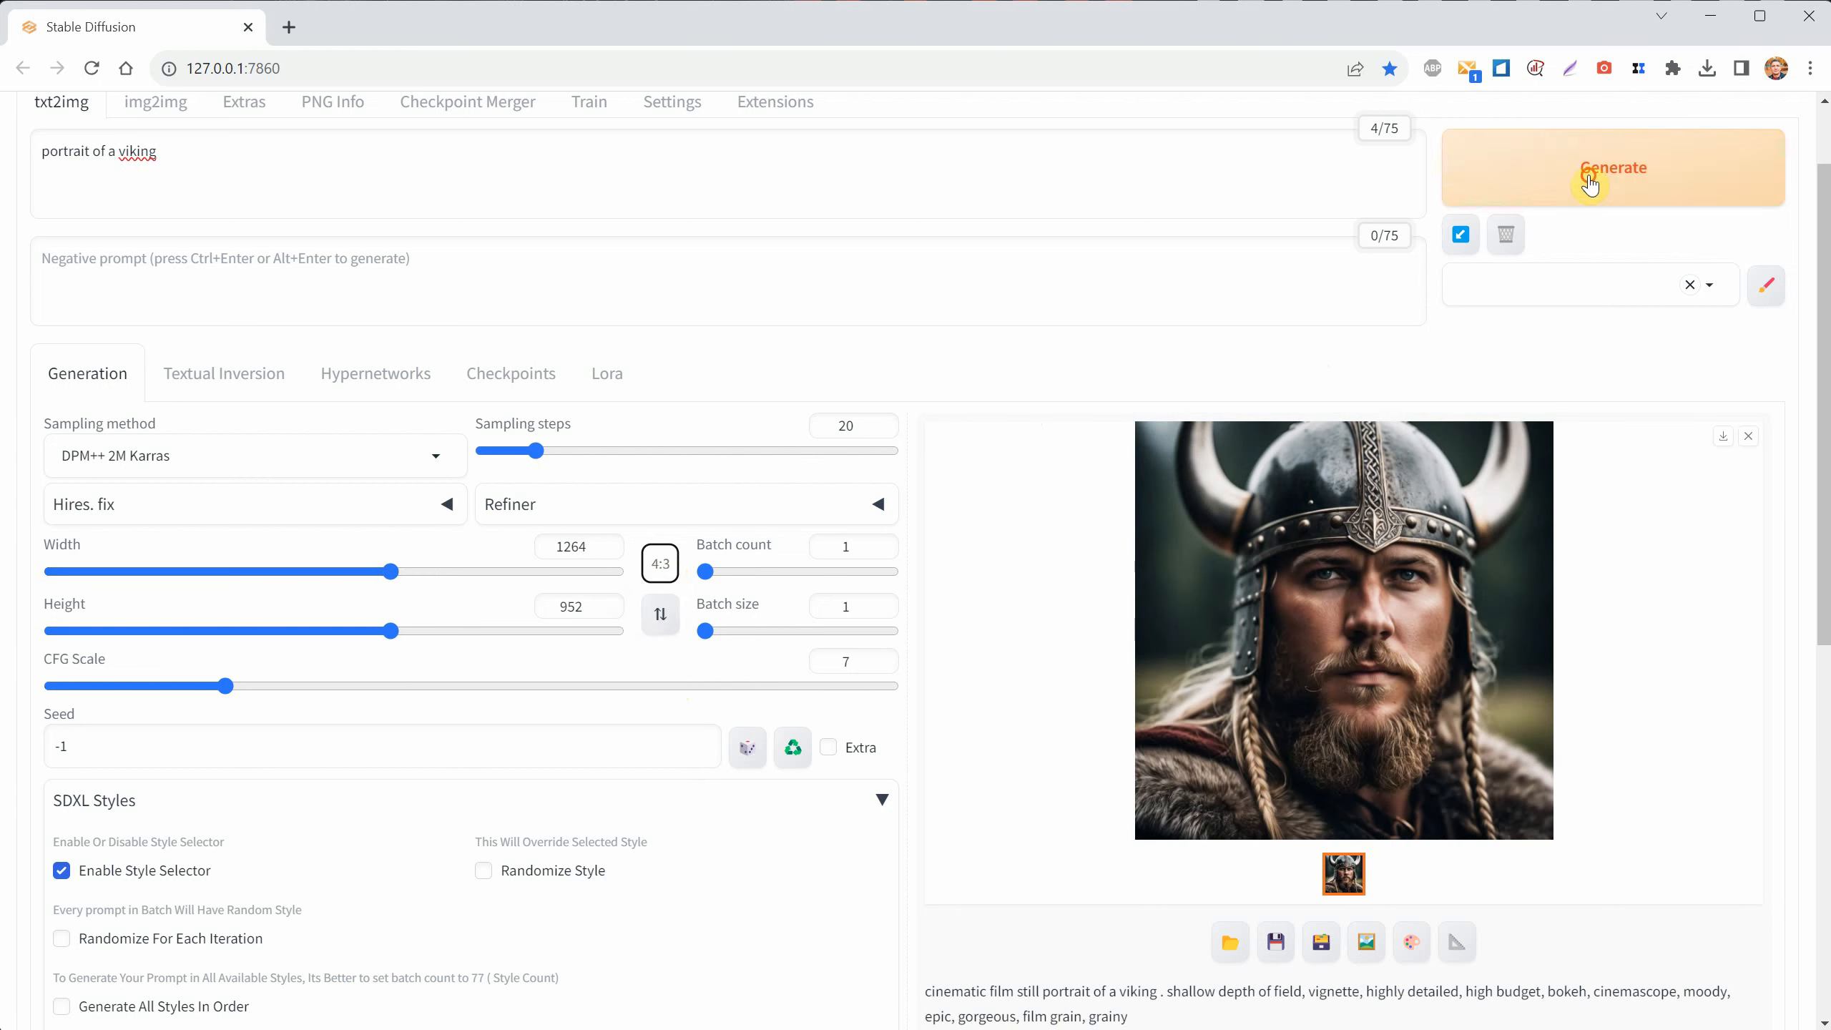
click(1612, 167)
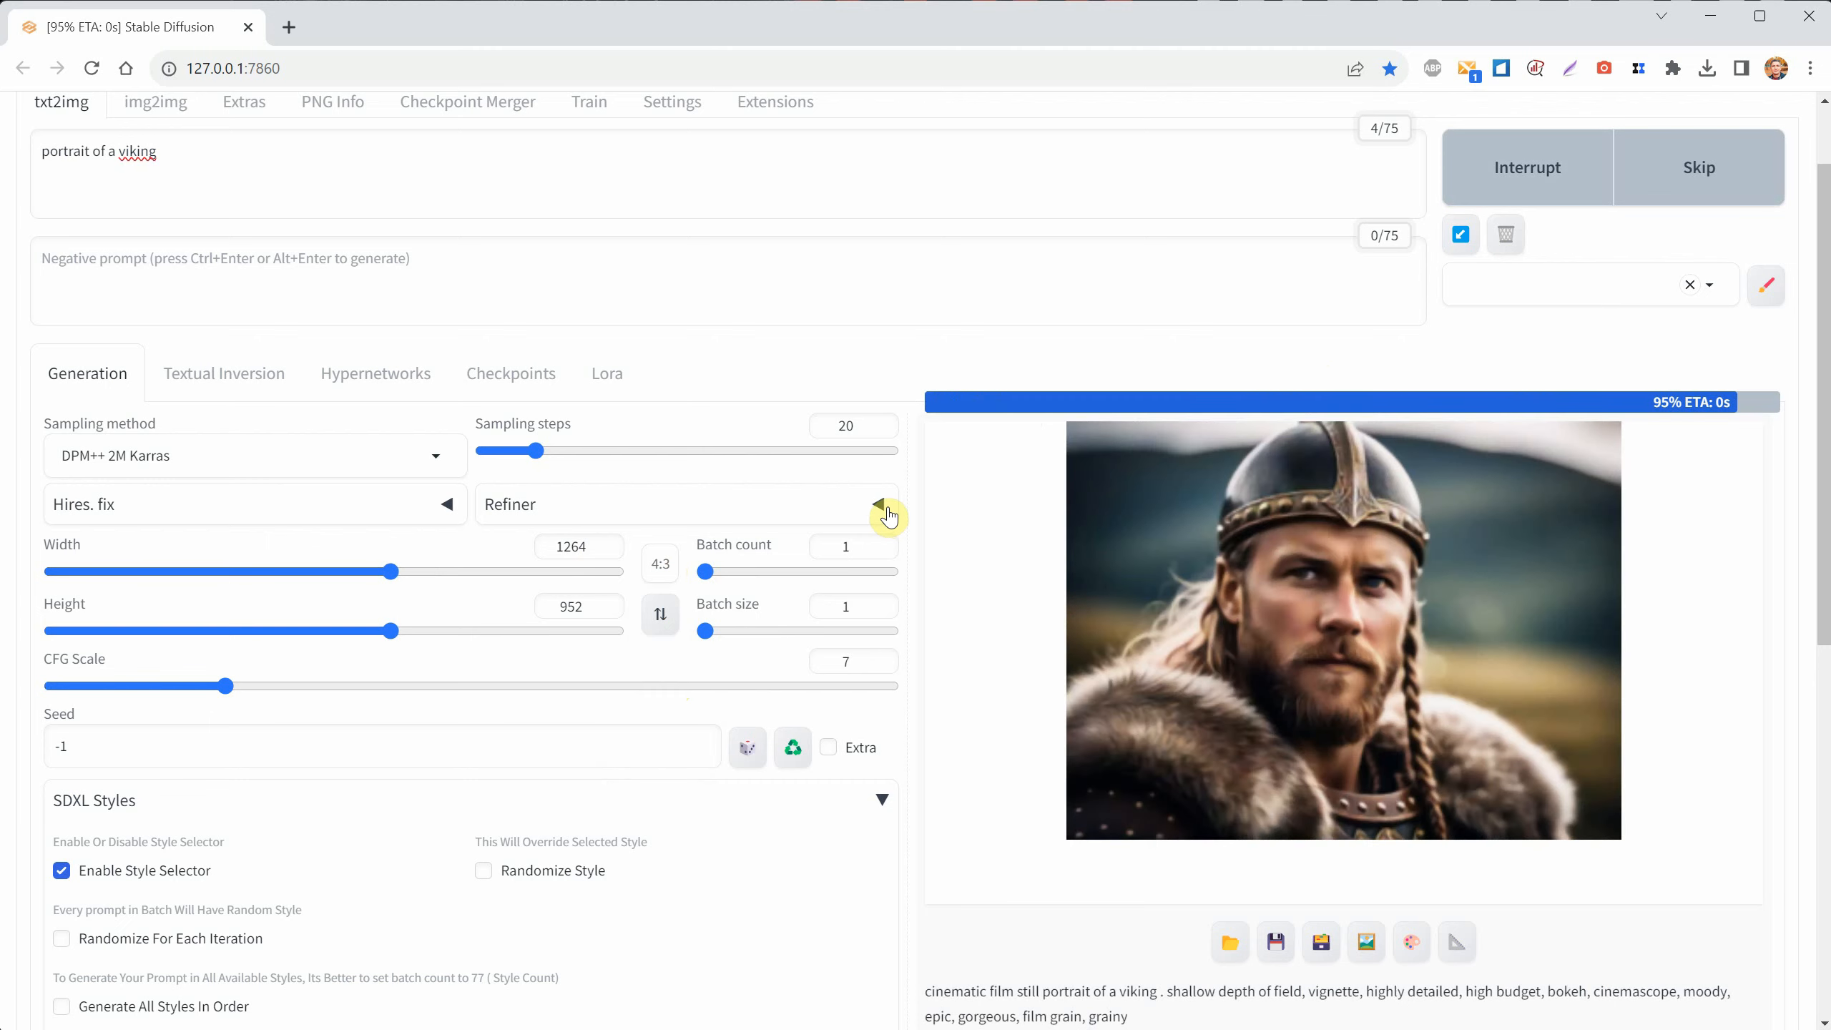